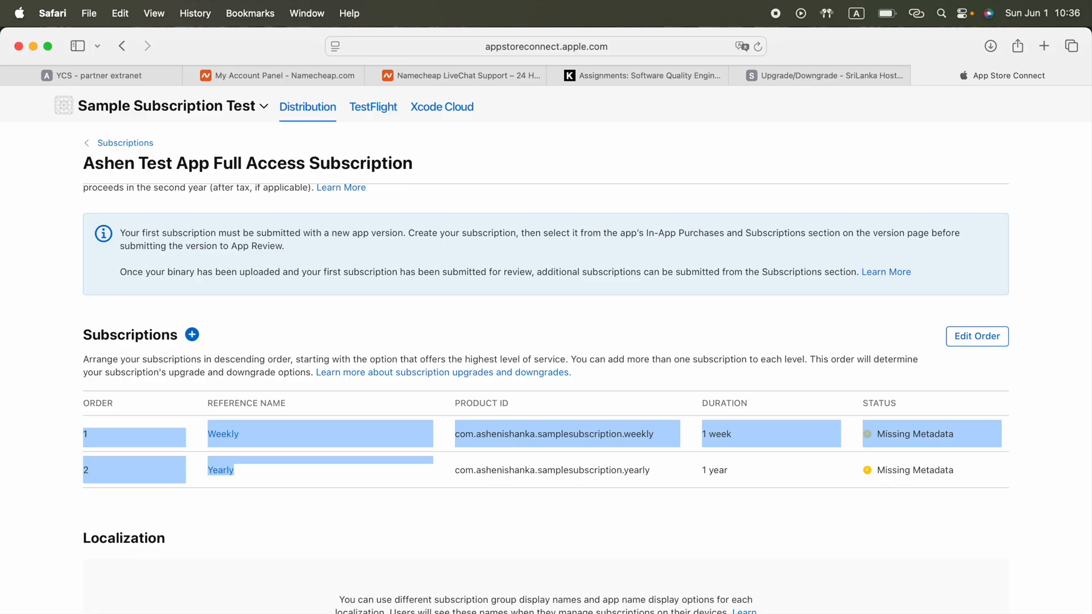
# Step: Switch from Safari to Visual Studio Code to view lib/main.dart
pyautogui.click(763, 42)
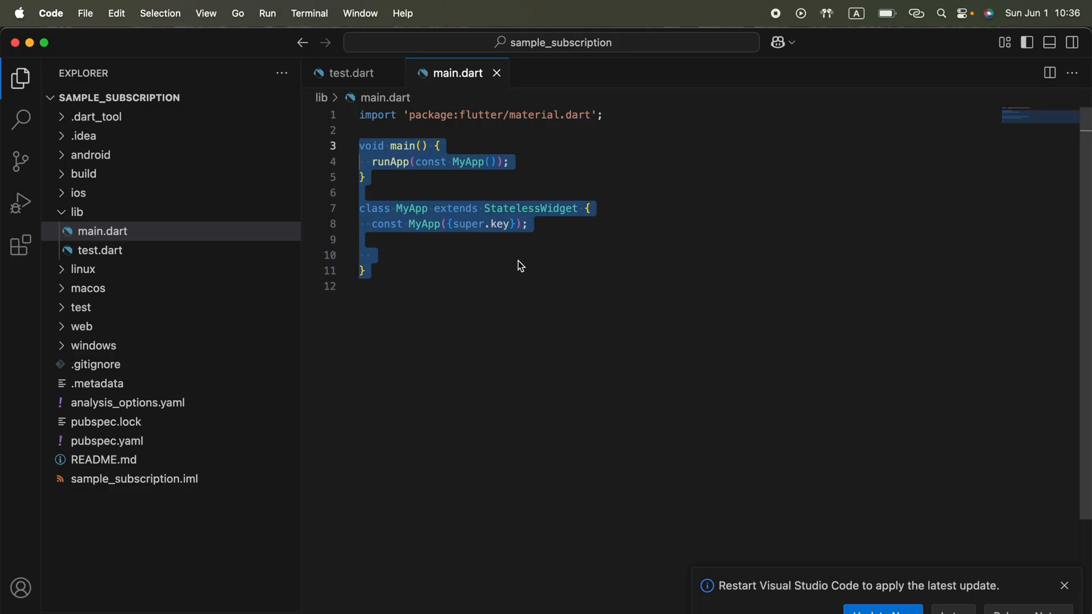
pyautogui.moveTo(575, 404)
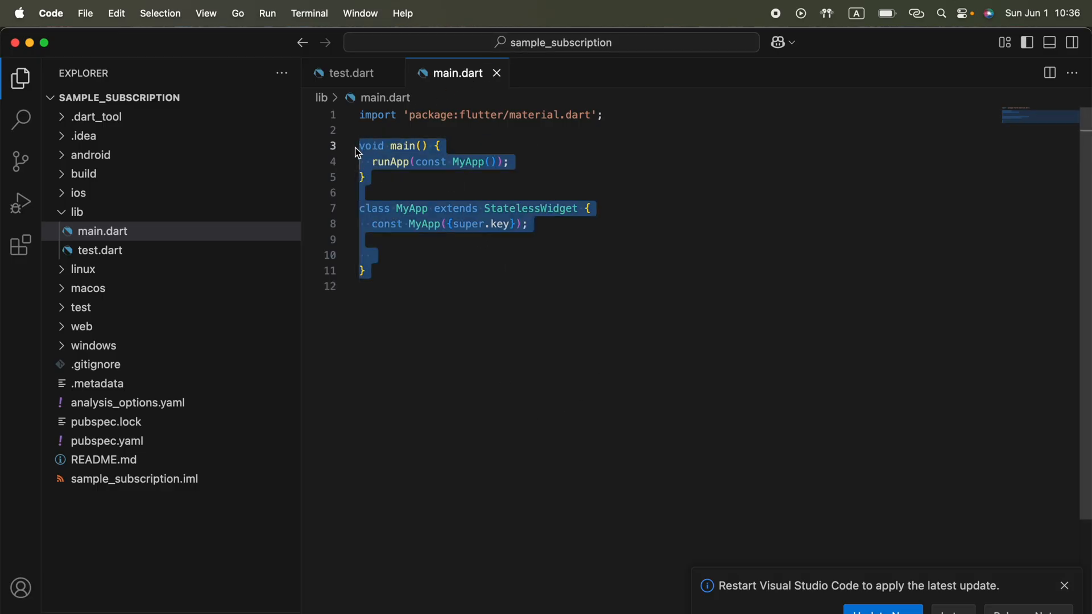
pyautogui.moveTo(640, 252)
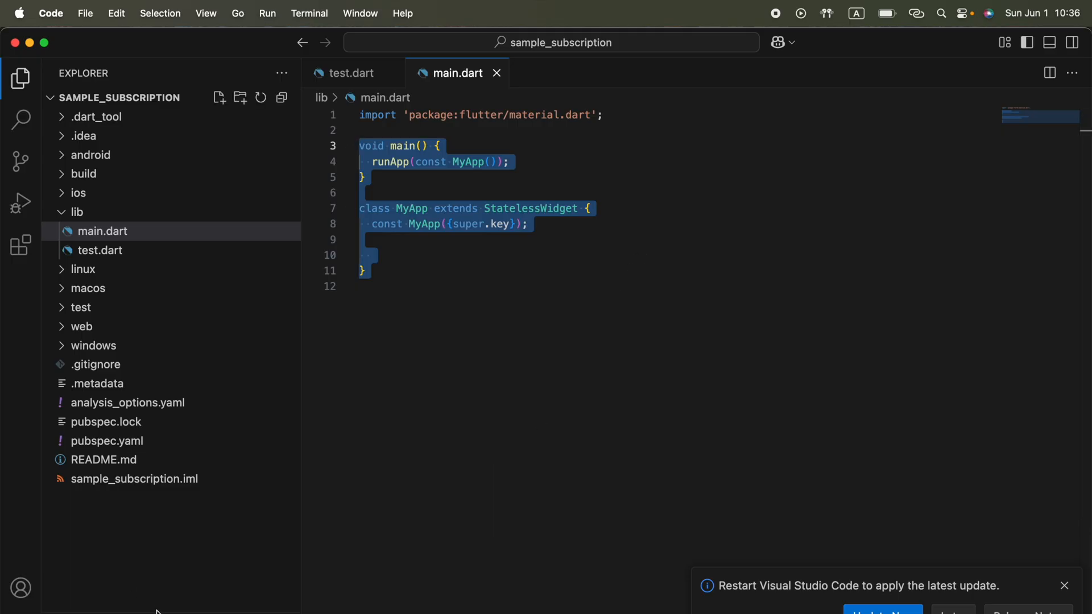
pyautogui.moveTo(157, 612)
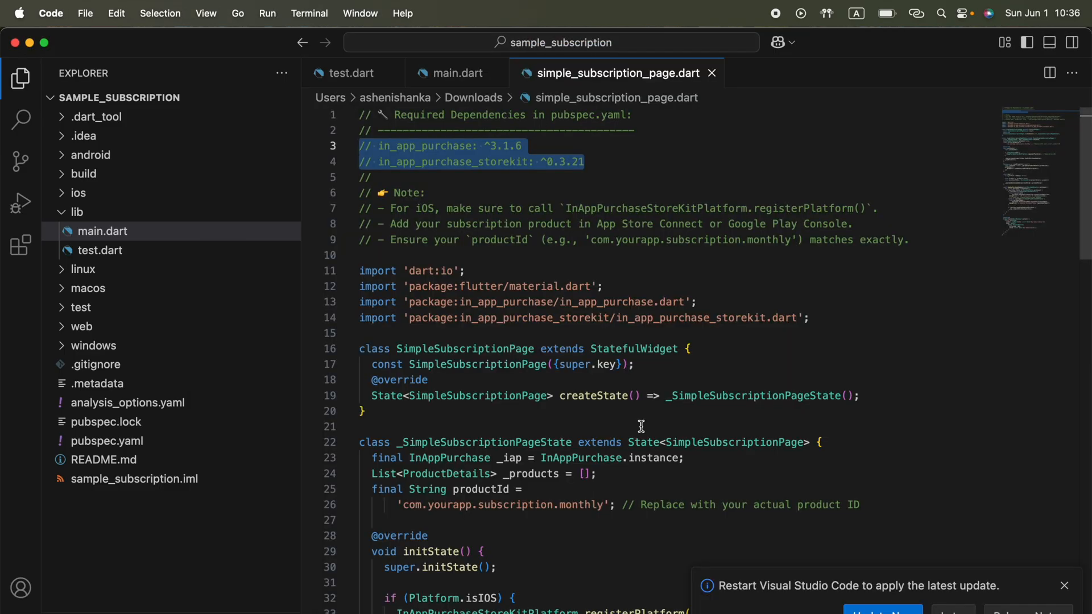
# Step: Copy the in_app_purchase ^3.1.6 and in_app_purchase_storekit ^0.3.21 lines into pubspec.yaml dependencies
pyautogui.click(584, 162)
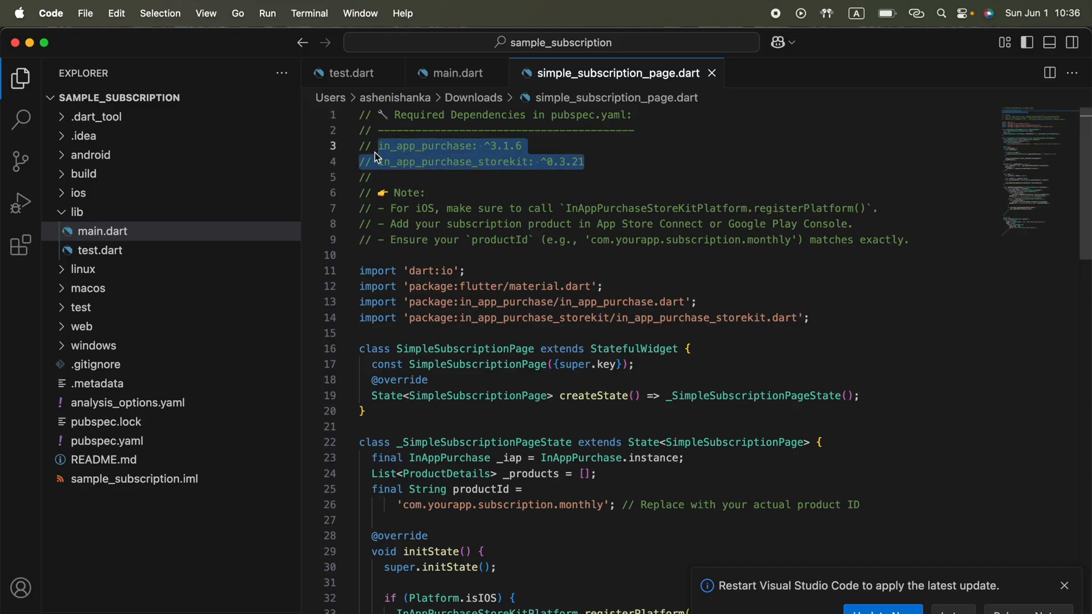
pyautogui.moveTo(491, 166)
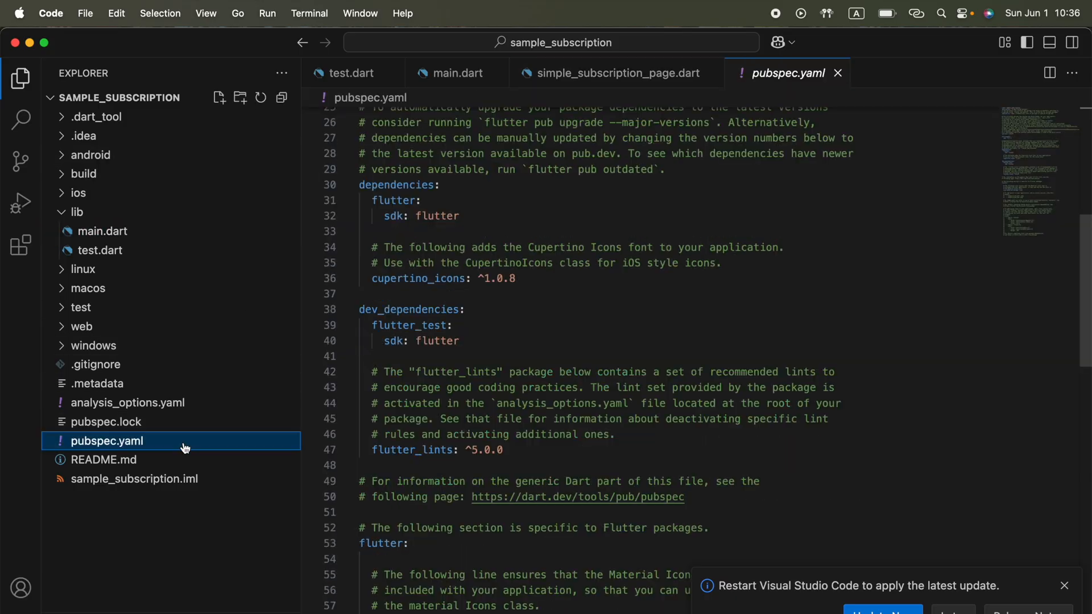
pyautogui.scroll(3)
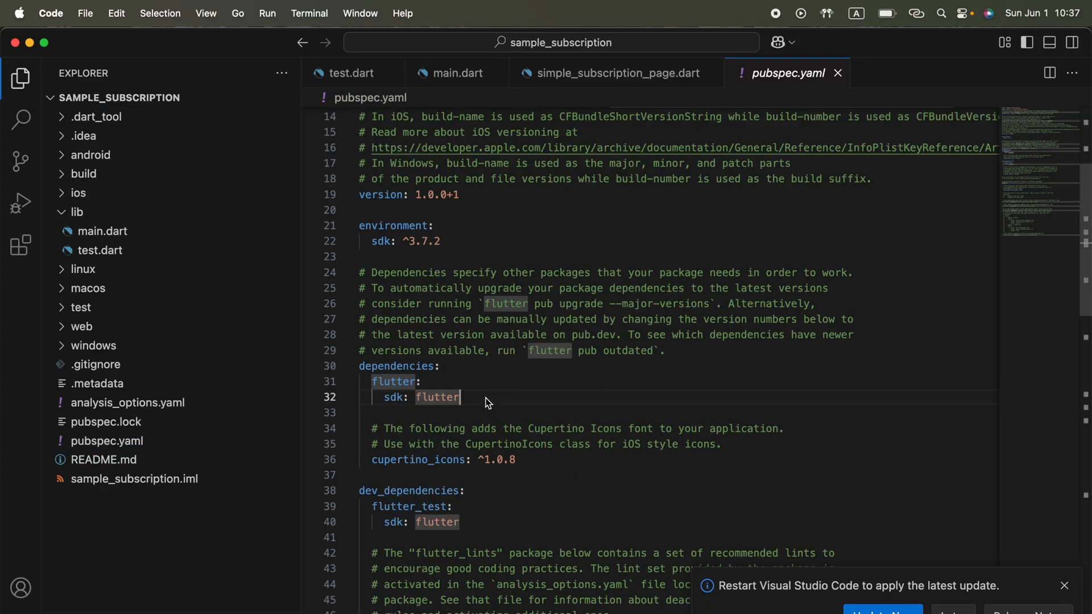
pyautogui.click(512, 459)
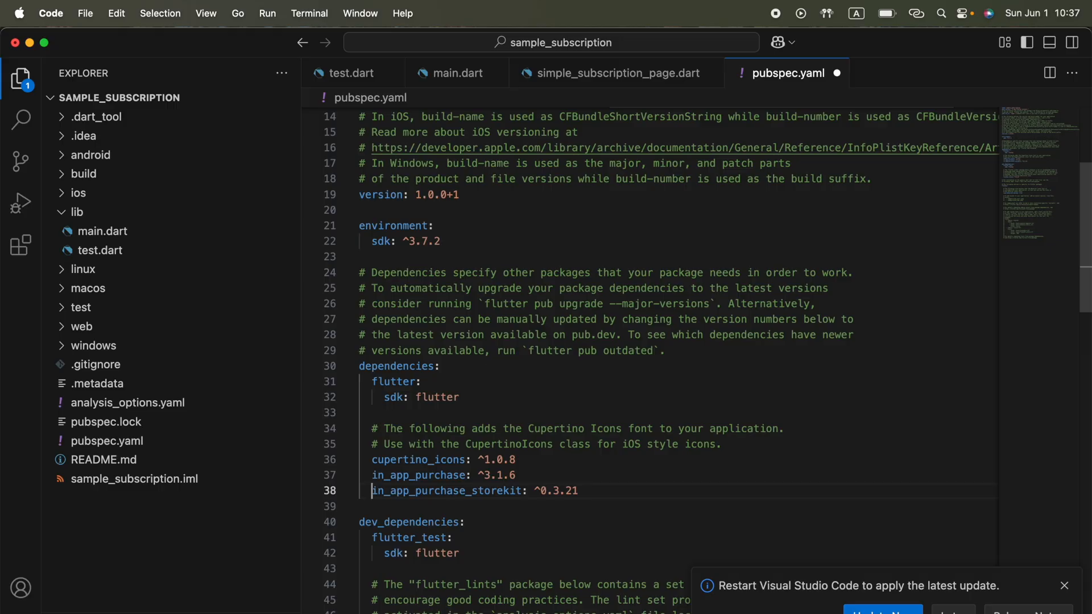
pyautogui.moveTo(376, 493)
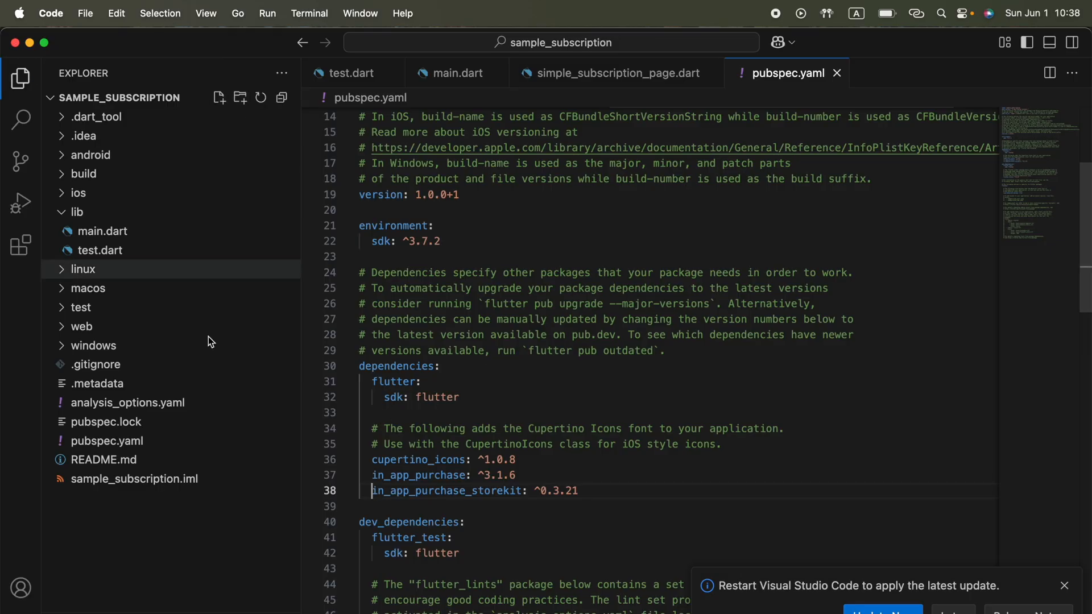
# Step: Open a new integrated terminal and run flutter pub get
pyautogui.click(309, 13)
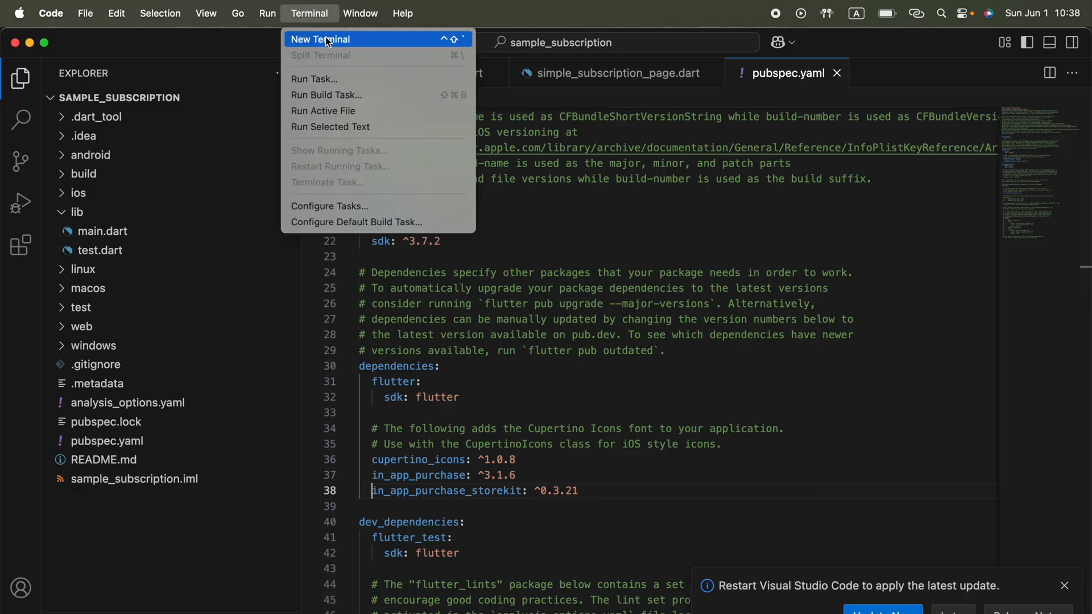
pyautogui.click(321, 39)
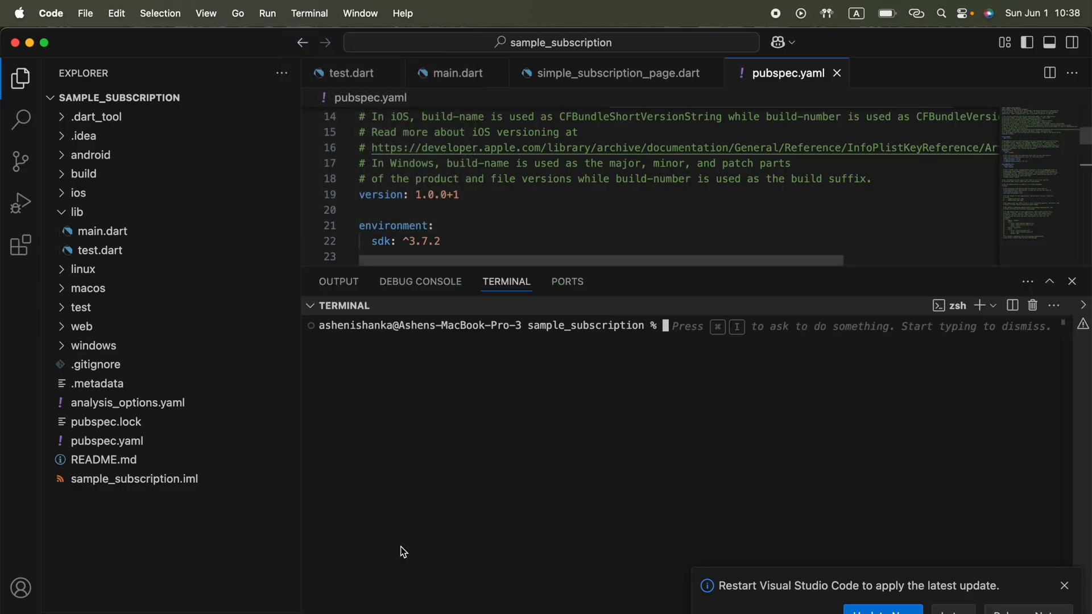
pyautogui.moveTo(452, 497)
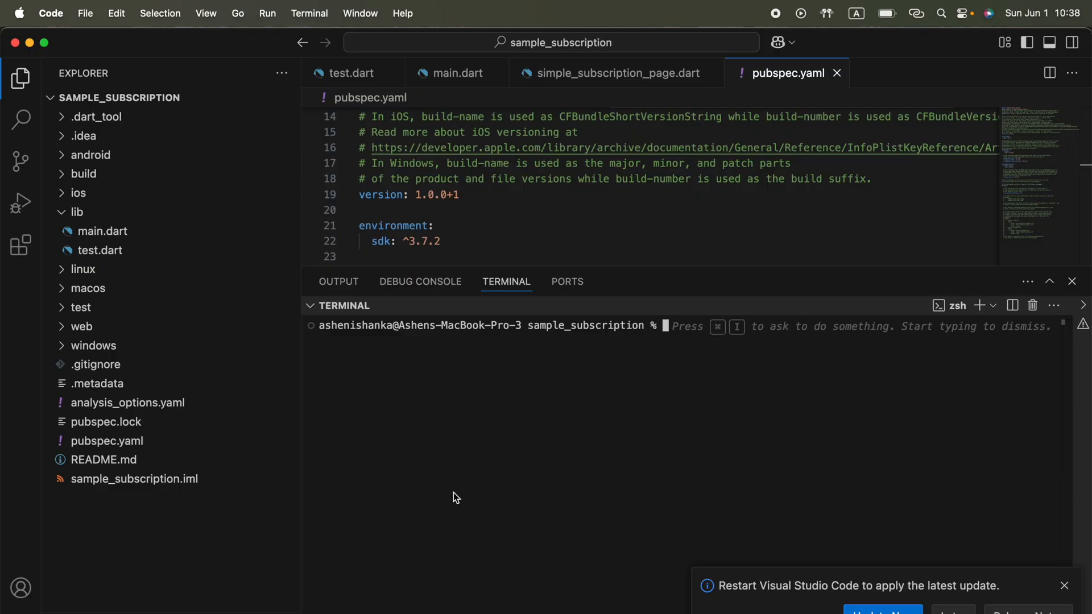
pyautogui.write('flutter pub g')
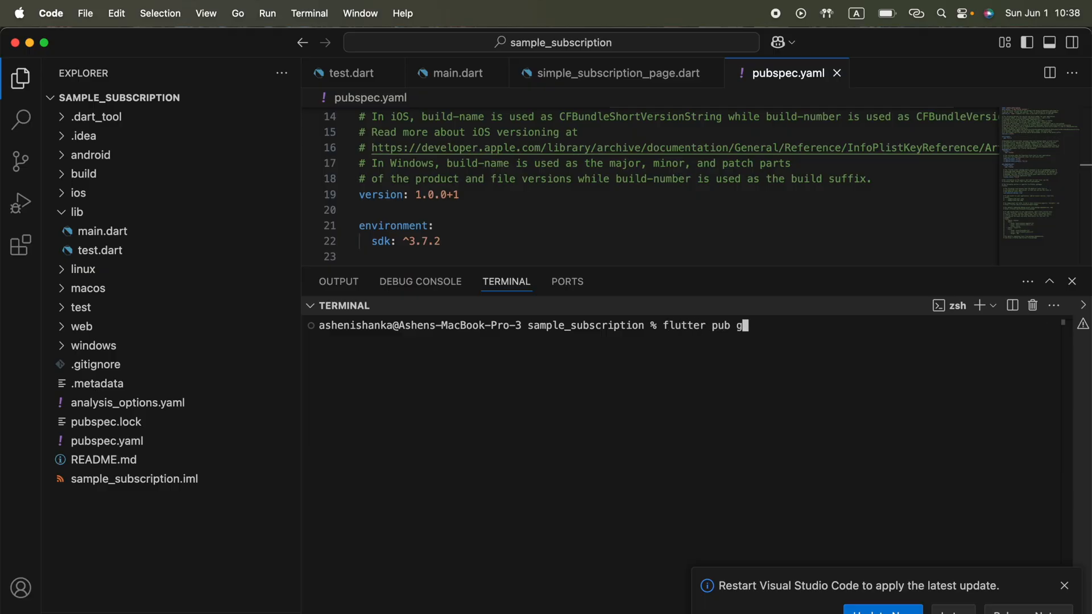
pyautogui.press('Return')
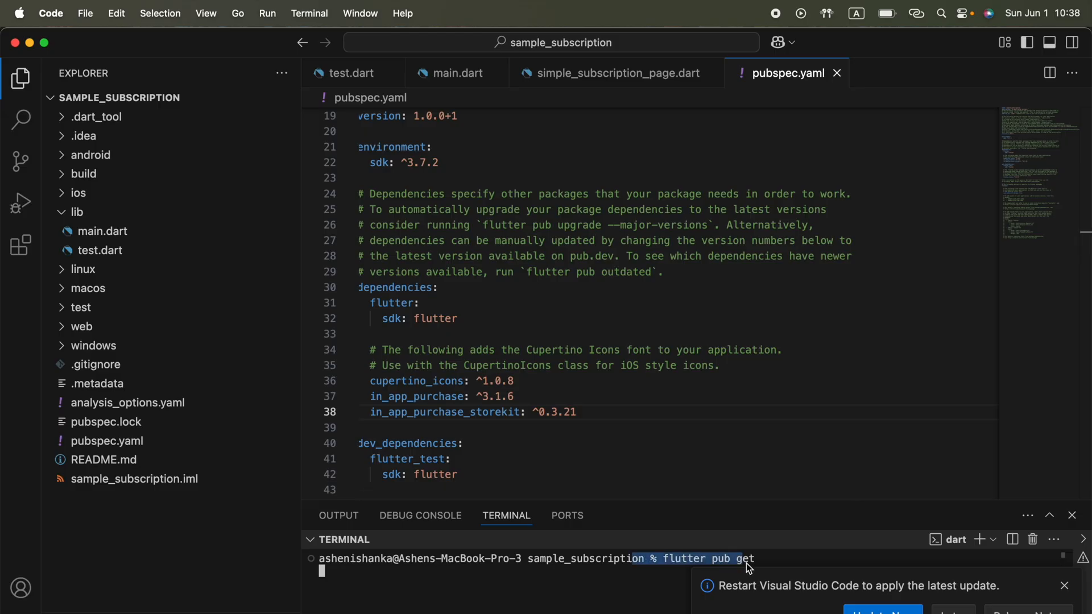
pyautogui.moveTo(456, 73)
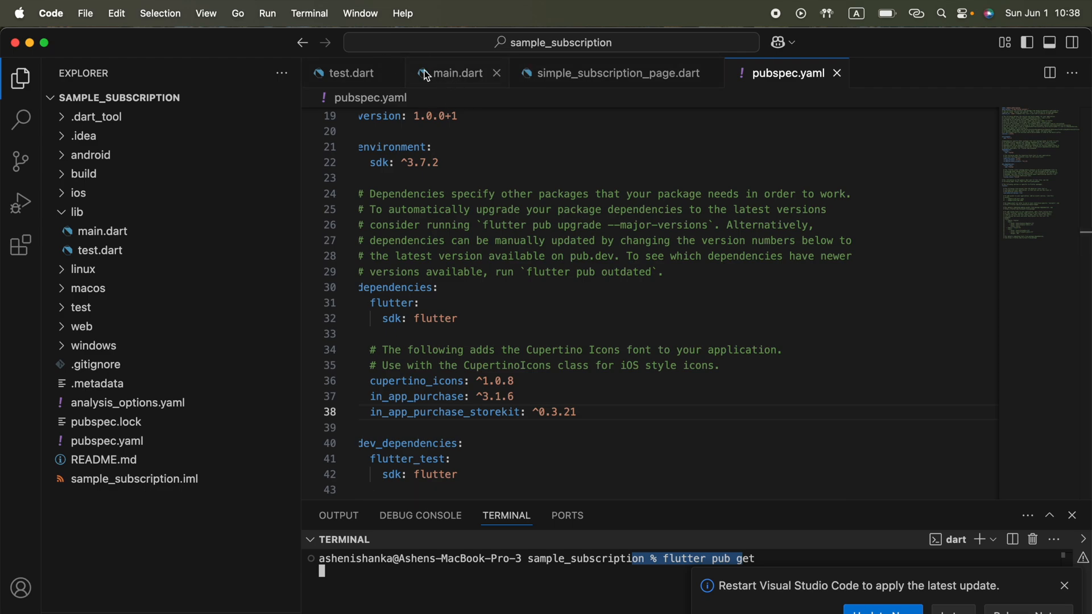
# Step: Replace main.dart with MaterialApp and HomePage code whose button opens SimpleSubscriptionPage
pyautogui.click(457, 74)
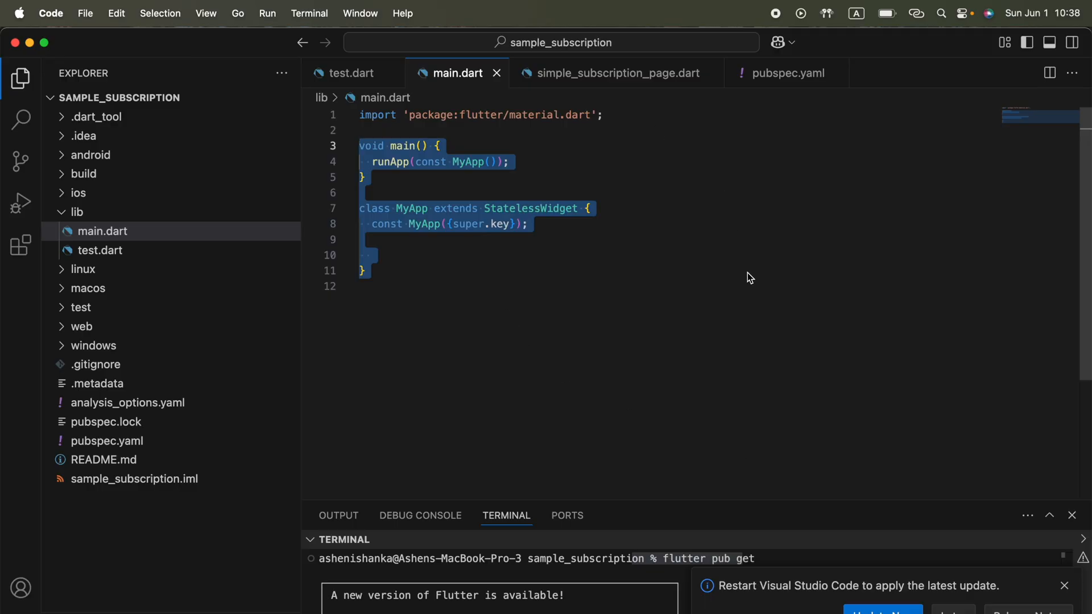
pyautogui.moveTo(640, 91)
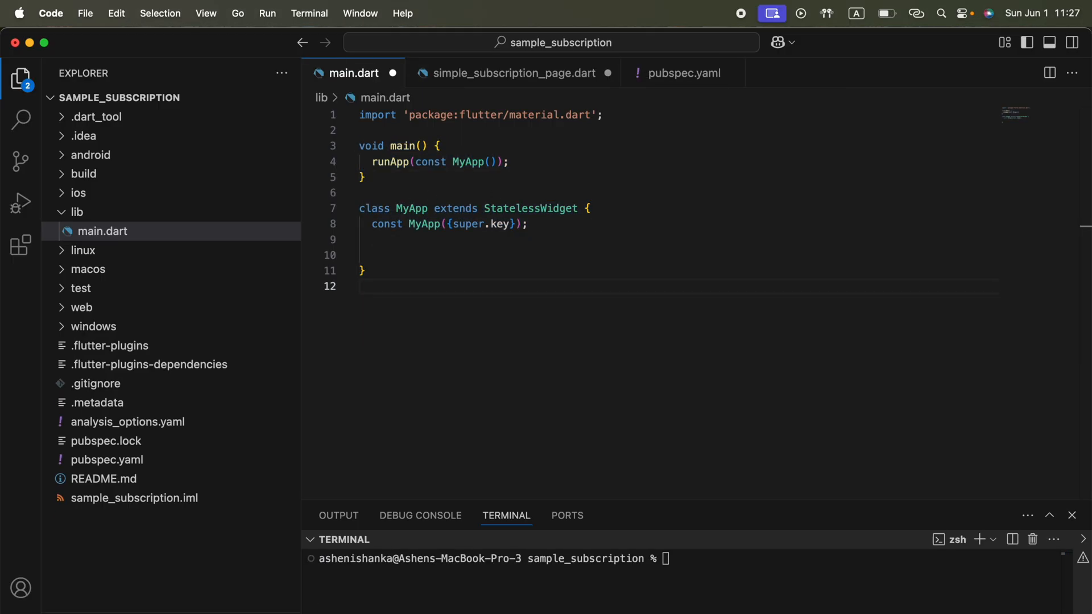
pyautogui.moveTo(641, 389)
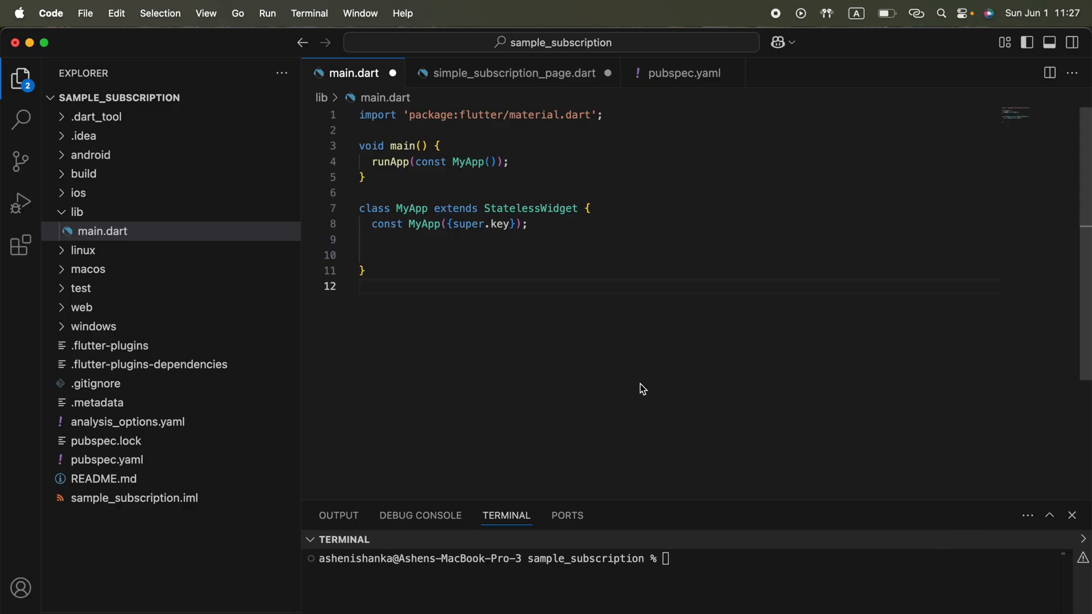
pyautogui.moveTo(460, 362)
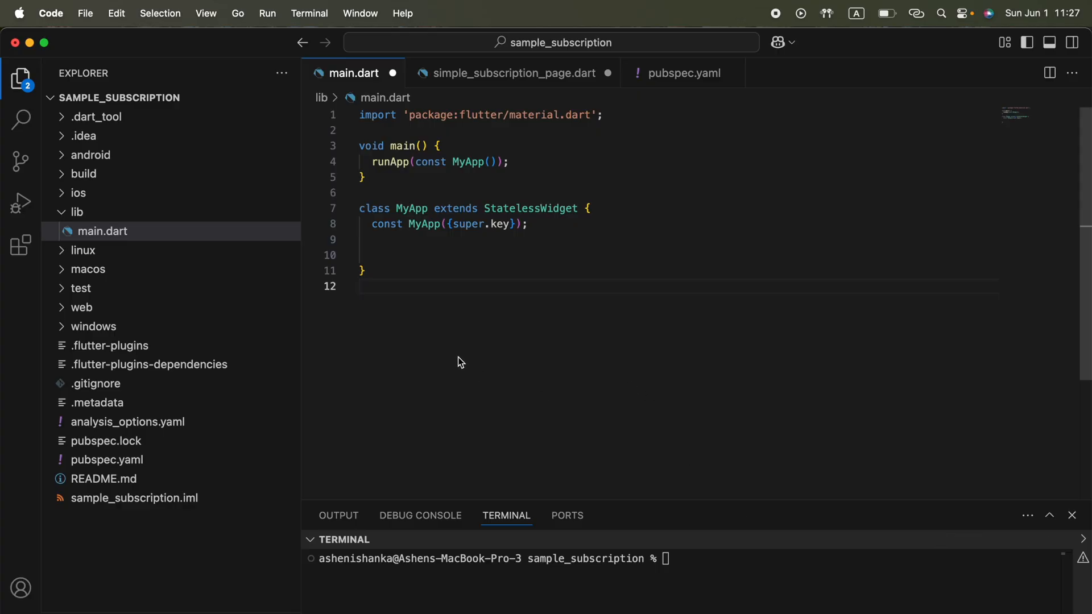
pyautogui.moveTo(365, 87)
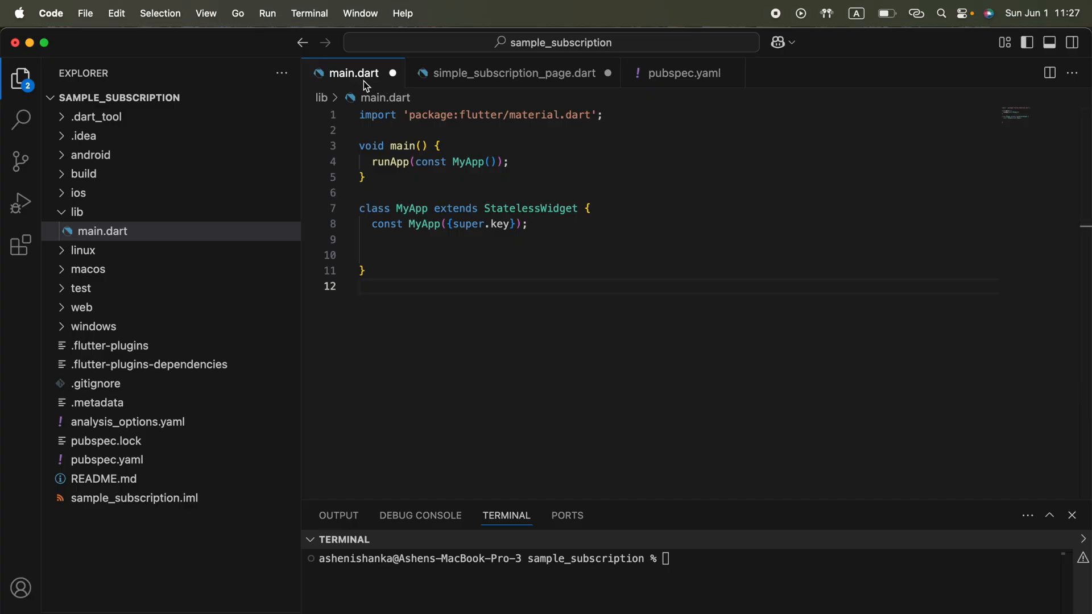
pyautogui.moveTo(470, 410)
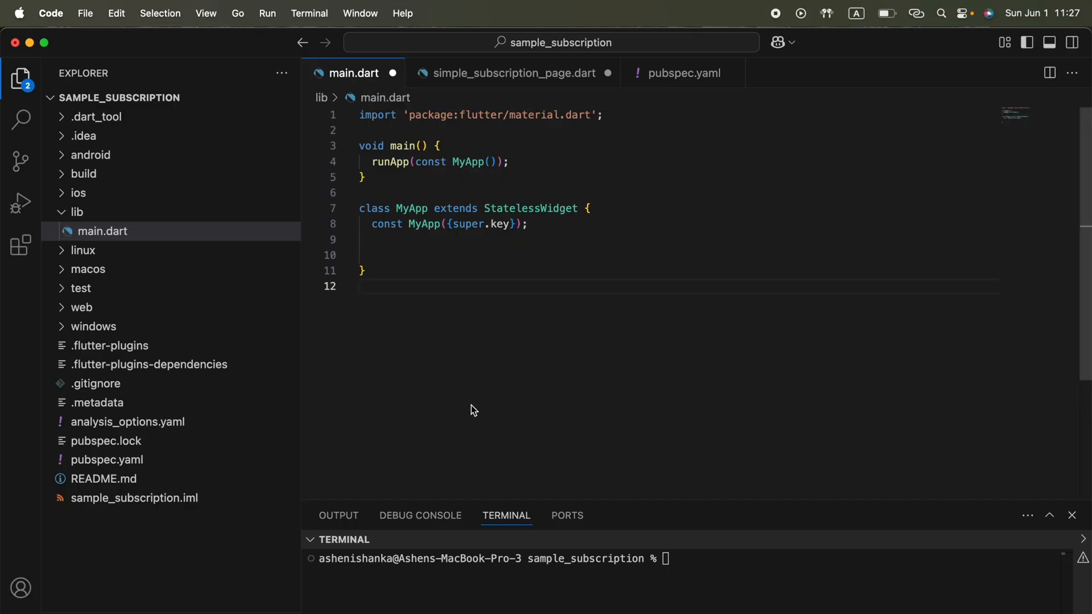
pyautogui.scroll(-3)
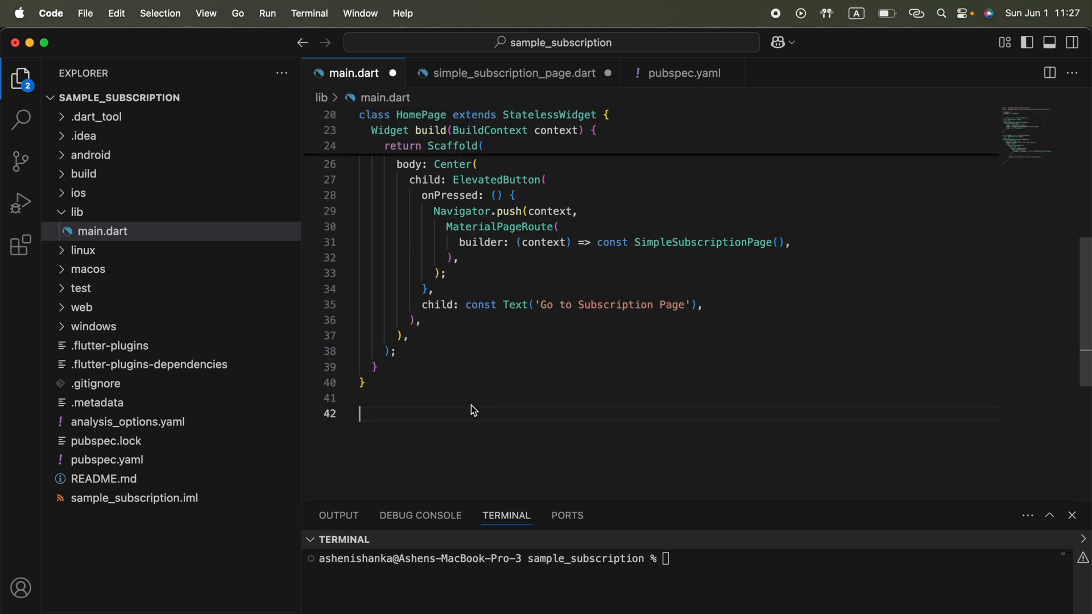
pyautogui.scroll(3)
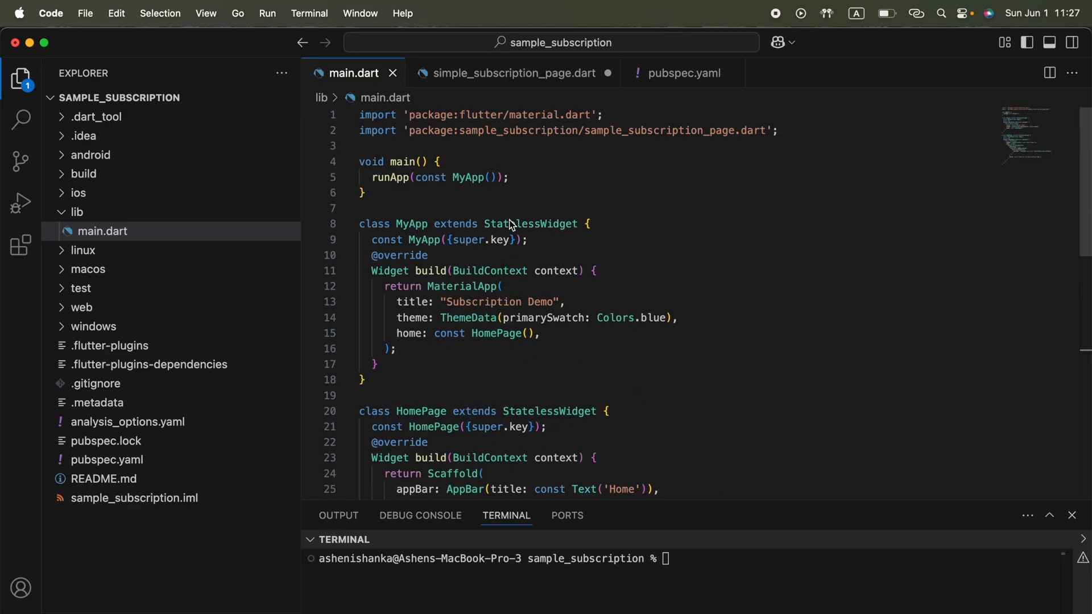
pyautogui.moveTo(90, 219)
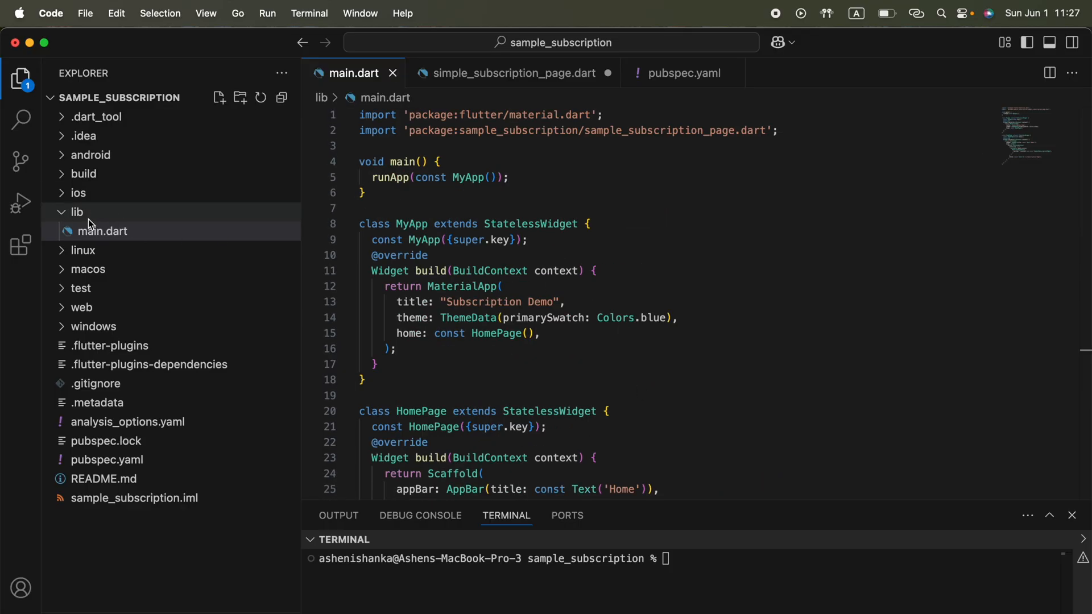
# Step: Create simple_subscription_page.dart in lib, then view the downloaded subscription page code
pyautogui.rightClick(77, 212)
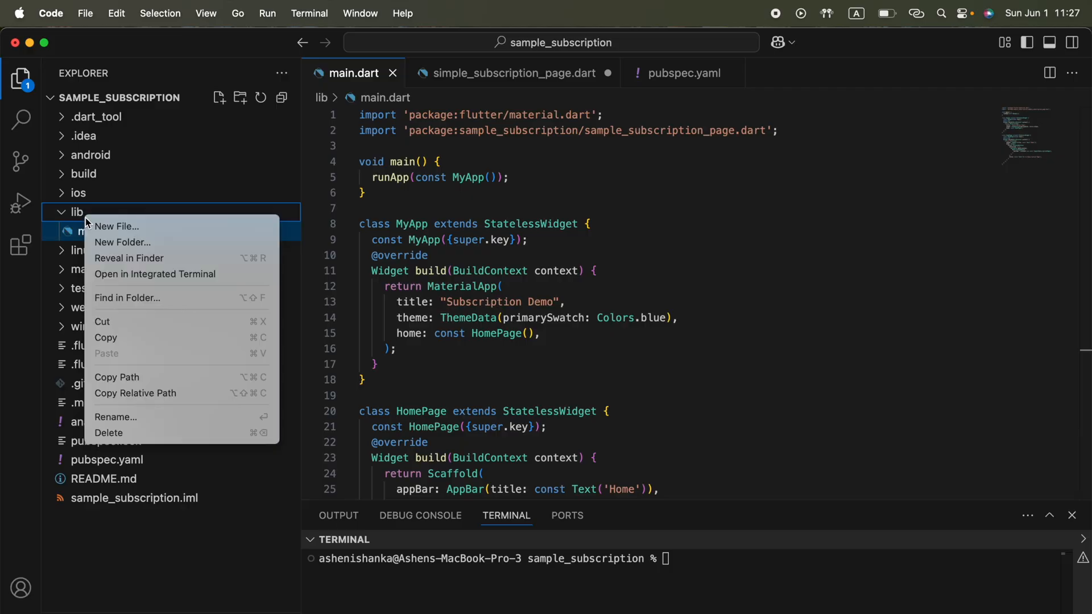
pyautogui.click(116, 227)
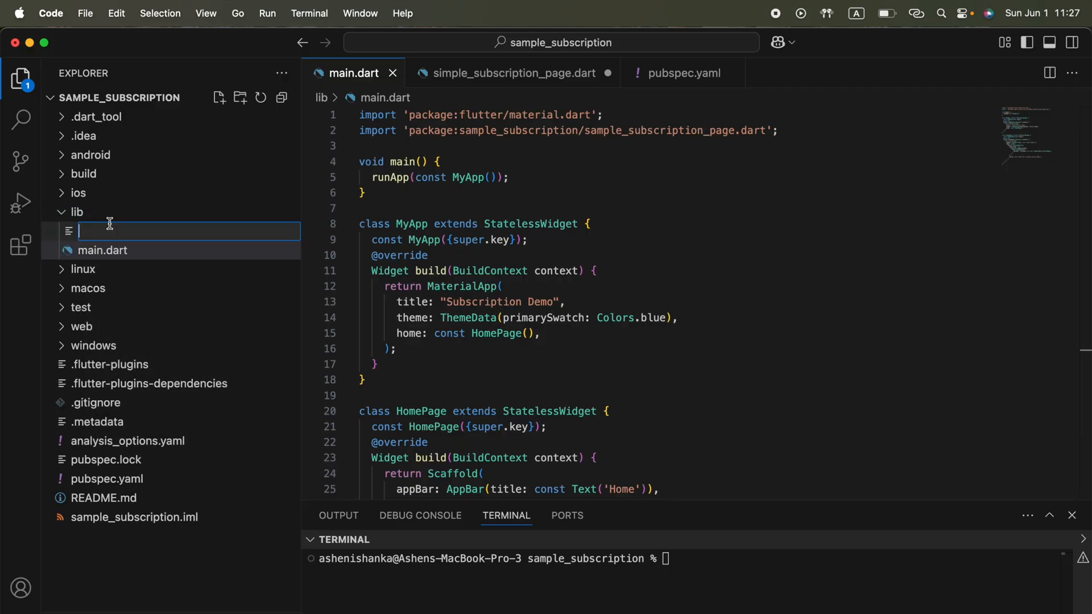
pyautogui.write('simple_subscription_poa')
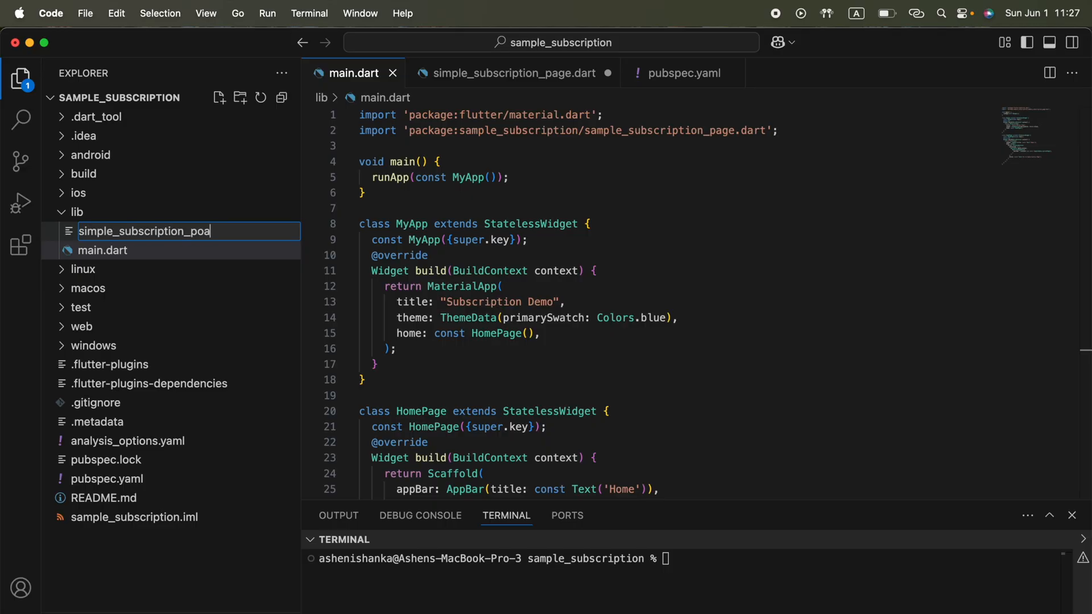
pyautogui.press('Return')
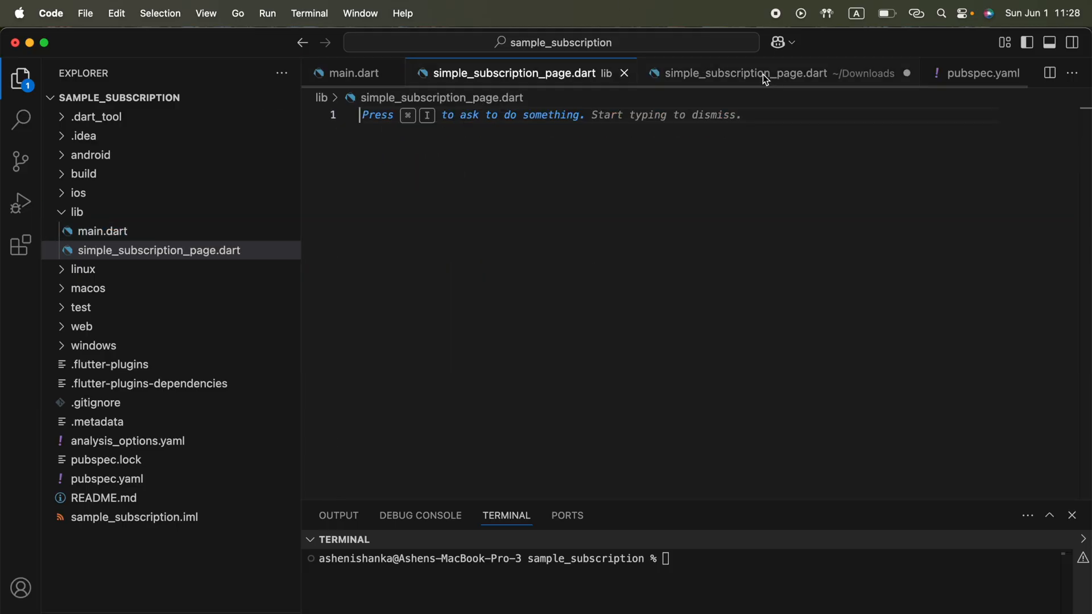
pyautogui.click(743, 73)
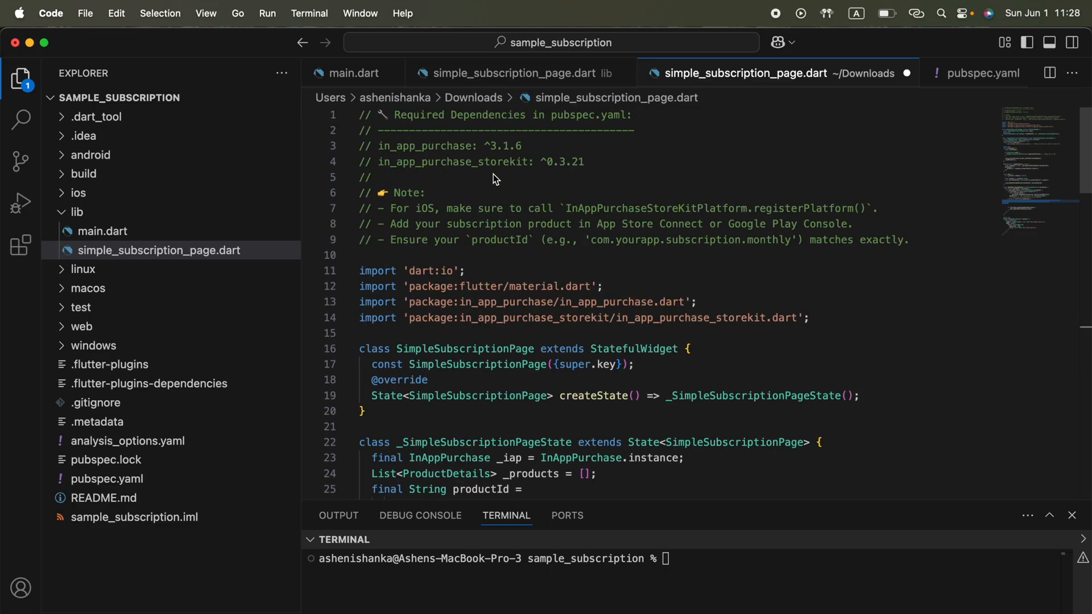
pyautogui.moveTo(407, 364)
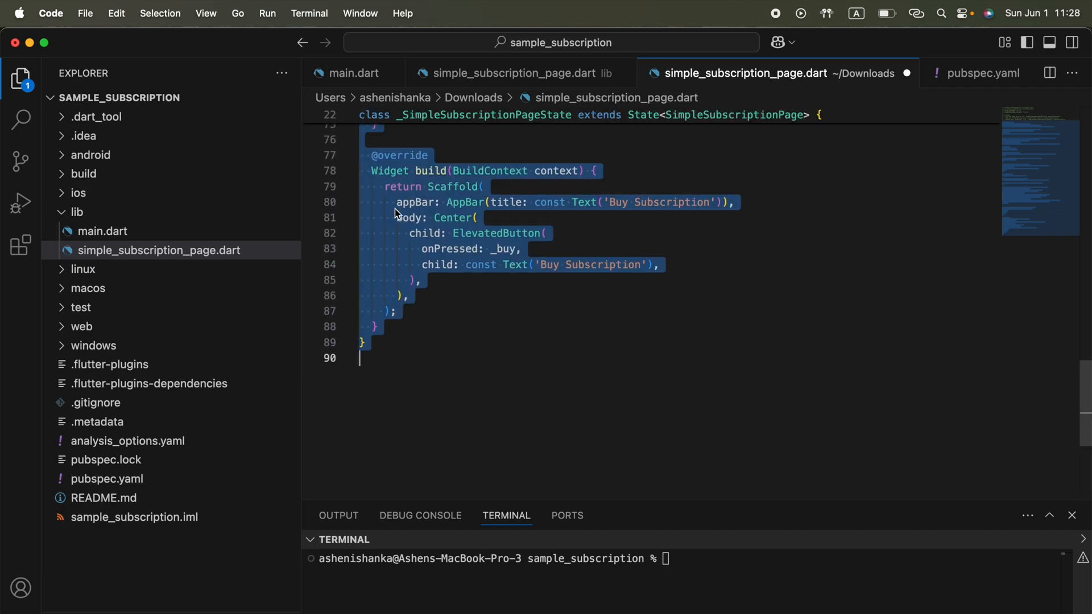
pyautogui.scroll(3)
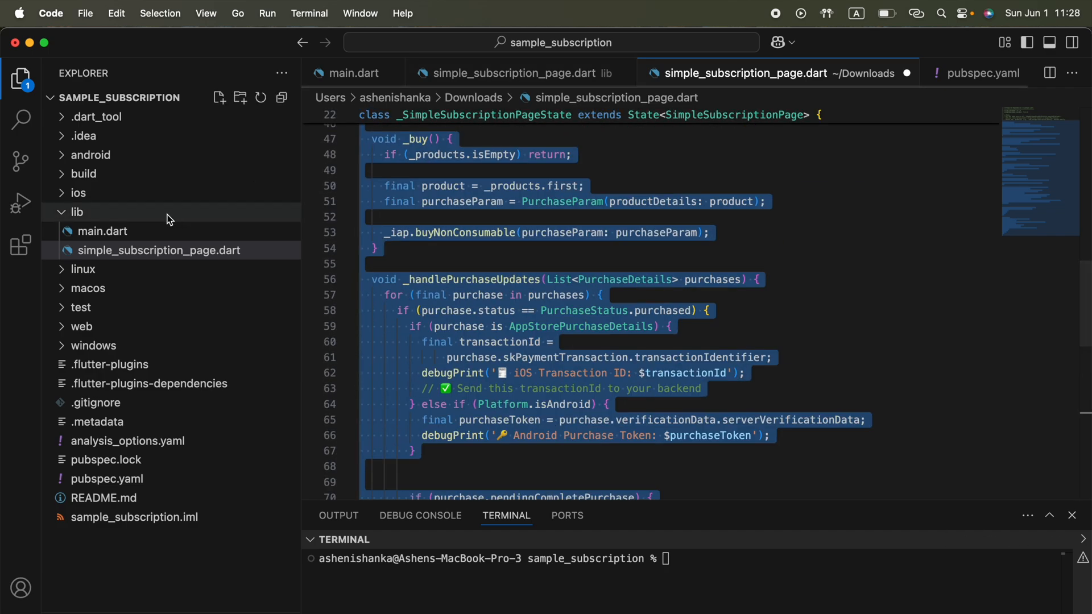
# Step: Select the Weekly product ID com.ashenishanka.samplesubscription.weekly in App Store Connect's Subscriptions table
pyautogui.click(515, 73)
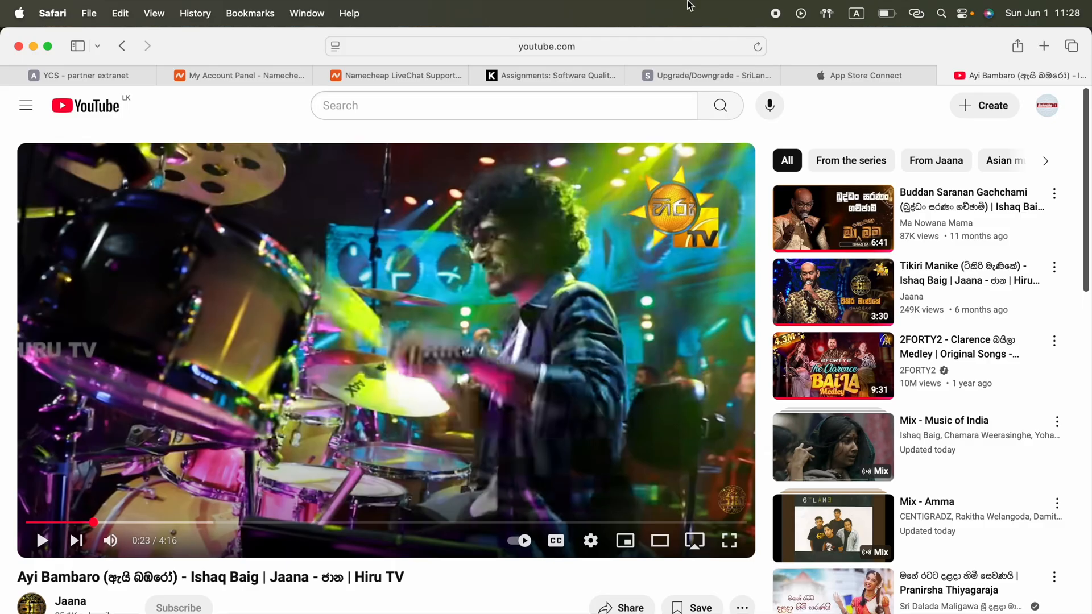
pyautogui.click(866, 75)
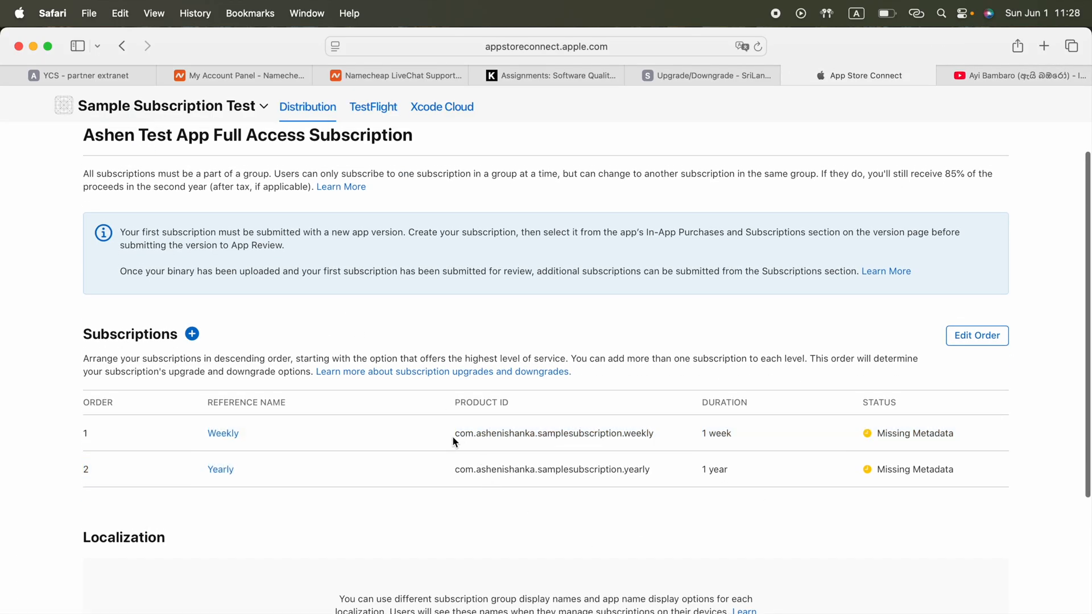
pyautogui.doubleClick(553, 432)
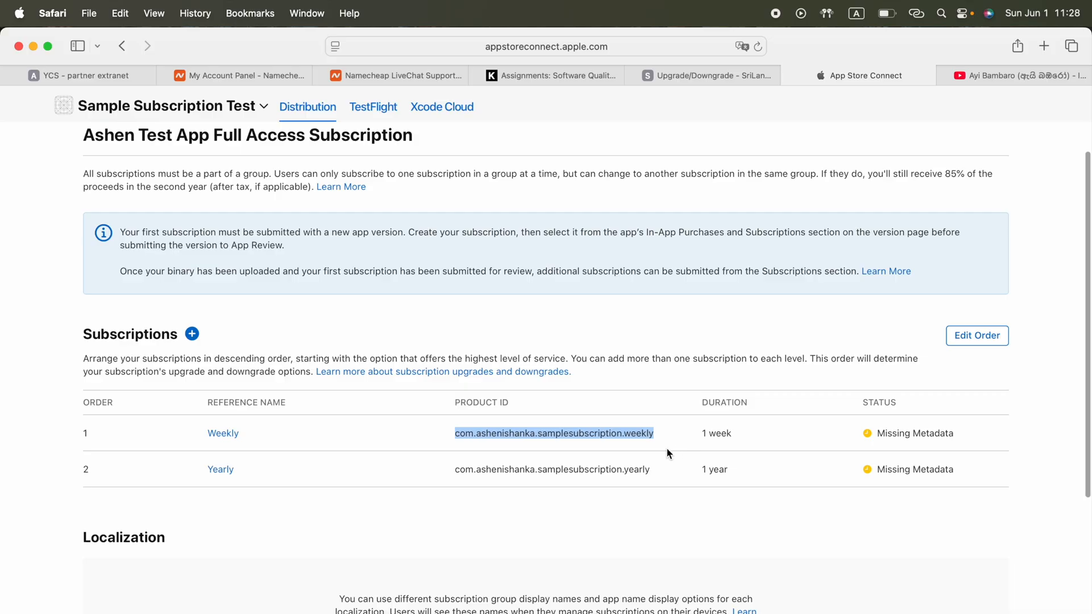
pyautogui.moveTo(494, 457)
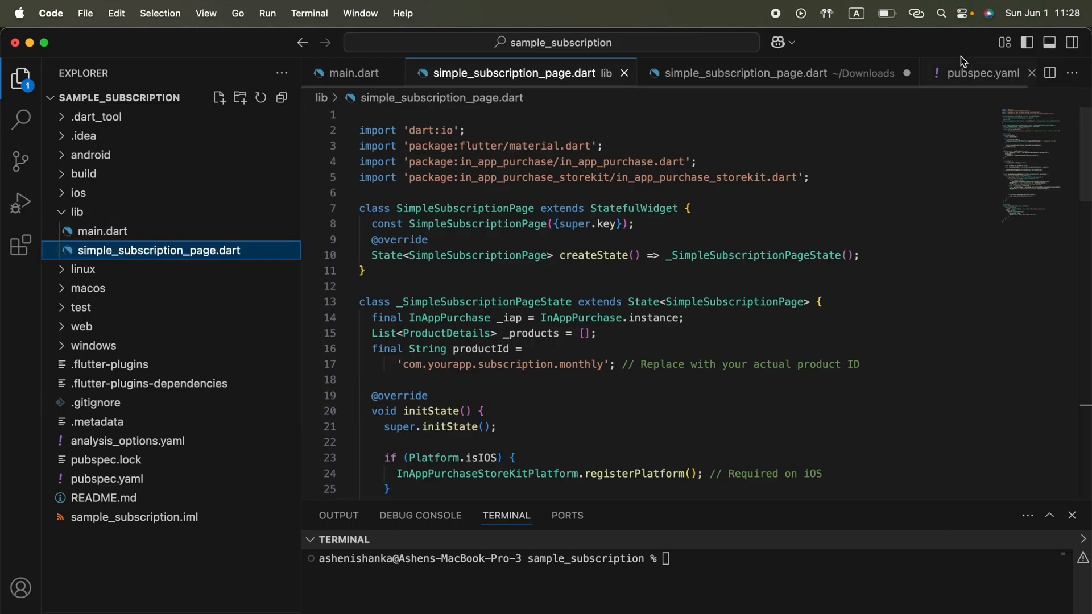
pyautogui.moveTo(907, 73)
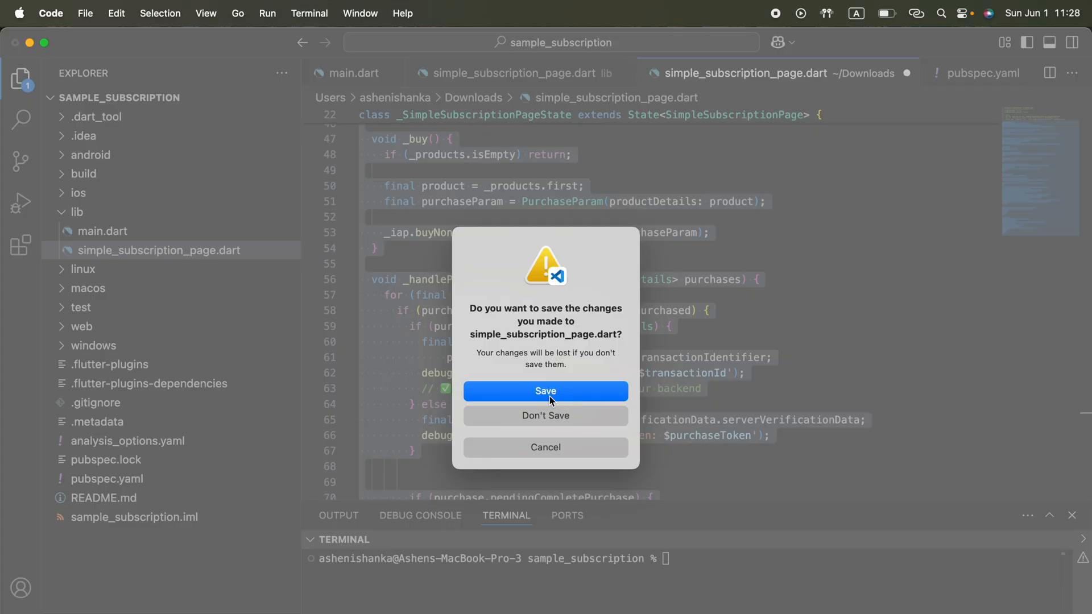
# Step: Close the downloaded copy and replace the placeholder productId with com.ashenishanka.samplesubscription.weekly
pyautogui.click(545, 391)
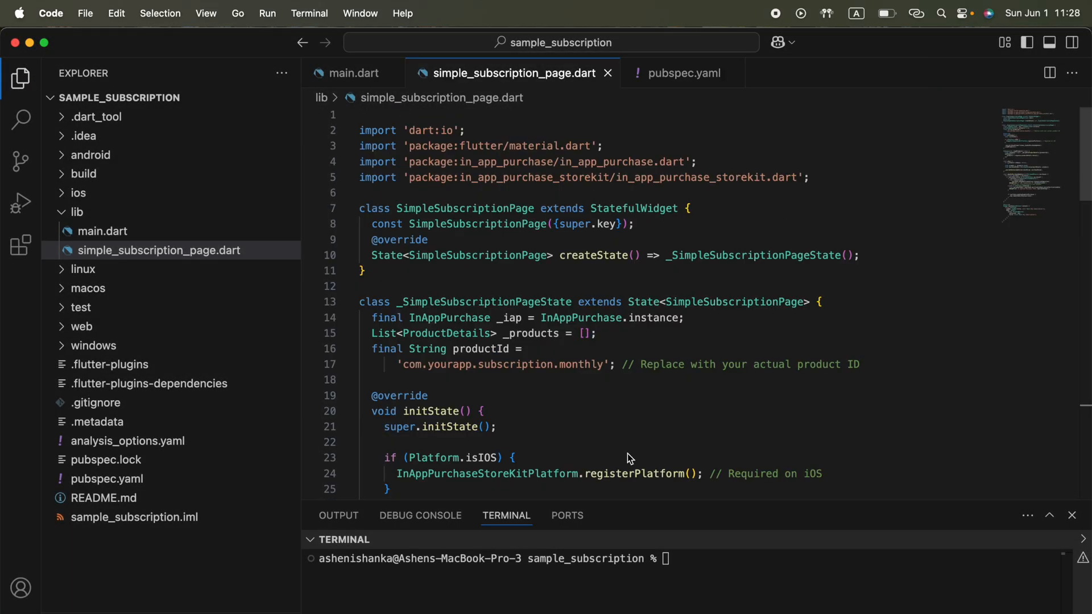
pyautogui.doubleClick(498, 364)
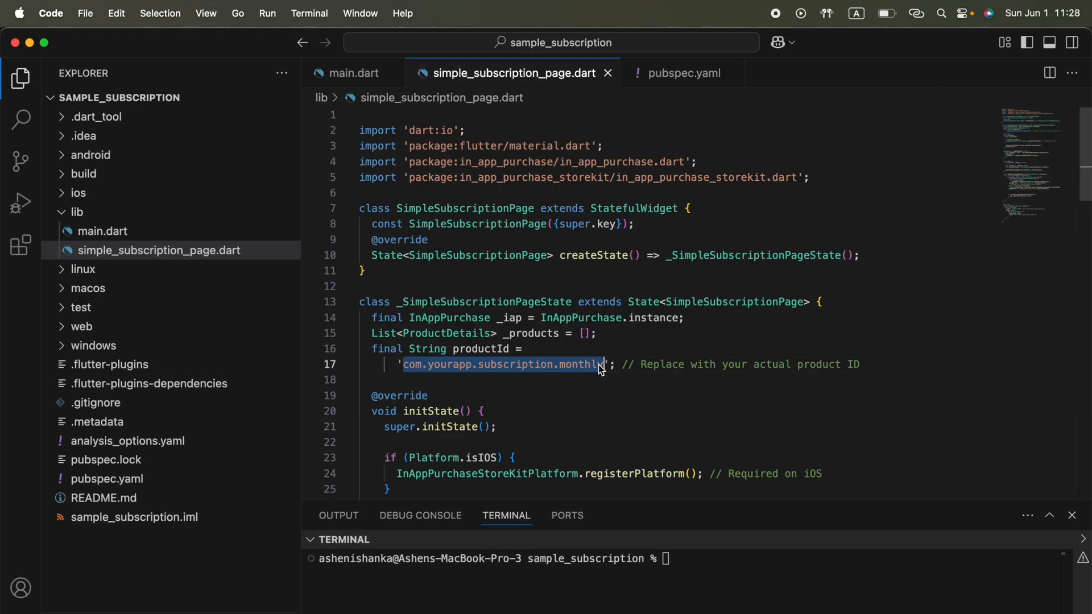
pyautogui.write('com.ashenishanka.samplesubscription.weekly')
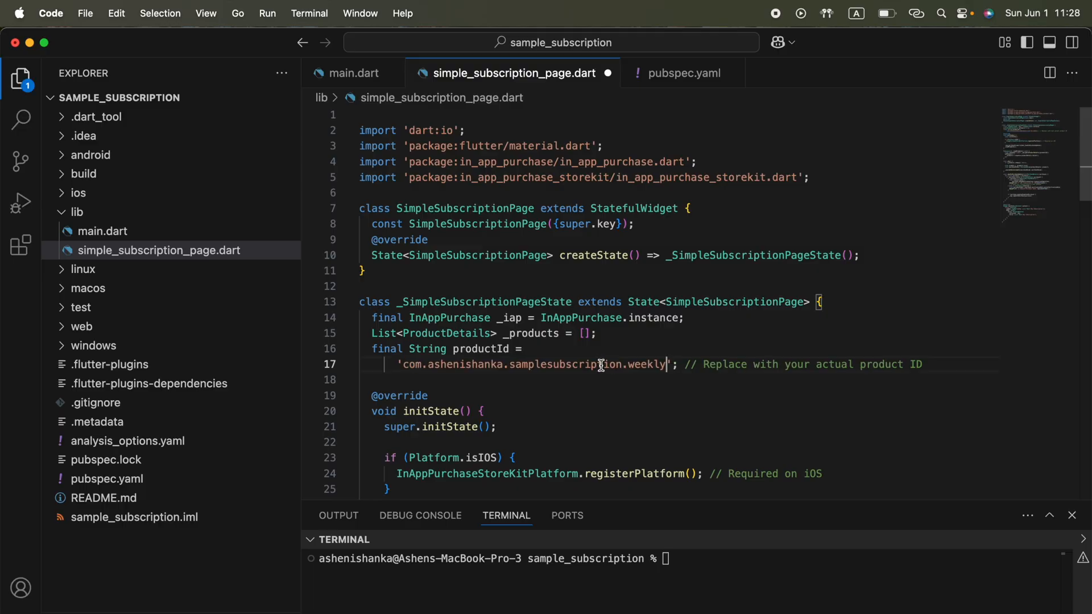
pyautogui.scroll(-3)
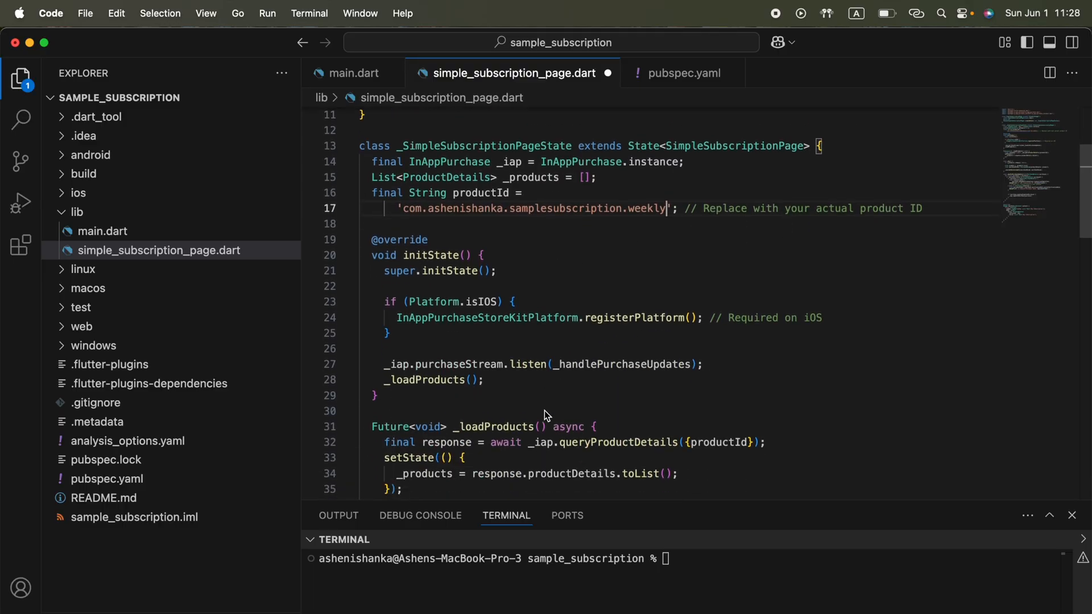
pyautogui.scroll(-3)
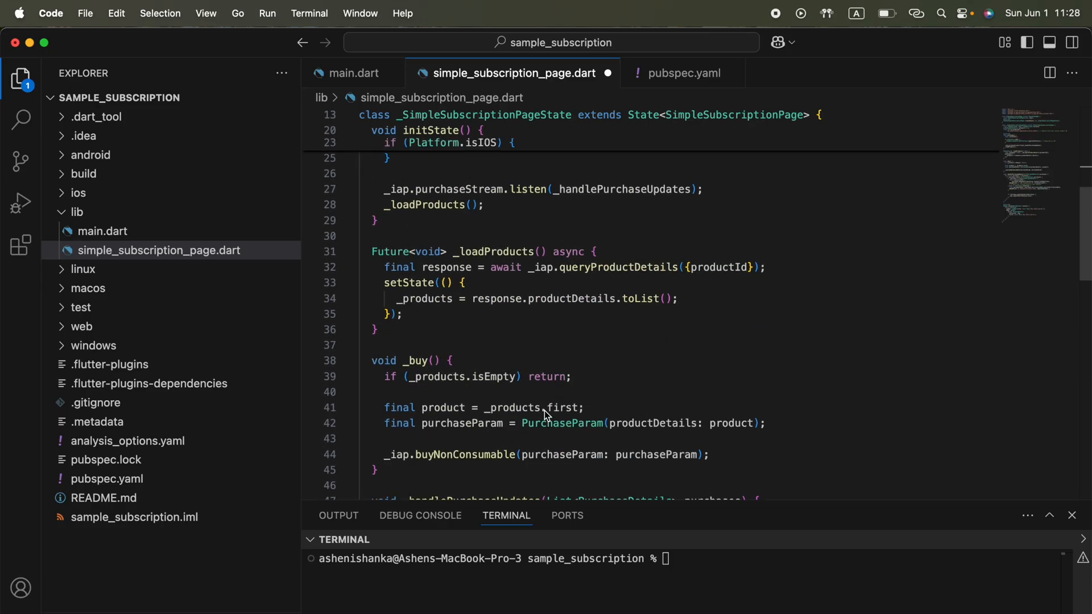
pyautogui.scroll(3)
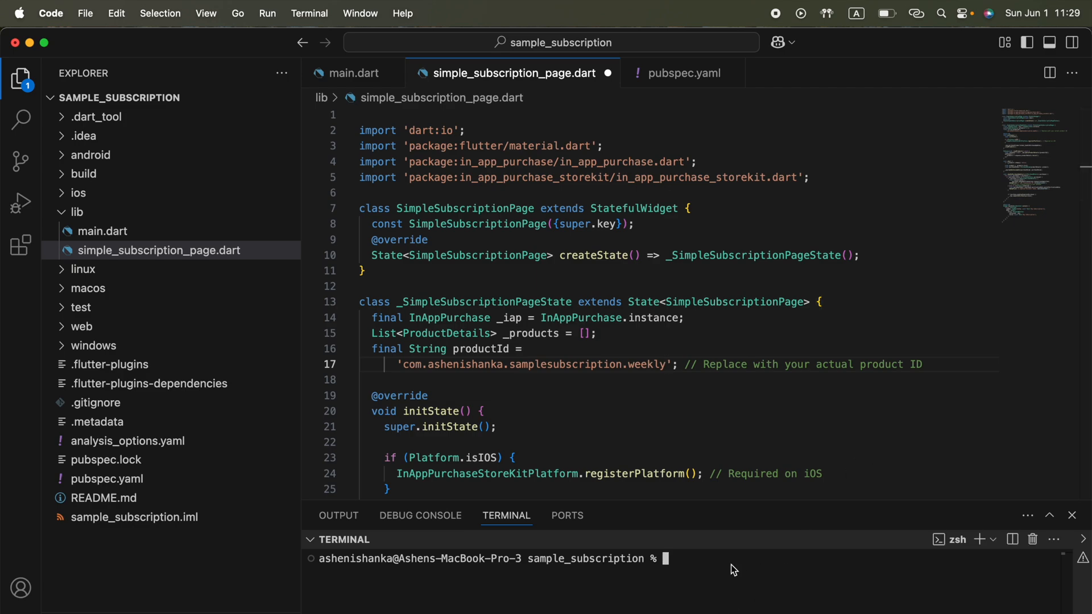
# Step: Run 'open -a Simulator', then 'flutter run' in the terminal
pyautogui.write('op')
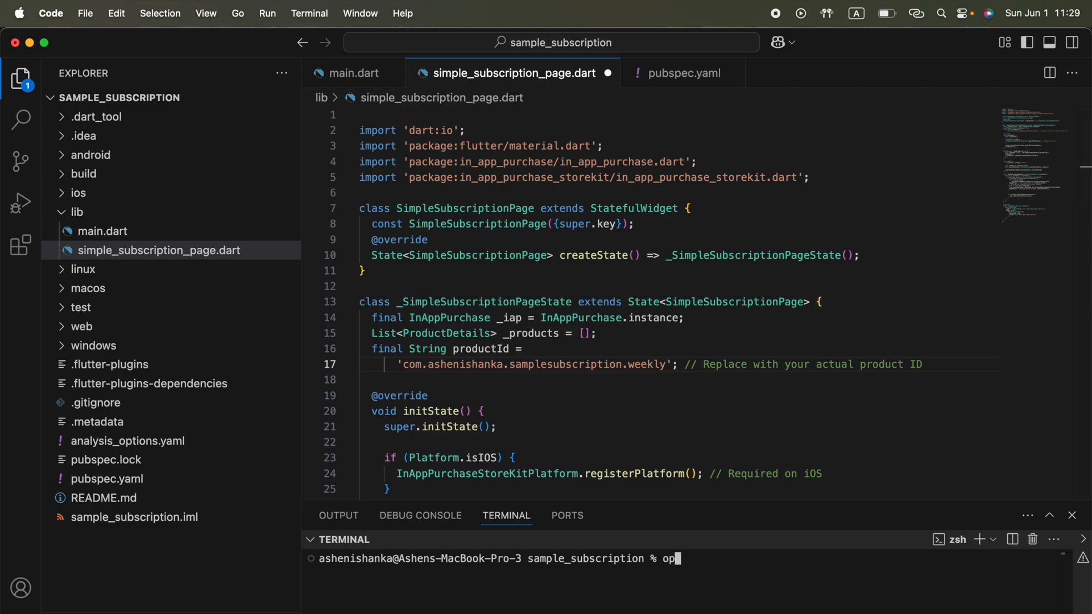
pyautogui.write('en -a')
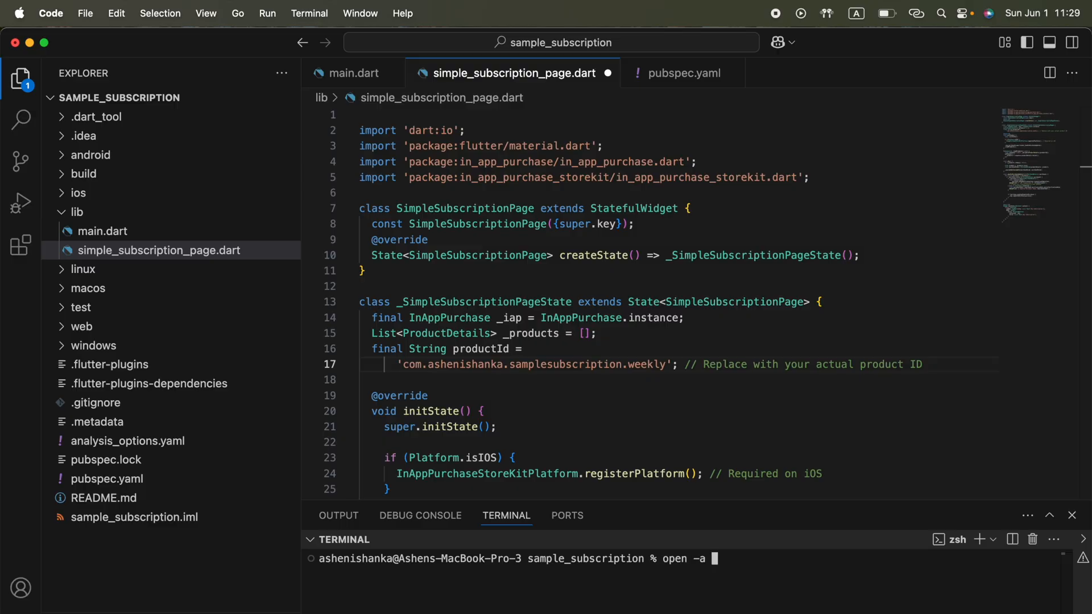
pyautogui.write('Simulator')
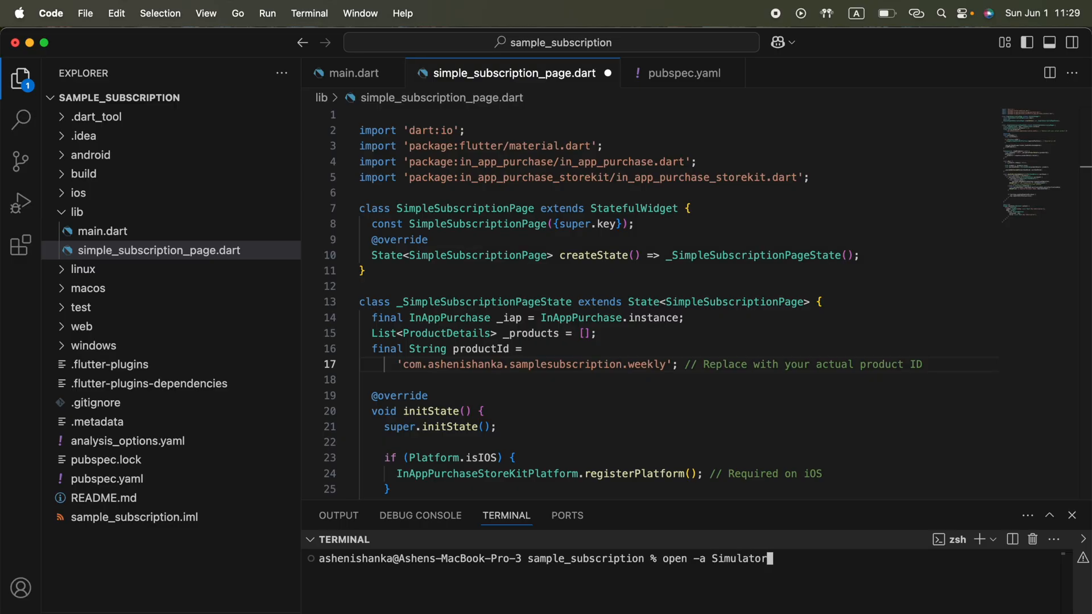
pyautogui.press('Return')
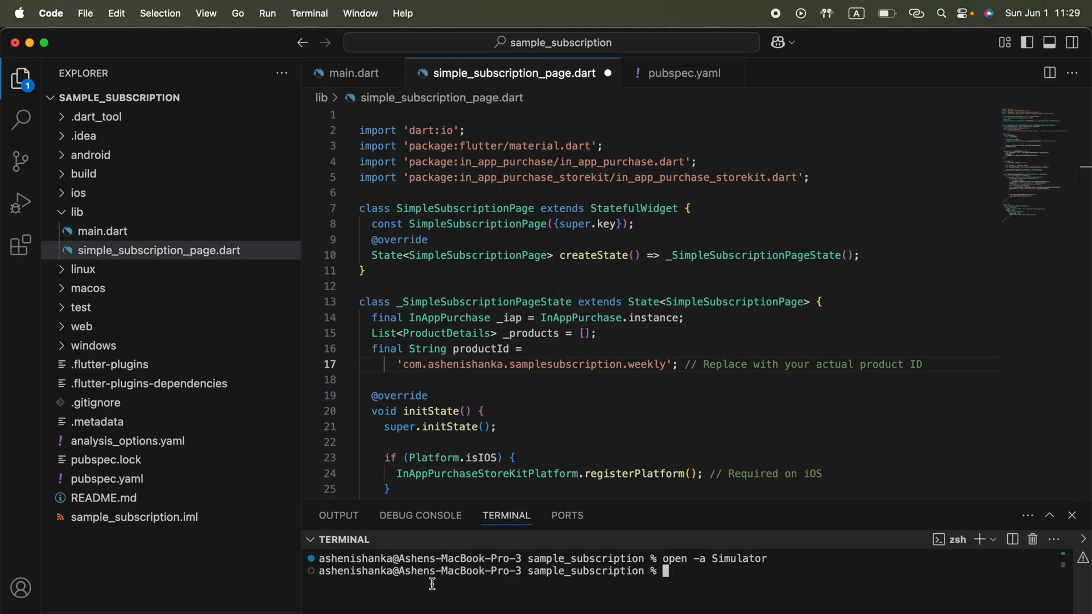
pyautogui.write('flutter ru')
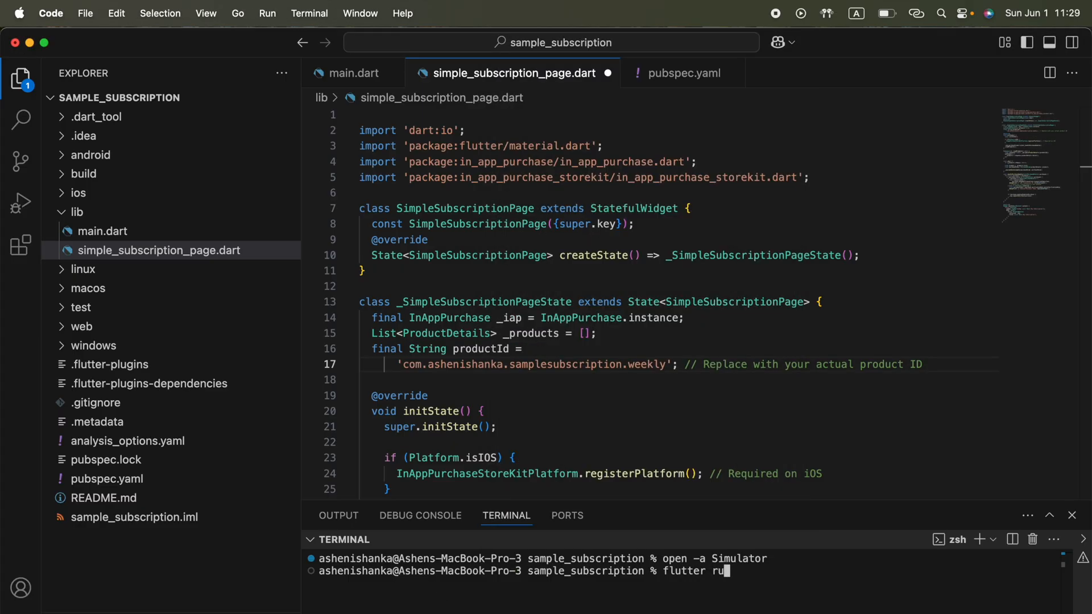
pyautogui.press('Return')
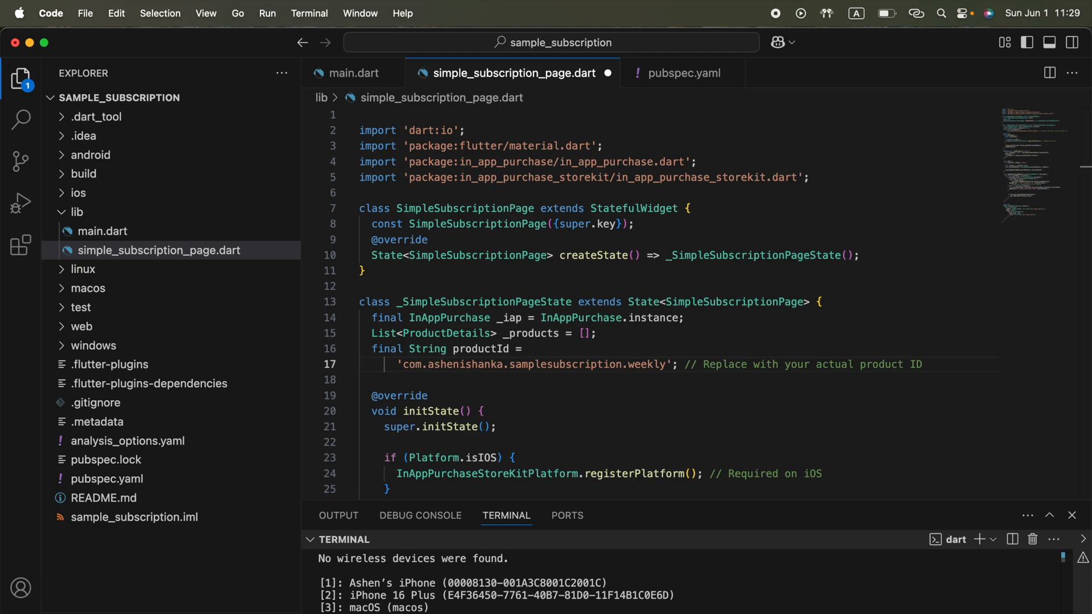
# Step: Review the failed iOS build error and open main.dart to inspect its import
pyautogui.scroll(-3)
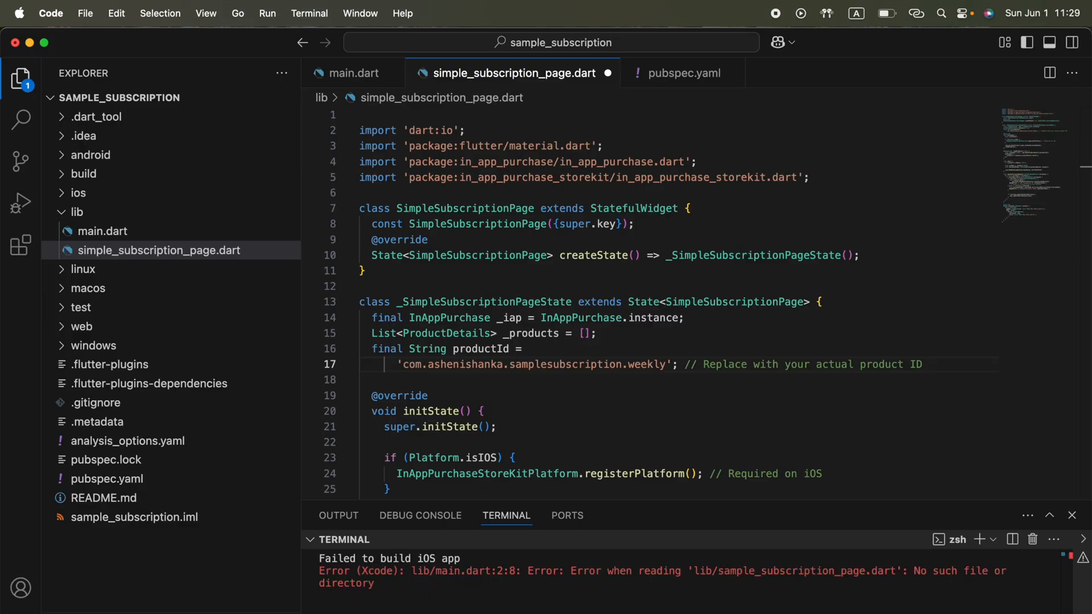
pyautogui.moveTo(639, 611)
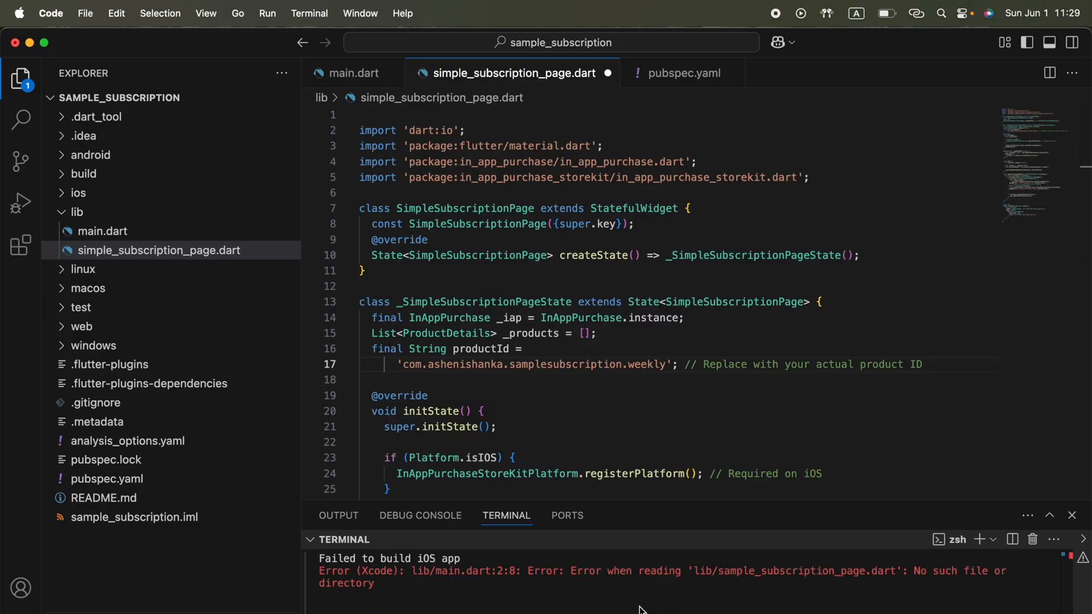
pyautogui.click(352, 73)
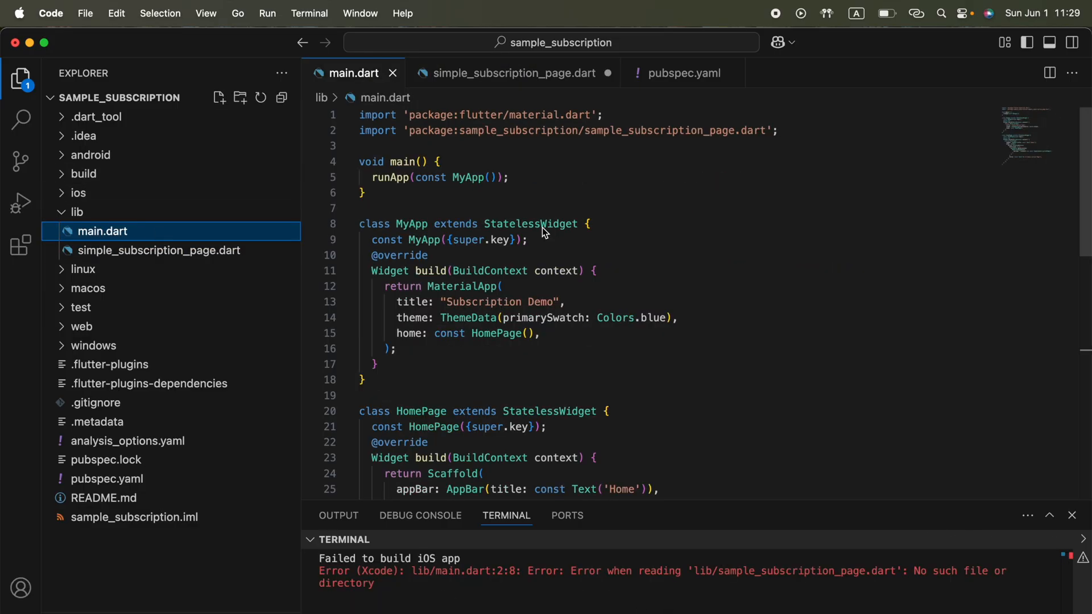
pyautogui.moveTo(710, 140)
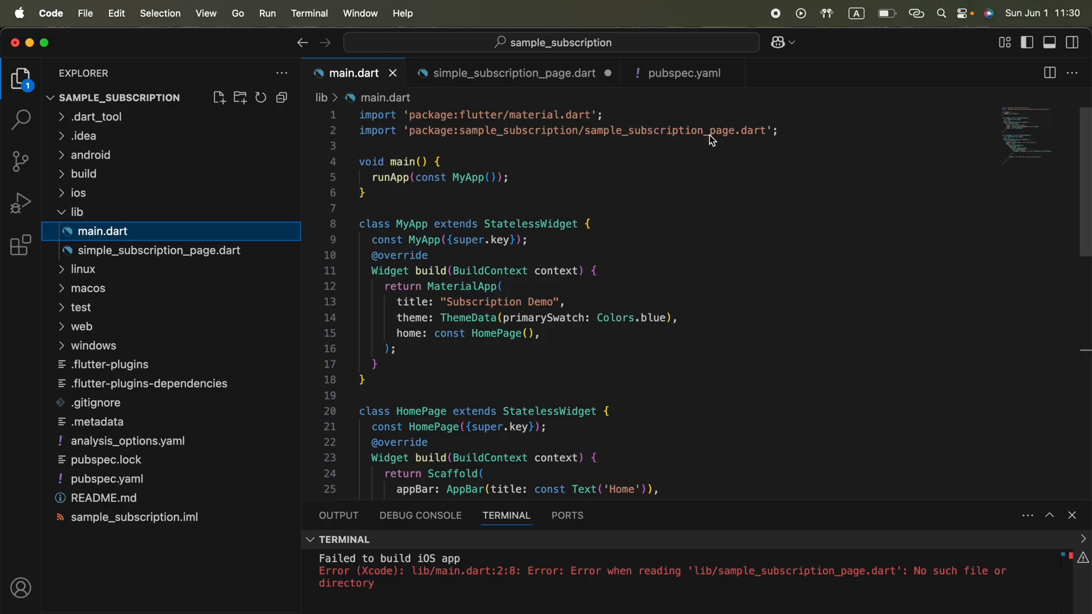
pyautogui.moveTo(392, 137)
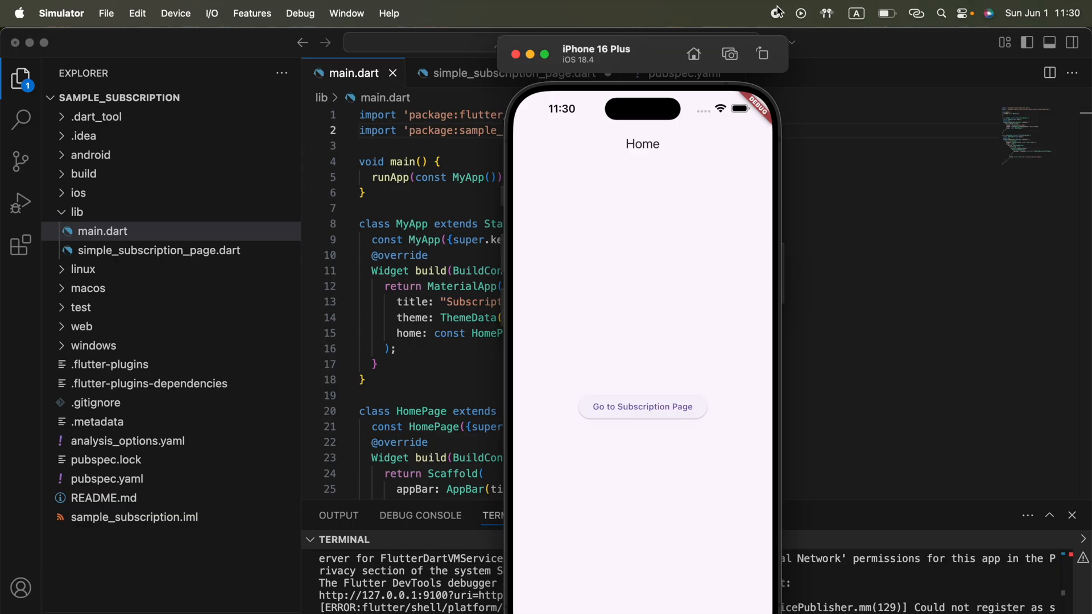
pyautogui.moveTo(680, 432)
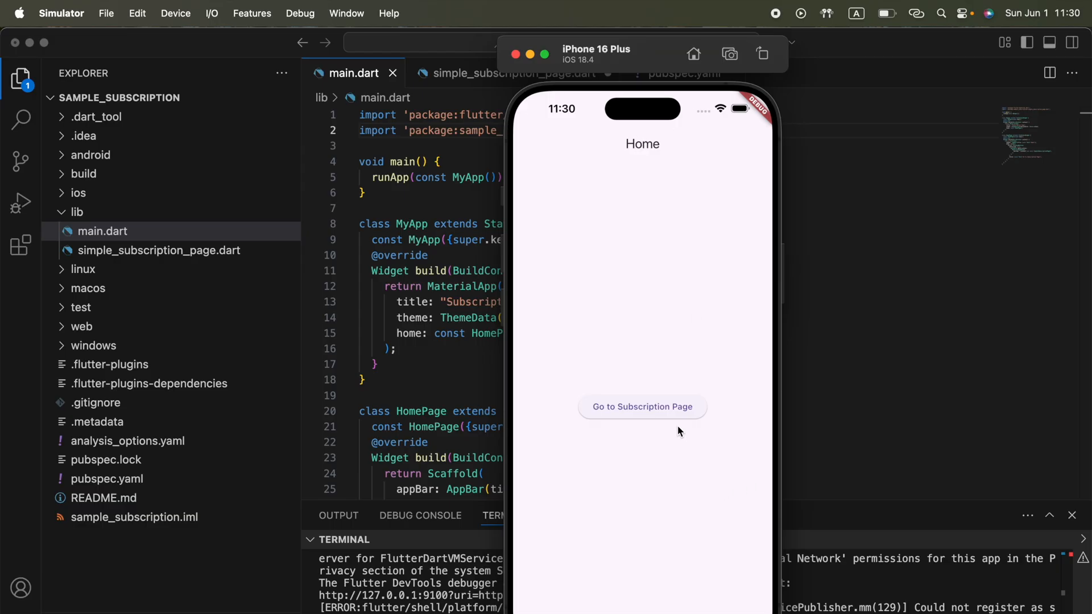
# Step: Bring the project code back to the front and scroll through it
pyautogui.click(641, 407)
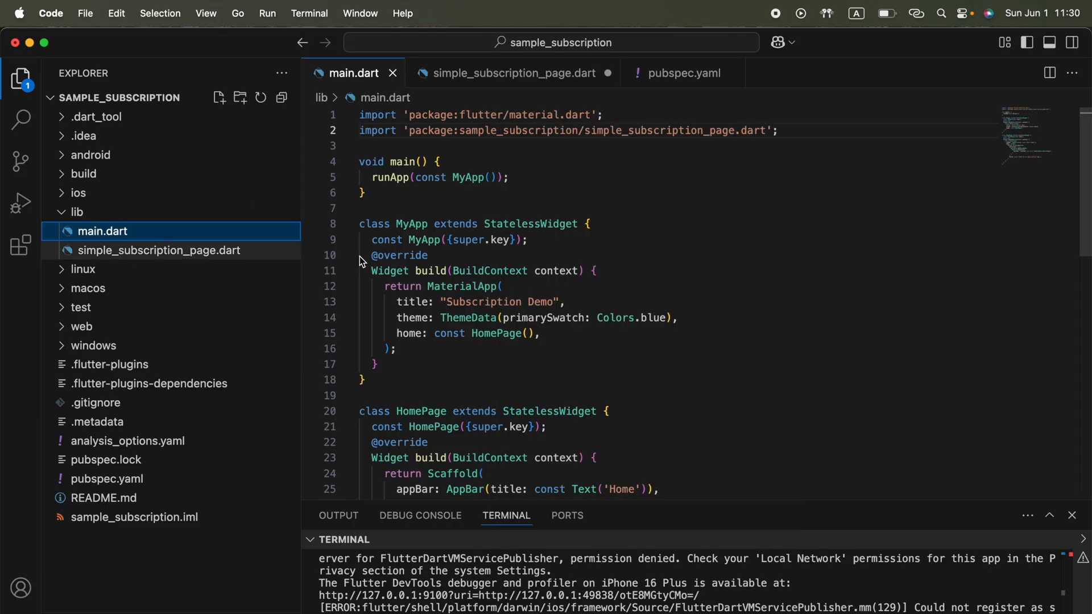
pyautogui.scroll(-3)
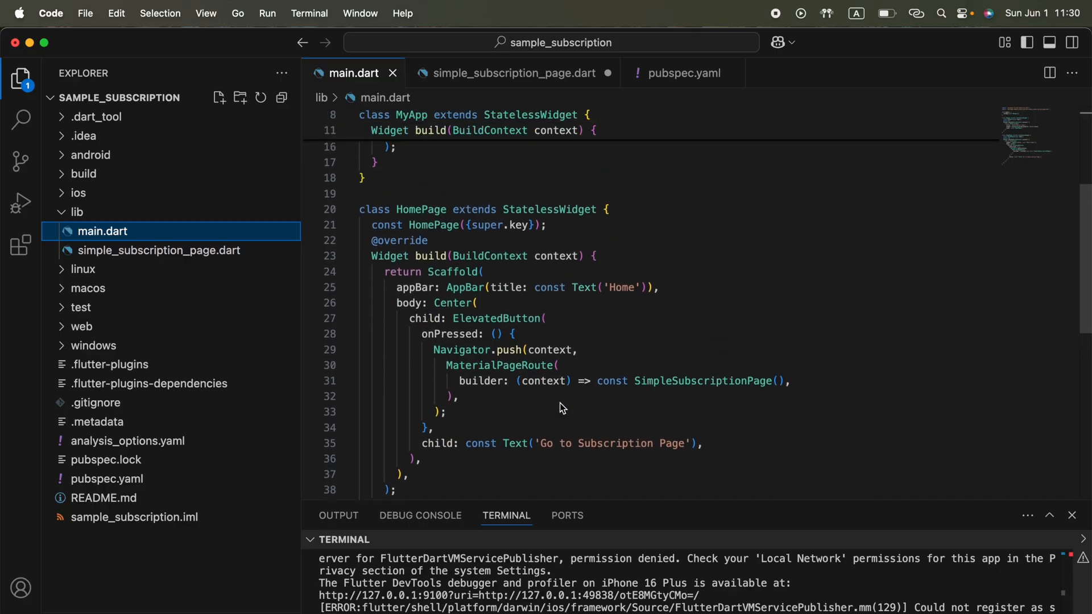
pyautogui.scroll(3)
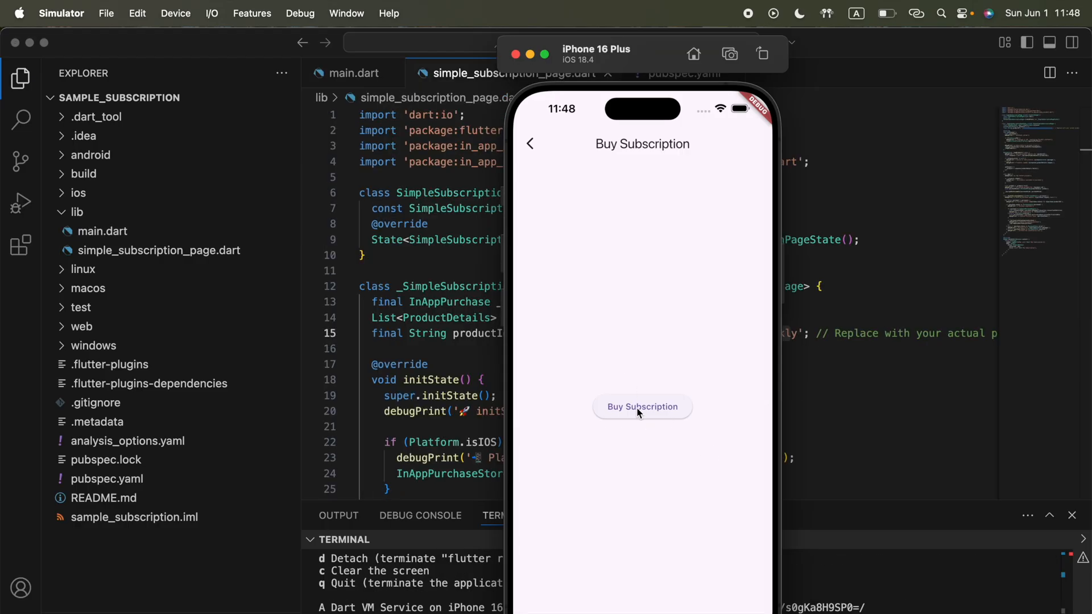
pyautogui.moveTo(628, 477)
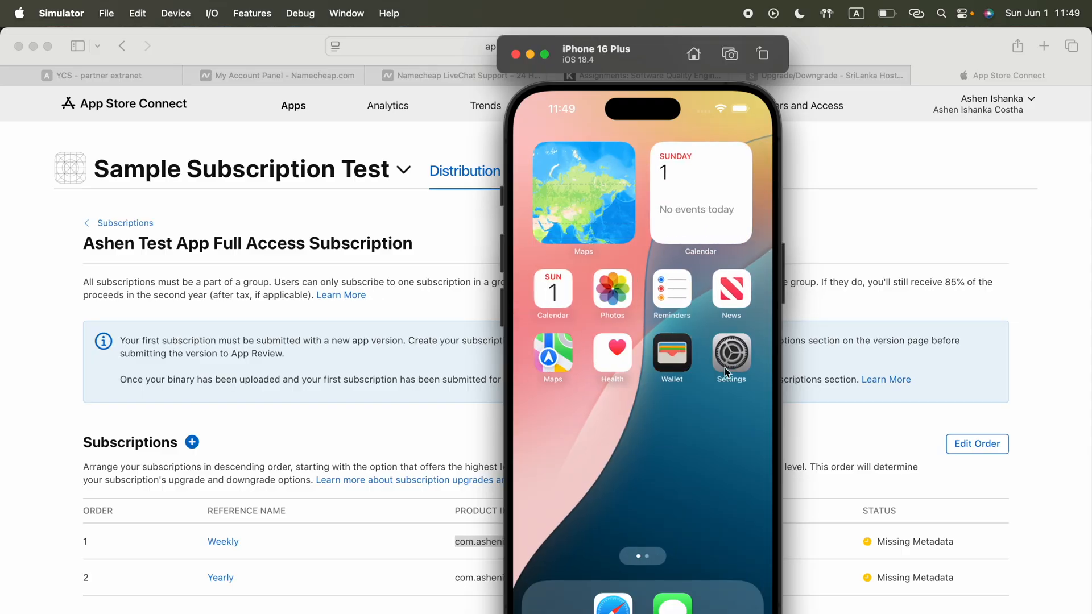
# Step: In the simulated iPhone's Settings, go to Developer and scroll to Sandbox Apple Account
pyautogui.click(730, 354)
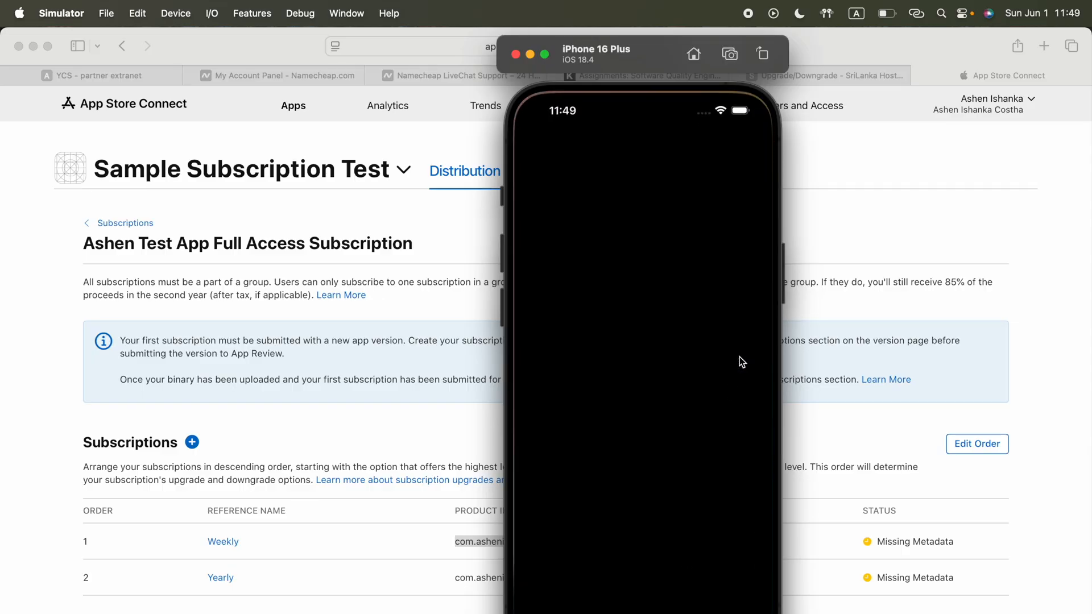
pyautogui.moveTo(676, 472)
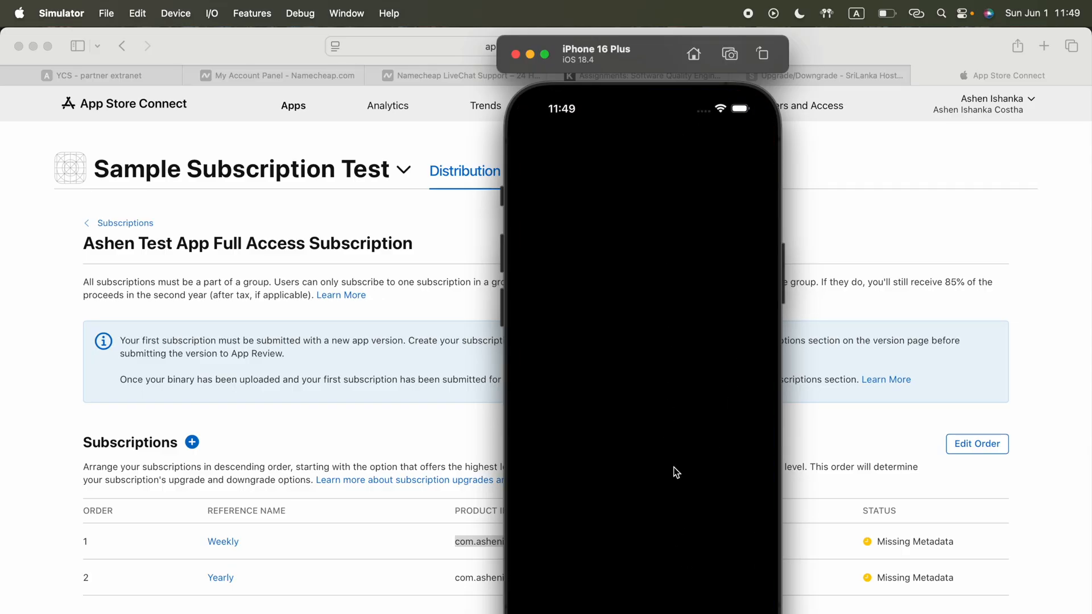
pyautogui.click(693, 54)
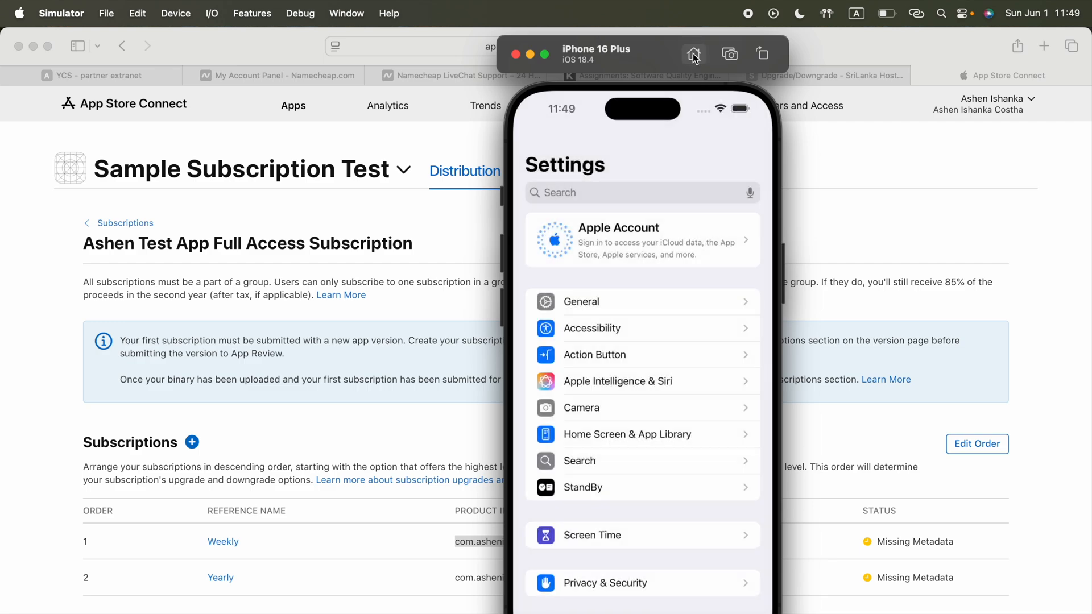
pyautogui.scroll(-3)
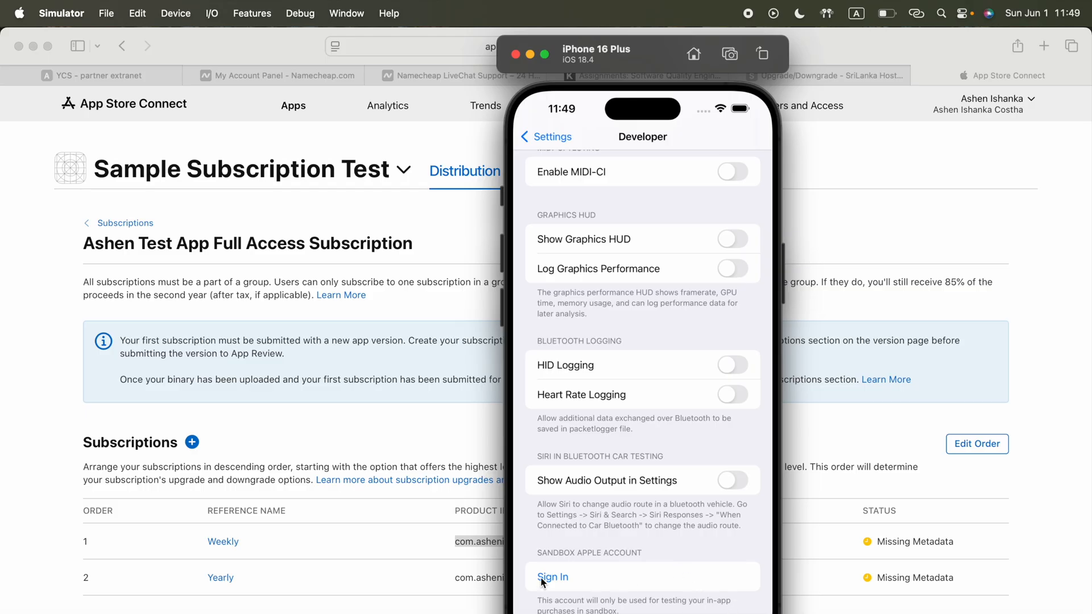
pyautogui.moveTo(531, 574)
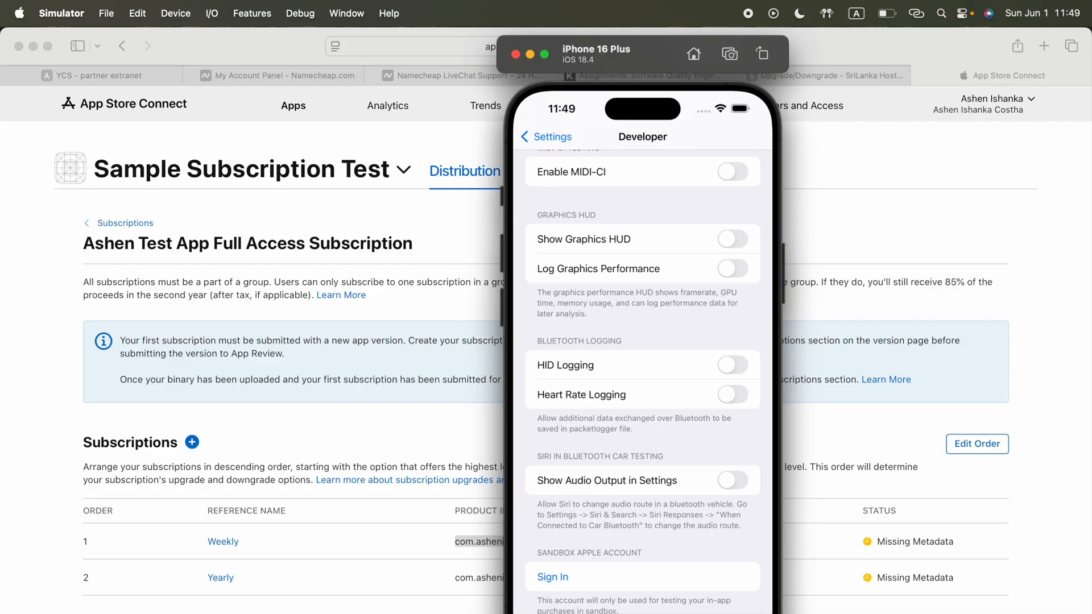
pyautogui.moveTo(641, 564)
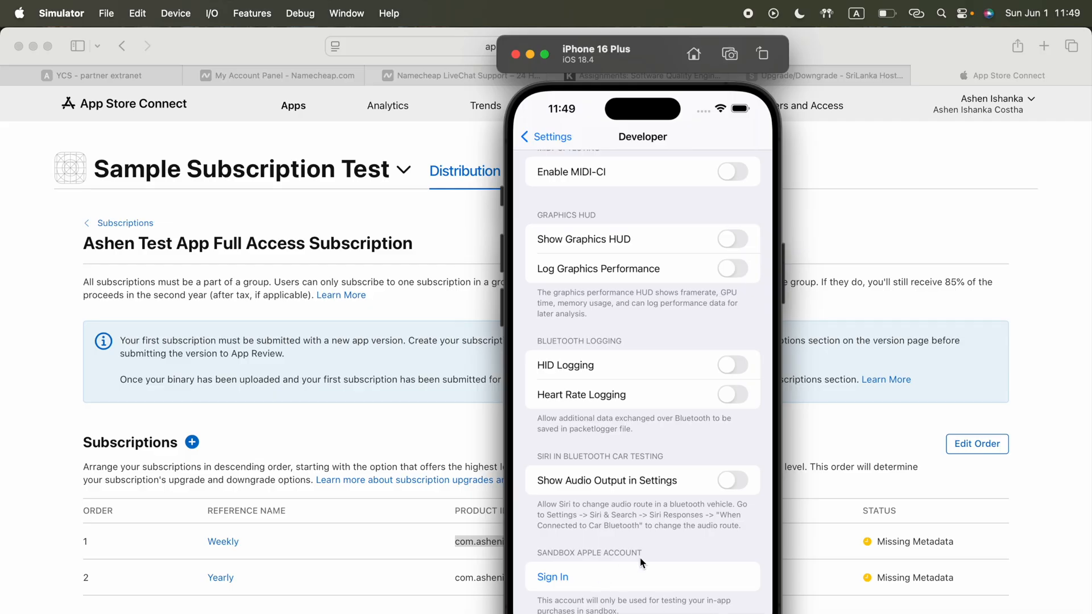
pyautogui.moveTo(1022, 162)
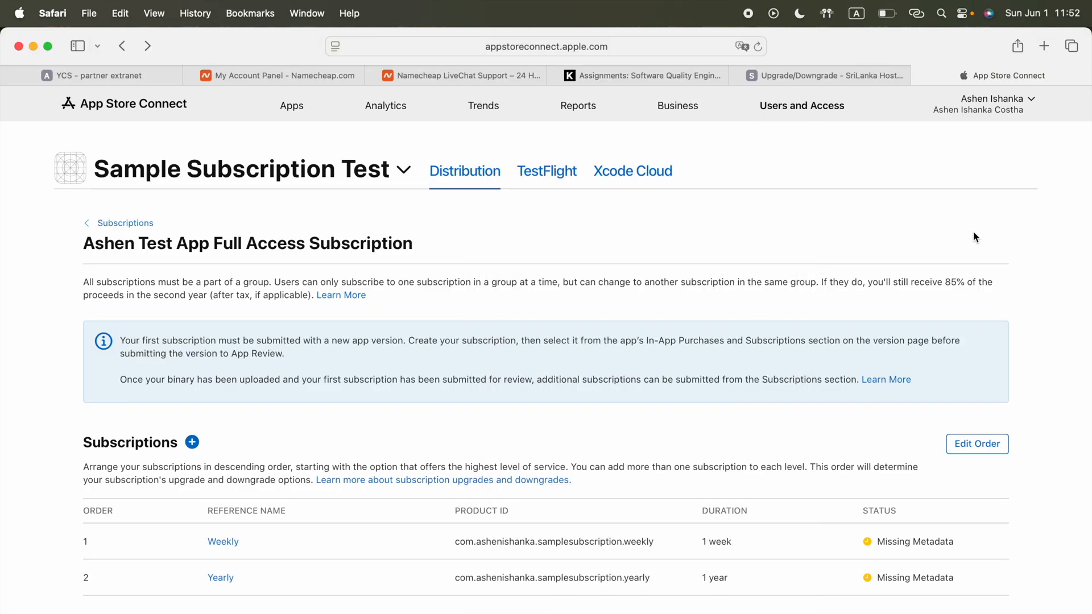
pyautogui.moveTo(810, 113)
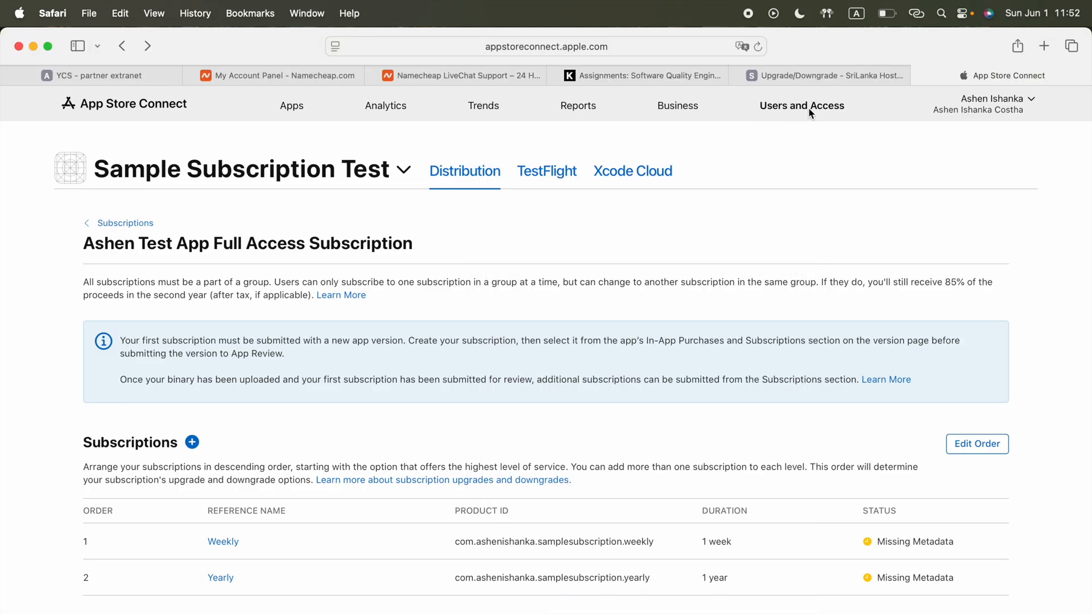
# Step: Under Users and Access, view the Sandbox test accounts and start adding a test account
pyautogui.click(801, 105)
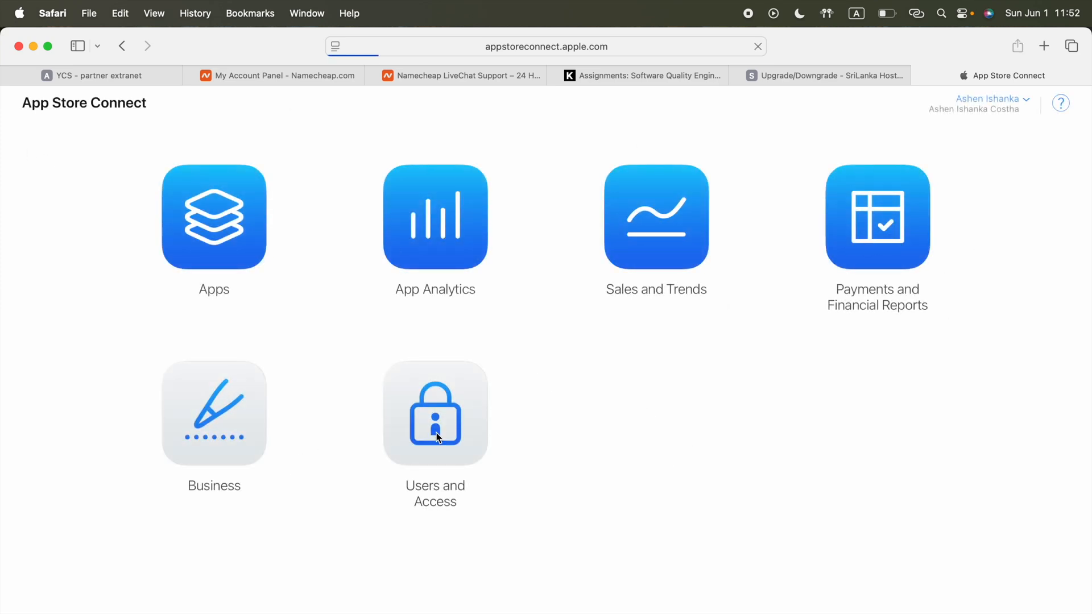
pyautogui.click(434, 413)
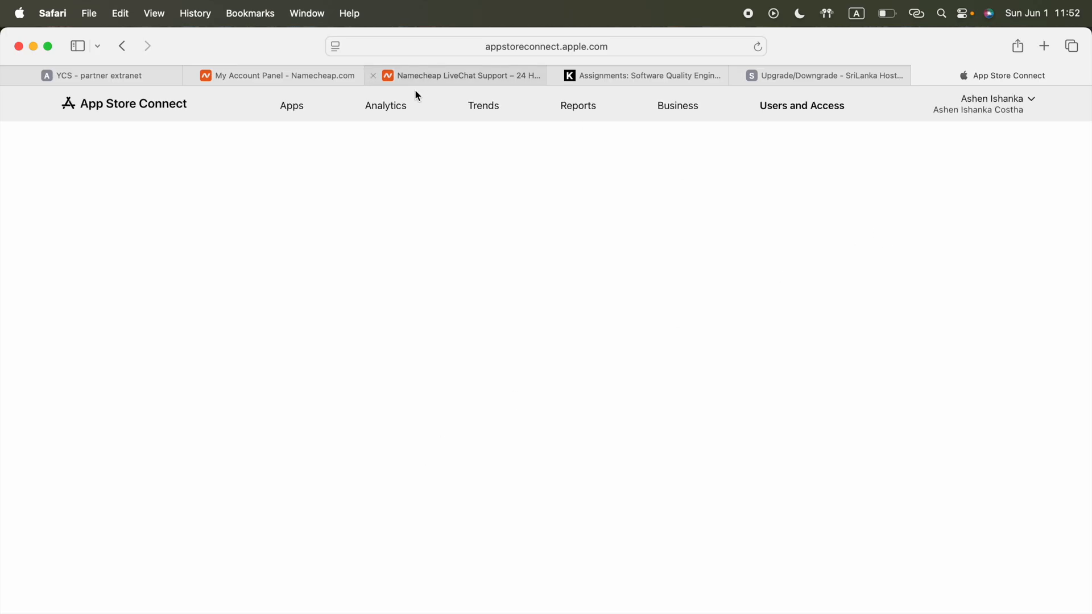
pyautogui.click(802, 105)
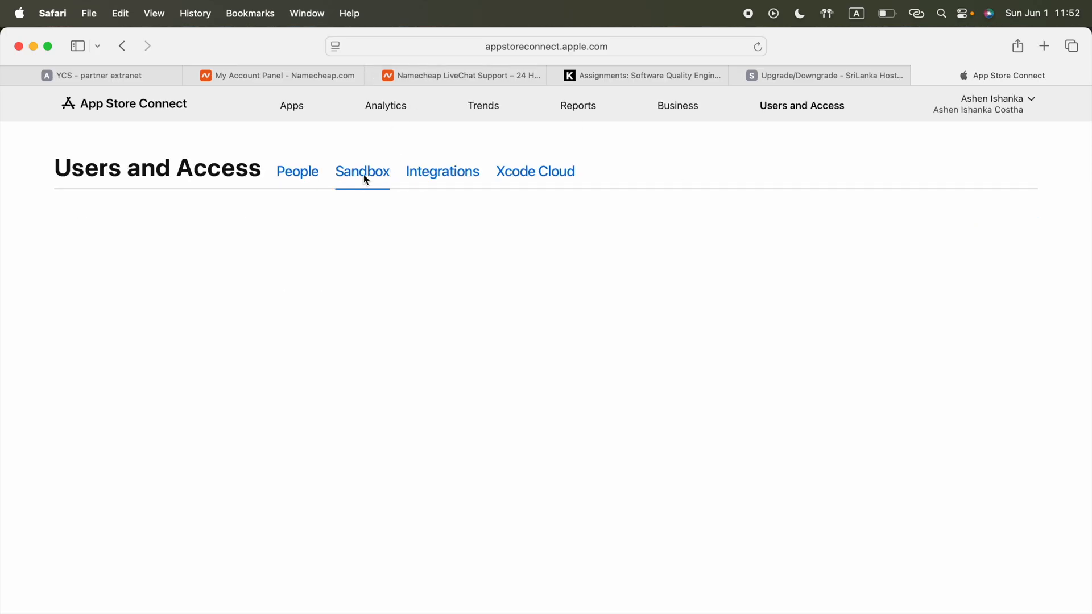
pyautogui.click(362, 171)
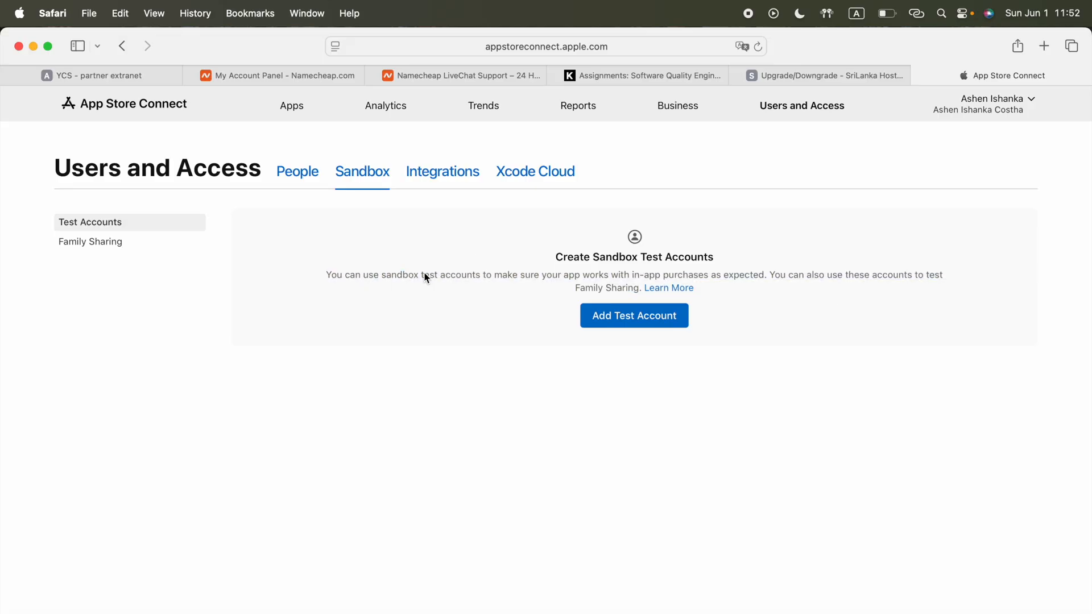
pyautogui.moveTo(590, 288)
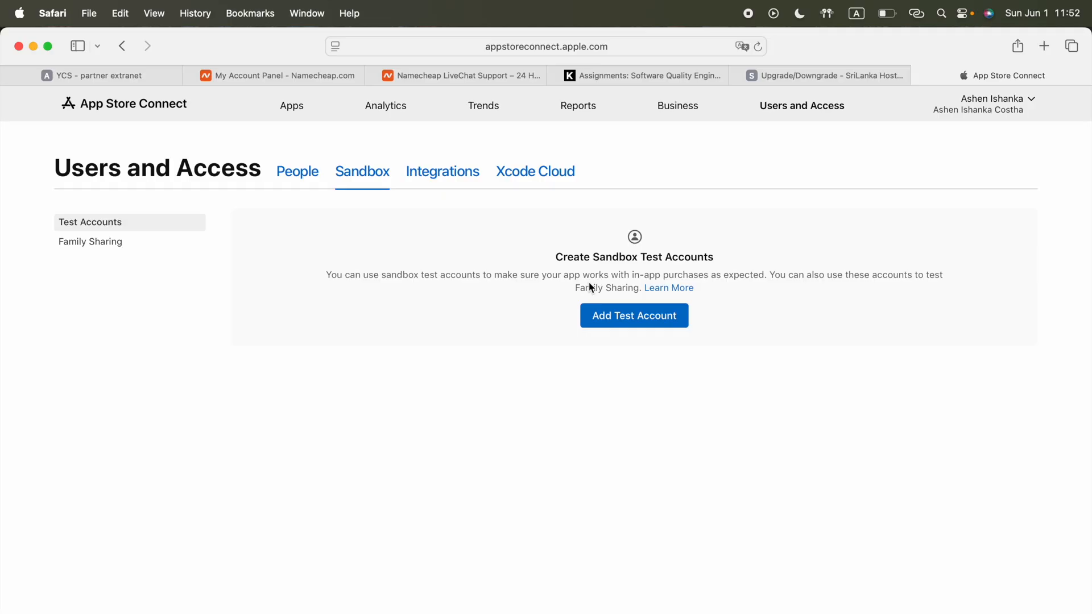
pyautogui.moveTo(746, 292)
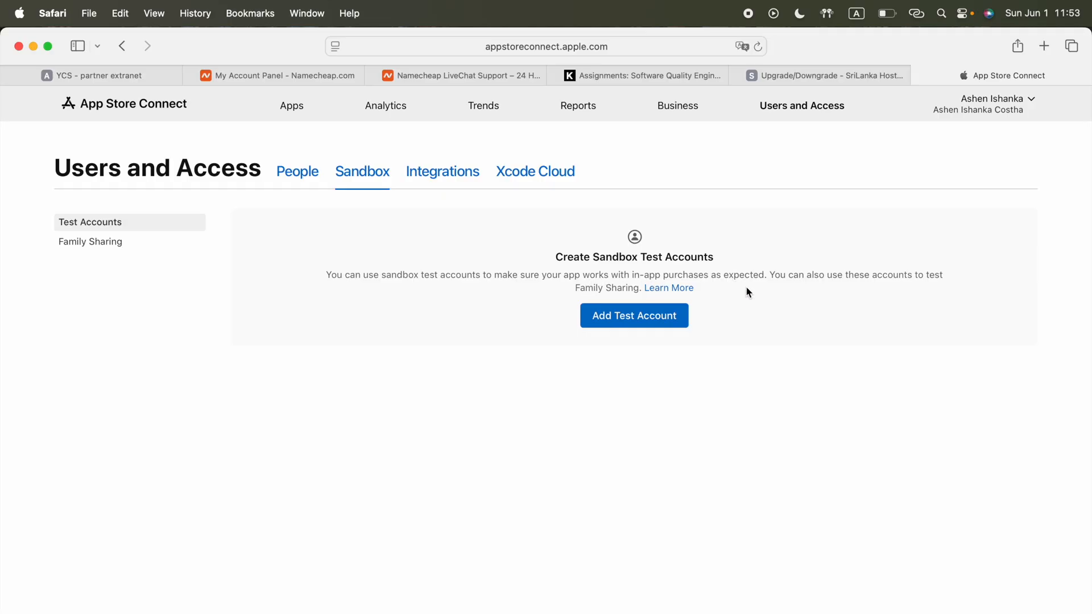
pyautogui.moveTo(633, 315)
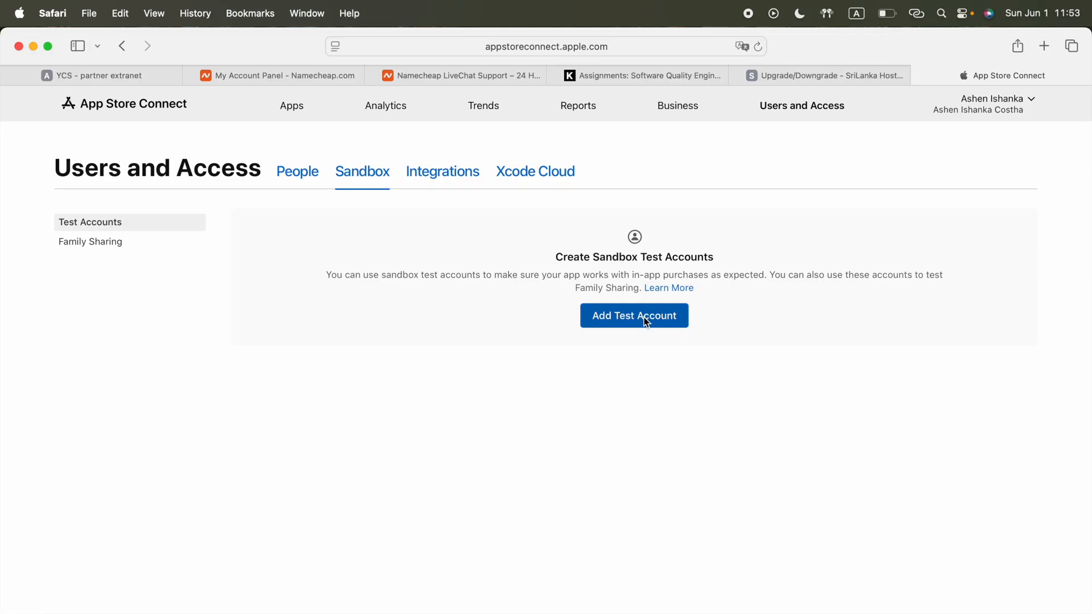
pyautogui.click(634, 315)
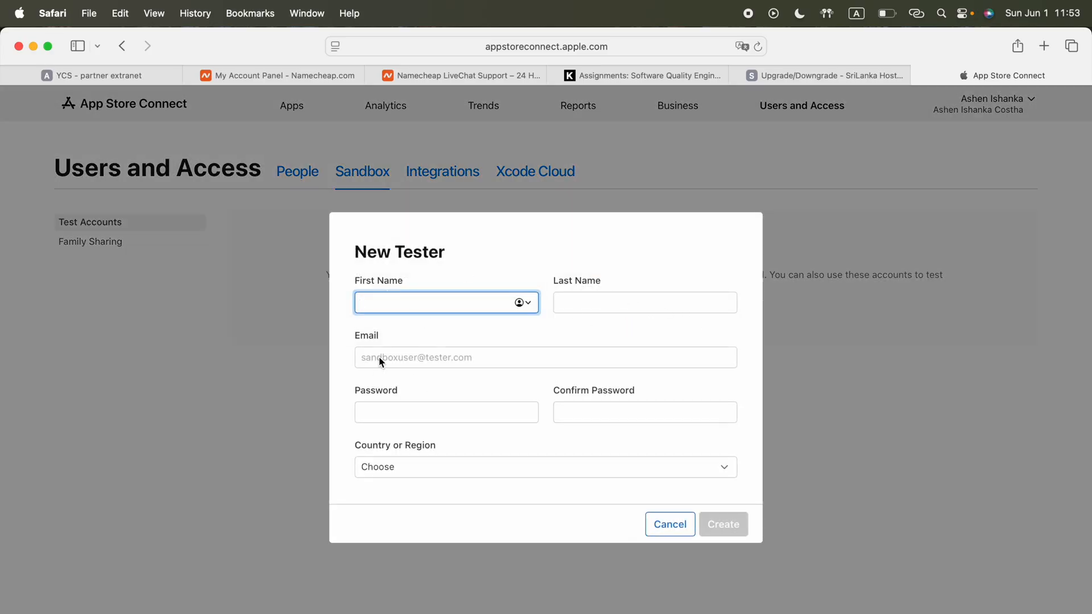
pyautogui.moveTo(578, 387)
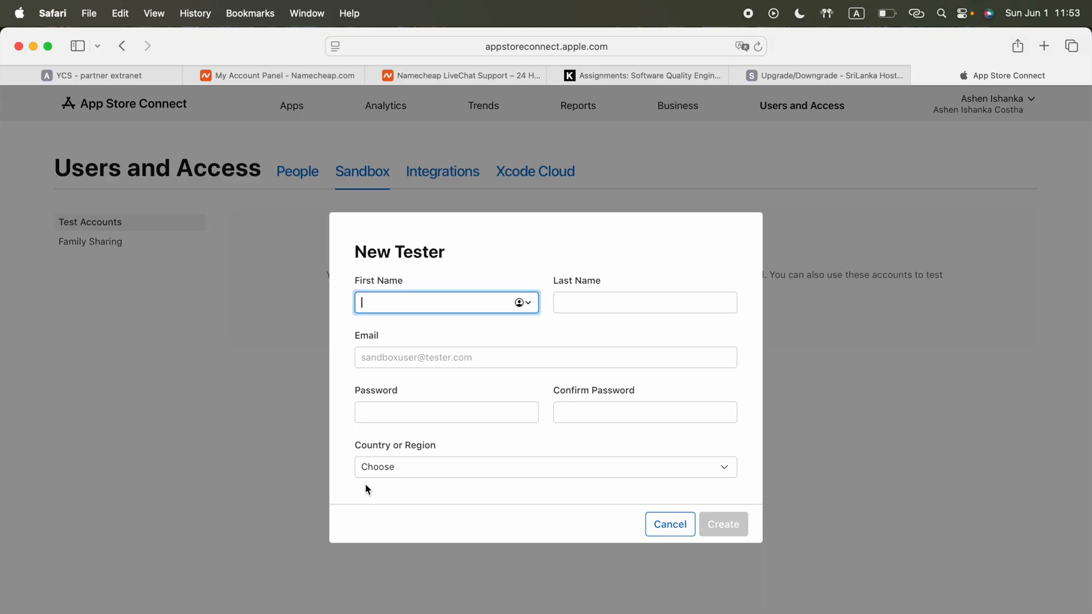
pyautogui.moveTo(283, 357)
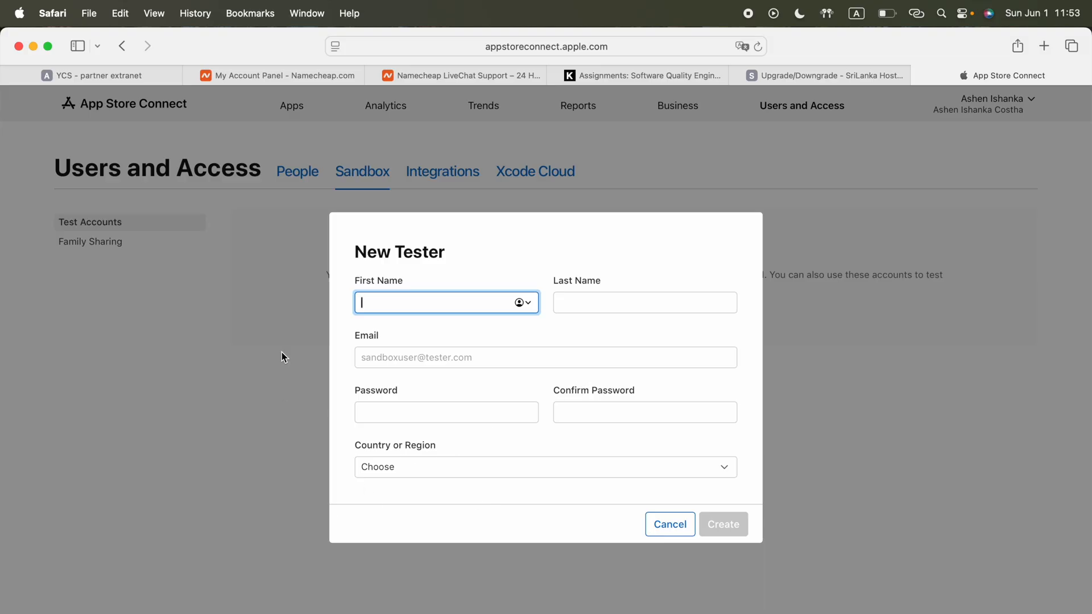
pyautogui.moveTo(677, 434)
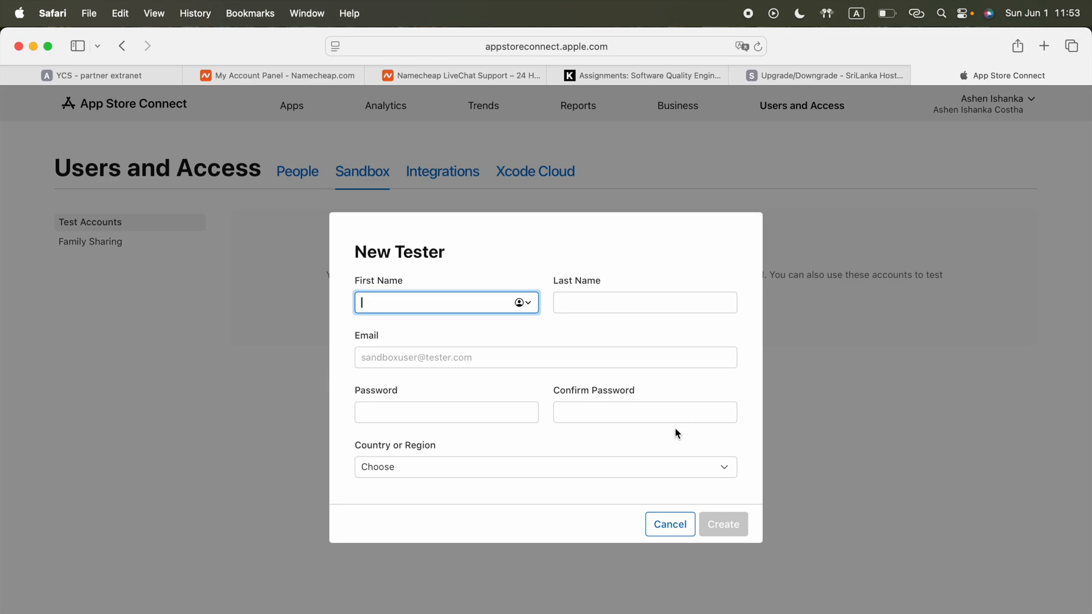
pyautogui.moveTo(471, 360)
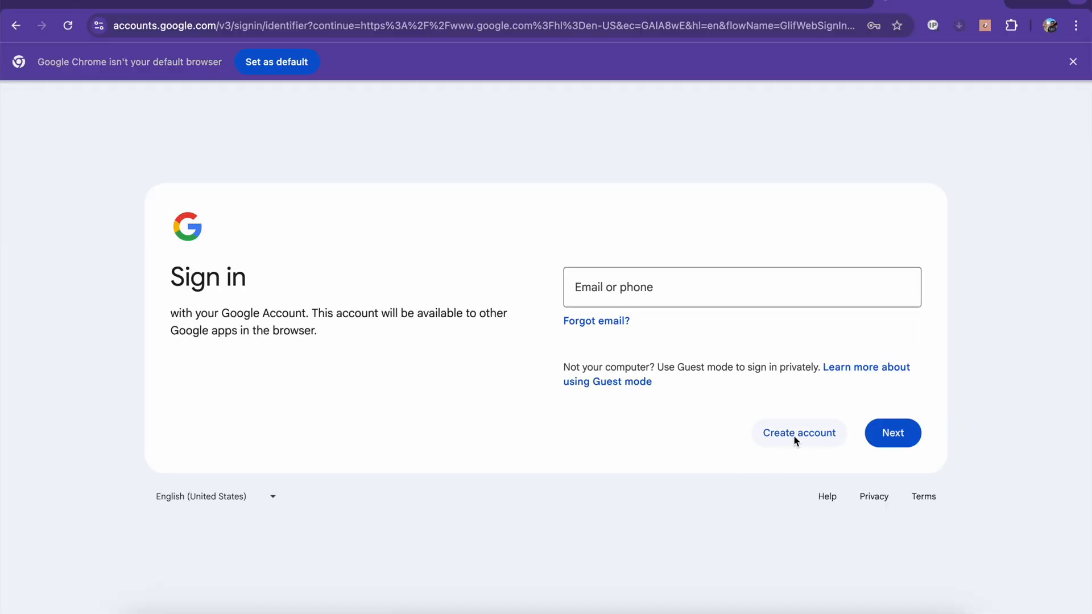
# Step: Start a personal Google account named Ashen, with birth year 1999 and gender Male
pyautogui.click(798, 432)
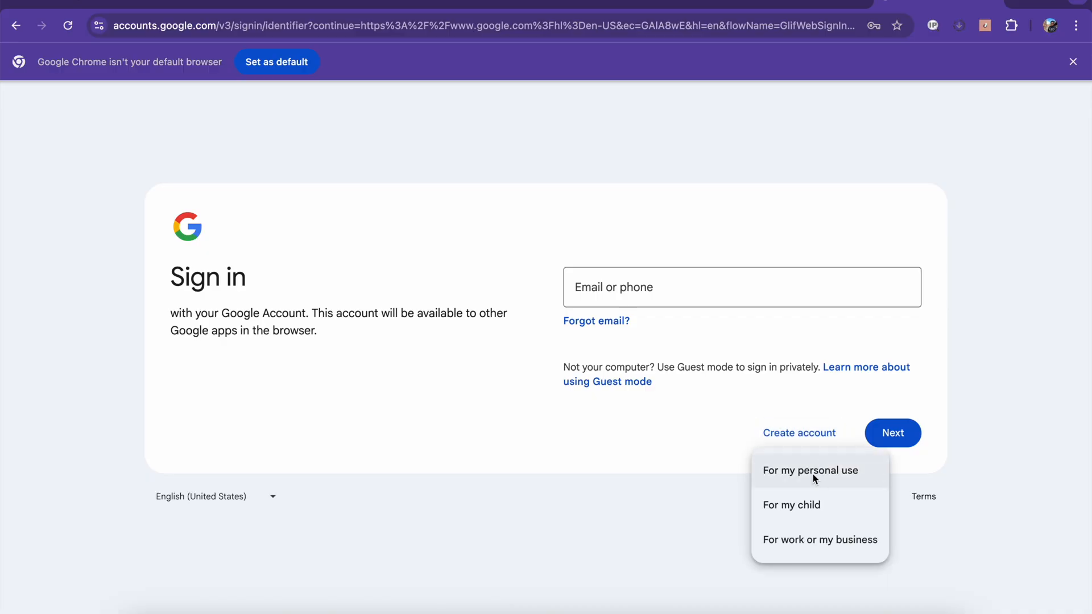
pyautogui.click(810, 471)
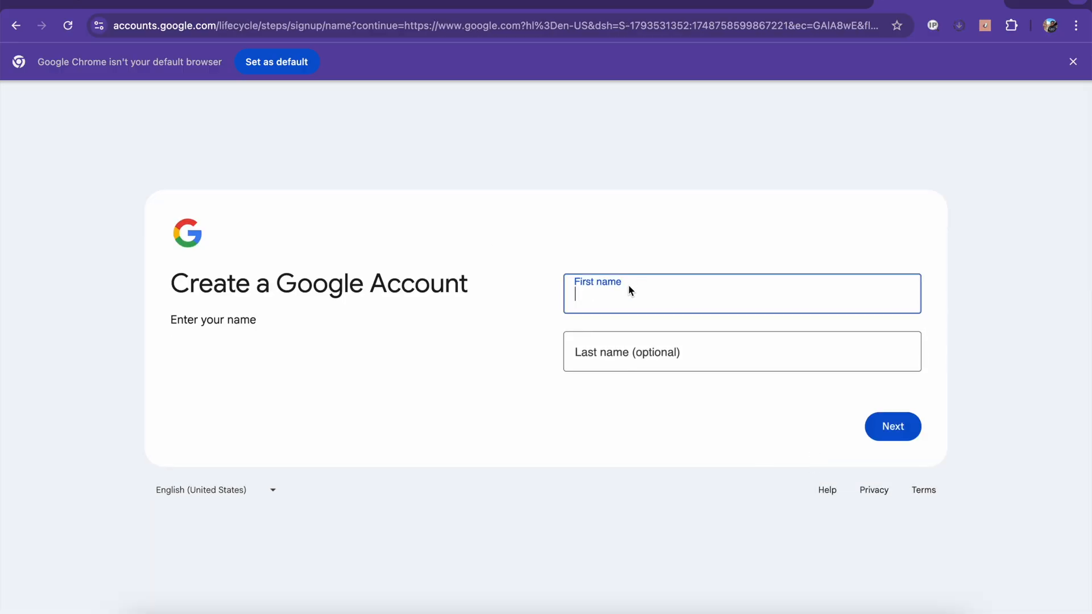
pyautogui.write('Ashen')
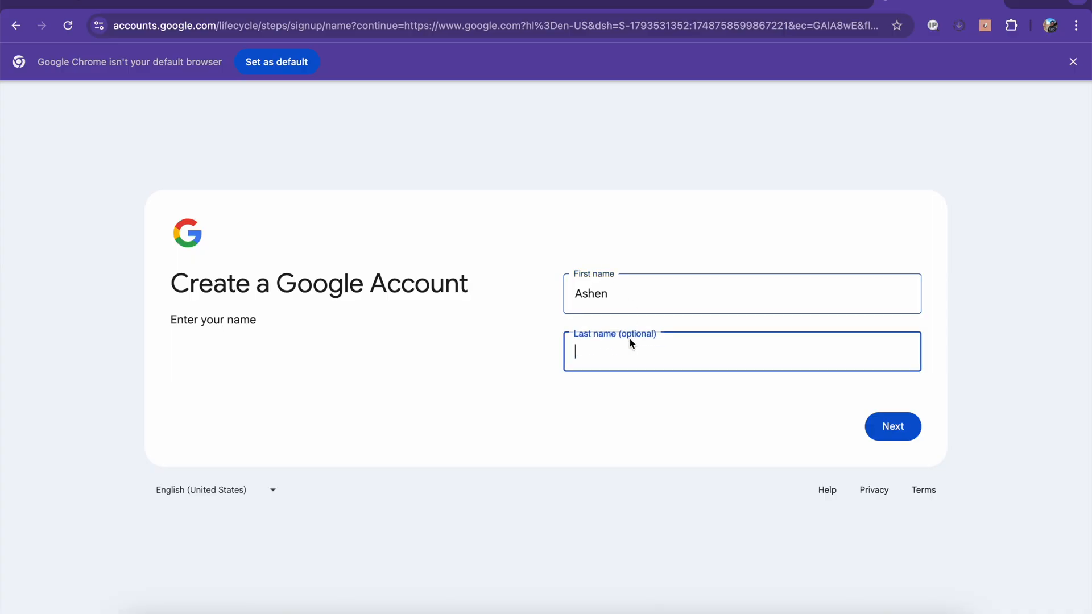
pyautogui.click(893, 426)
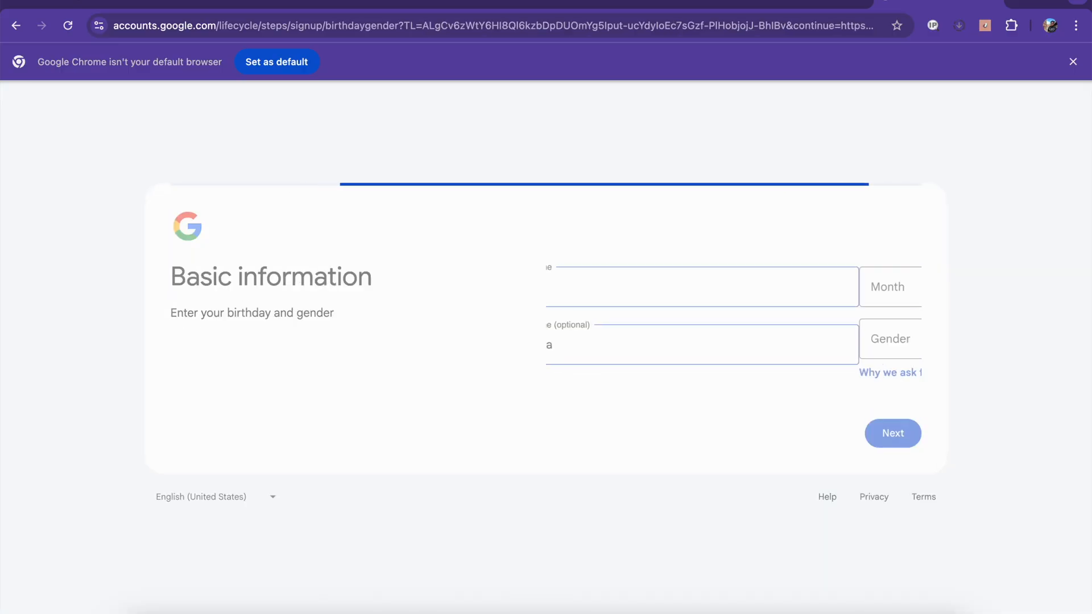
pyautogui.click(618, 286)
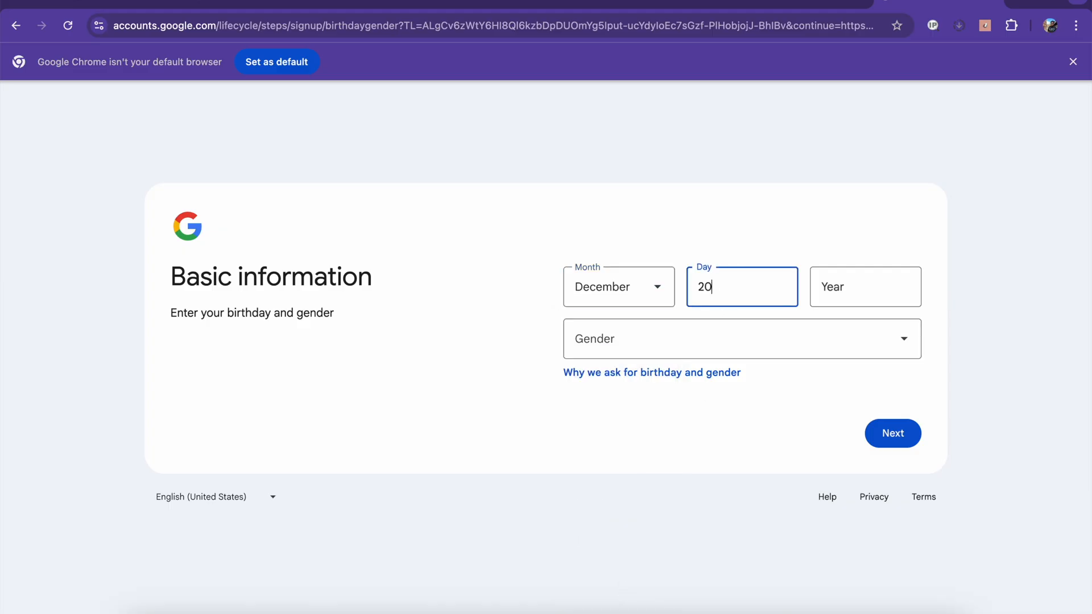
pyautogui.write('1999')
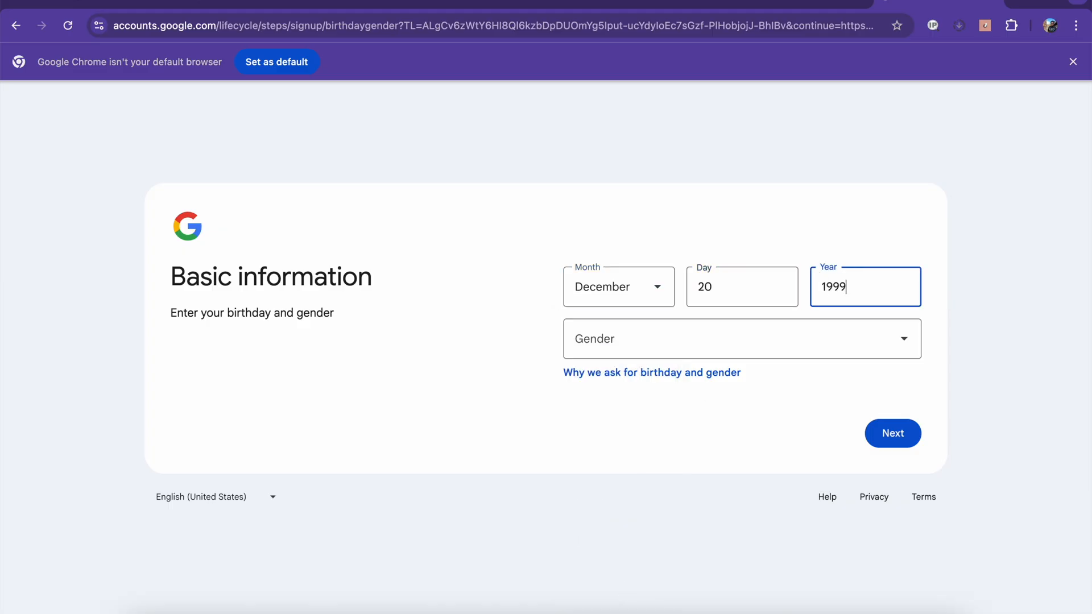
pyautogui.click(742, 339)
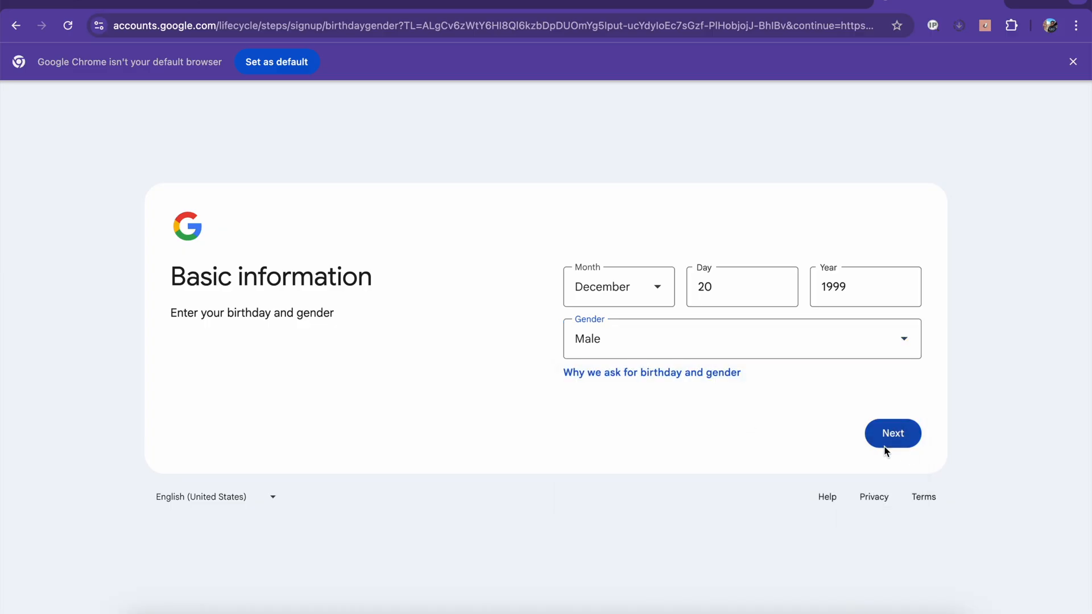
pyautogui.click(893, 434)
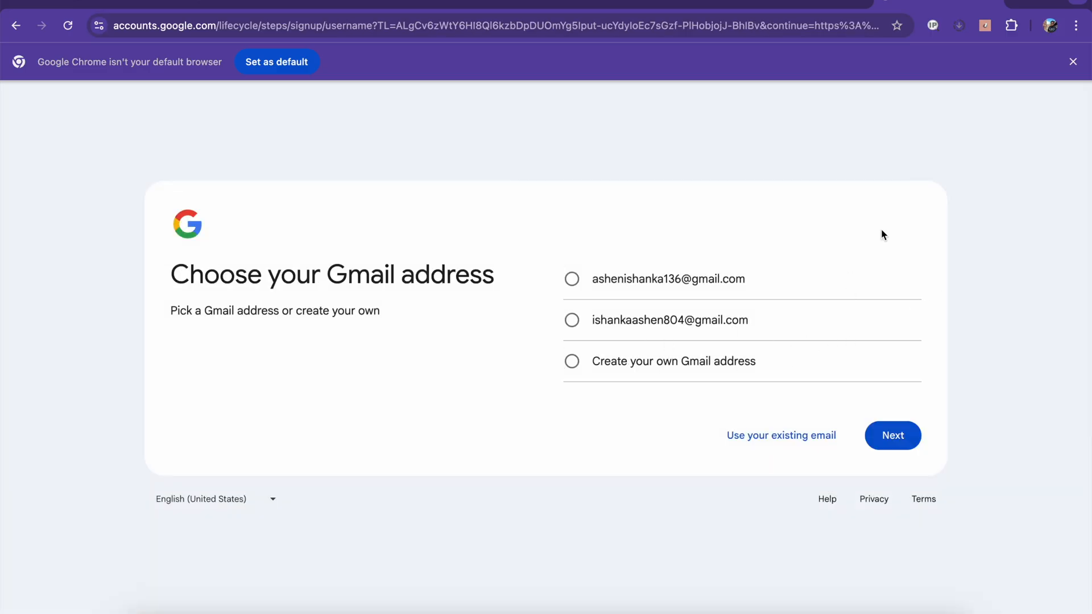
# Step: Take the first suggested Gmail address, set a password, skip recovery email, and agree to terms
pyautogui.click(571, 279)
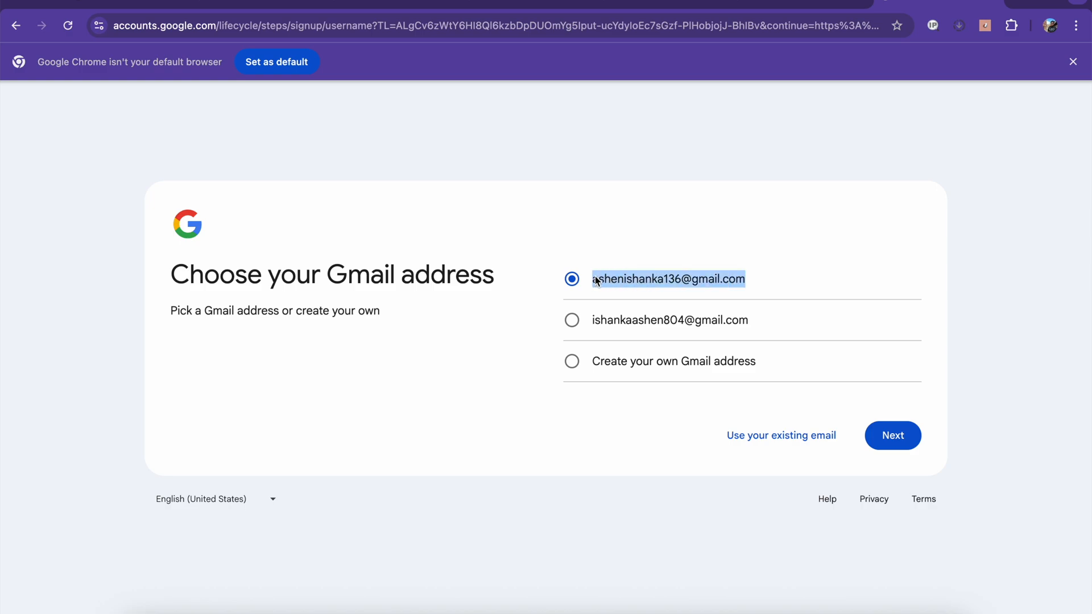
pyautogui.click(892, 435)
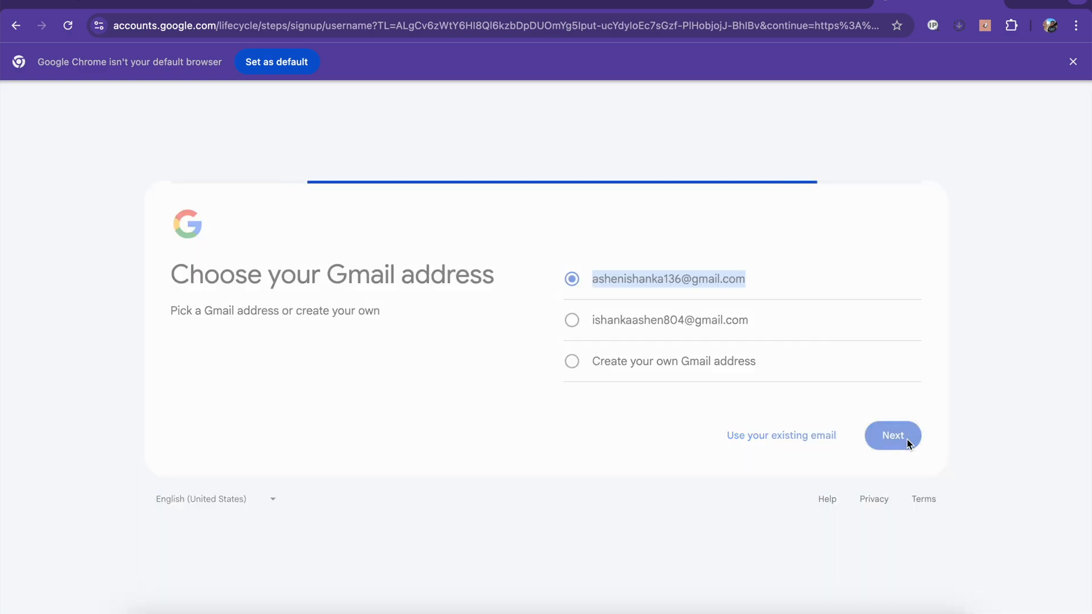
pyautogui.click(893, 435)
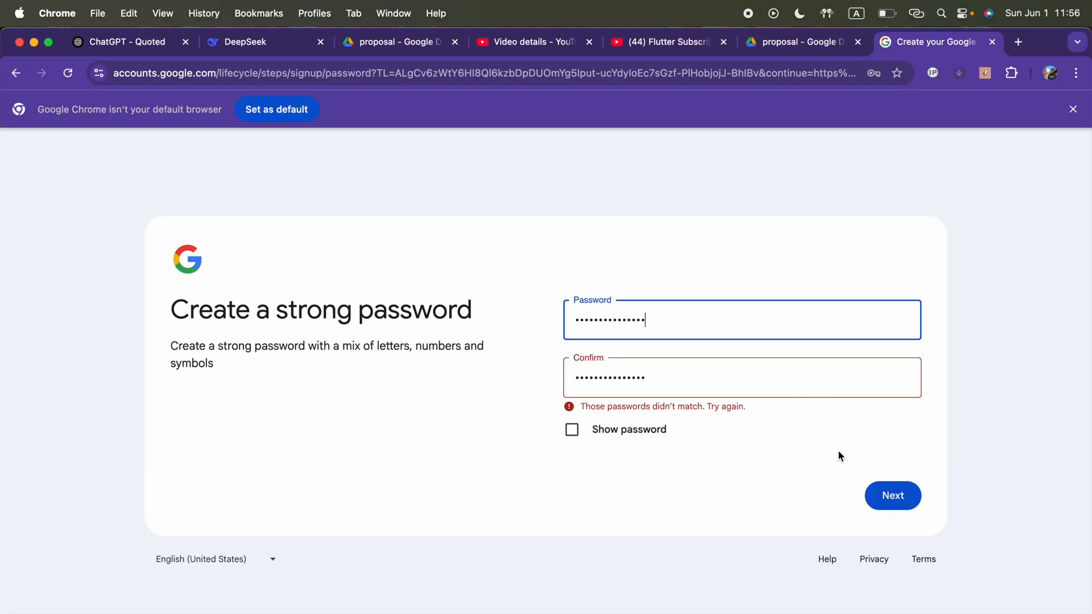
pyautogui.click(892, 495)
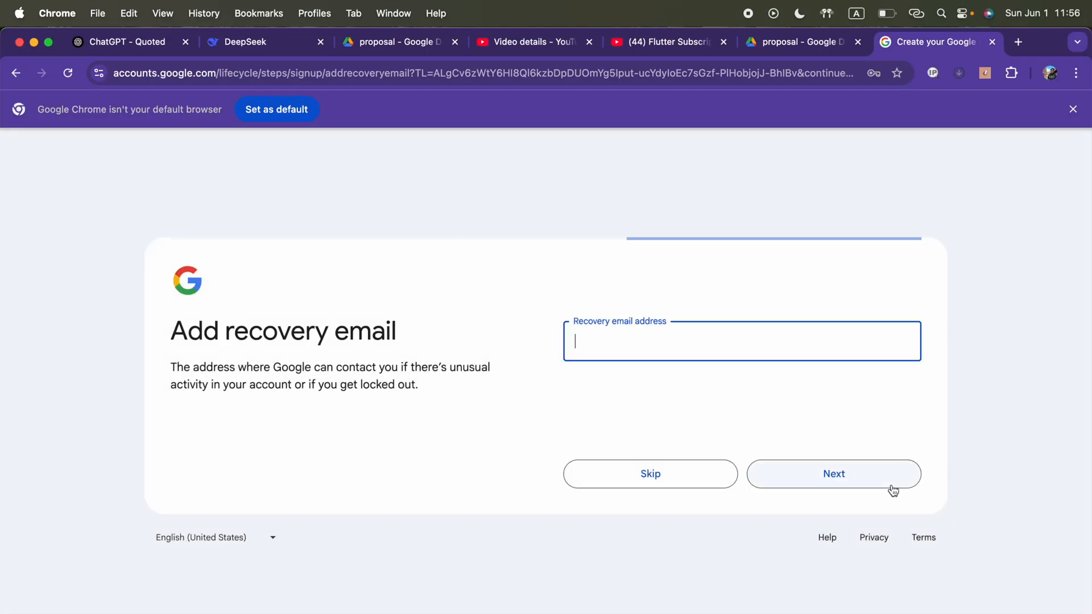
pyautogui.click(649, 474)
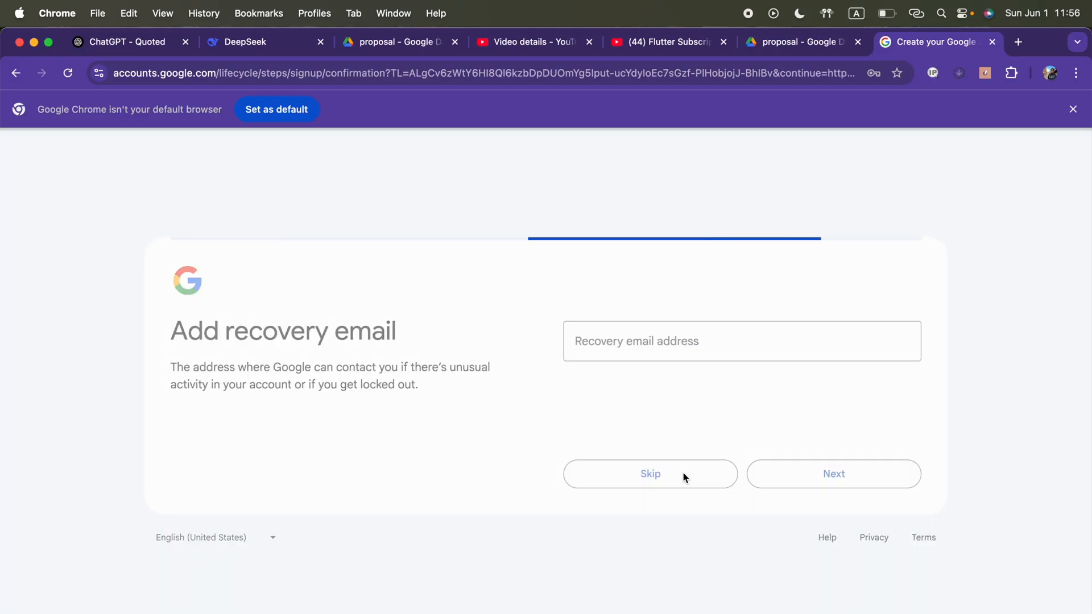
pyautogui.click(649, 473)
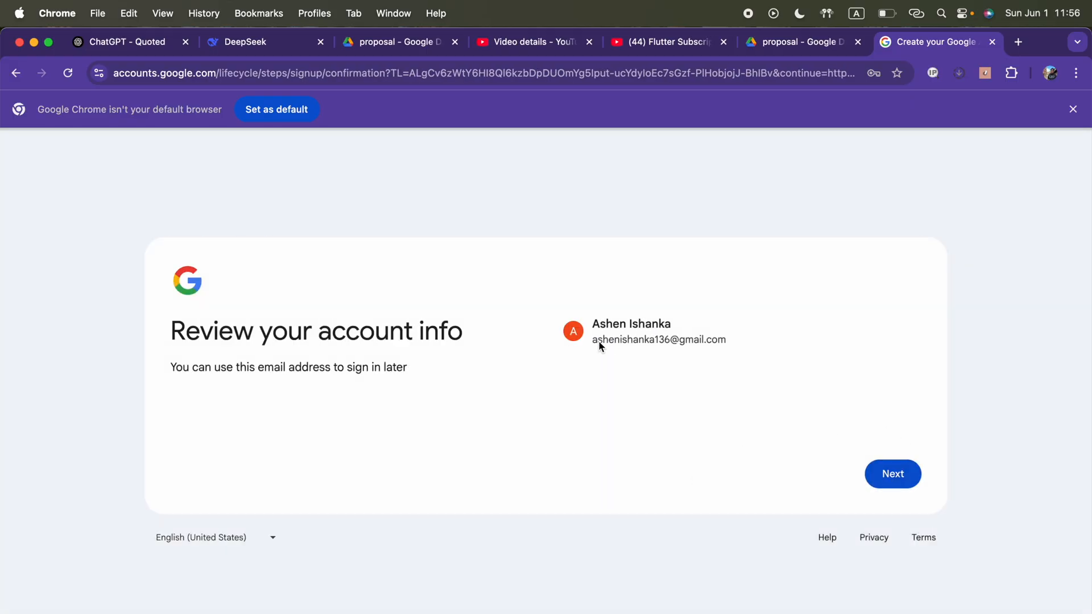
pyautogui.click(892, 474)
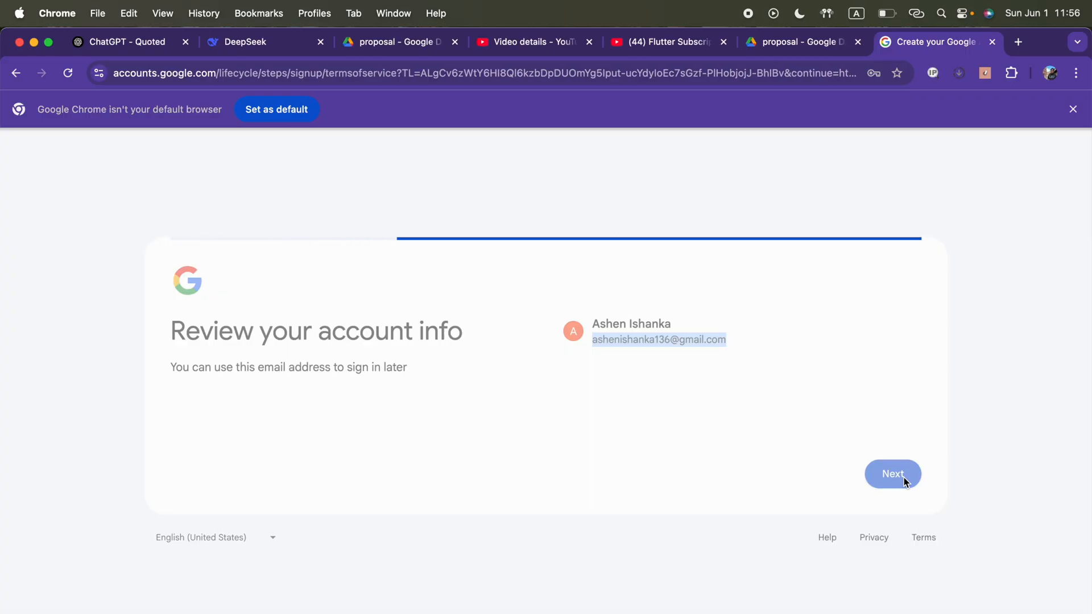
pyautogui.click(893, 474)
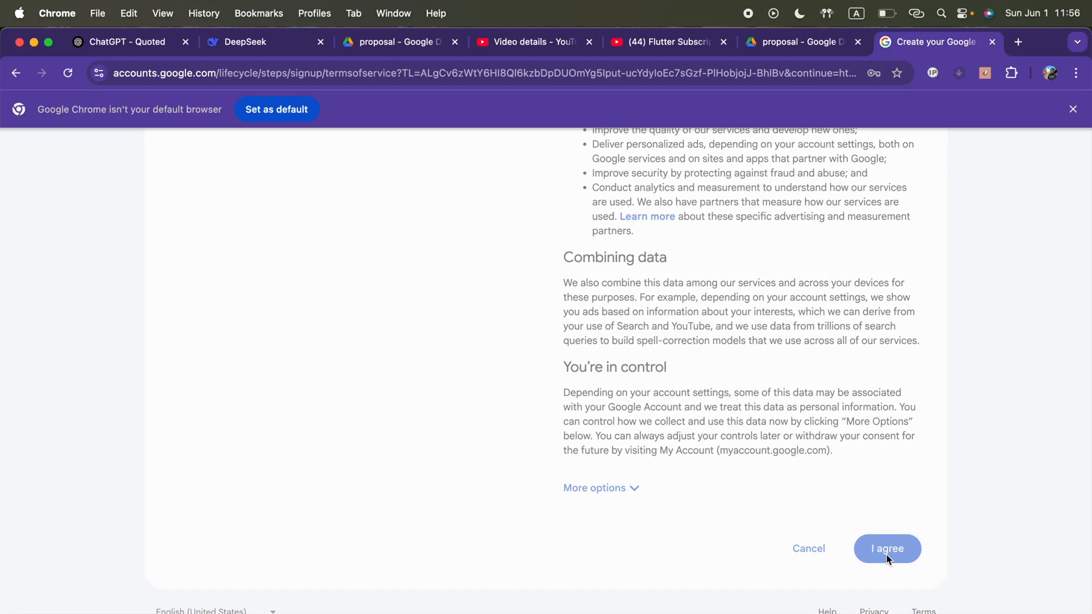
pyautogui.click(887, 548)
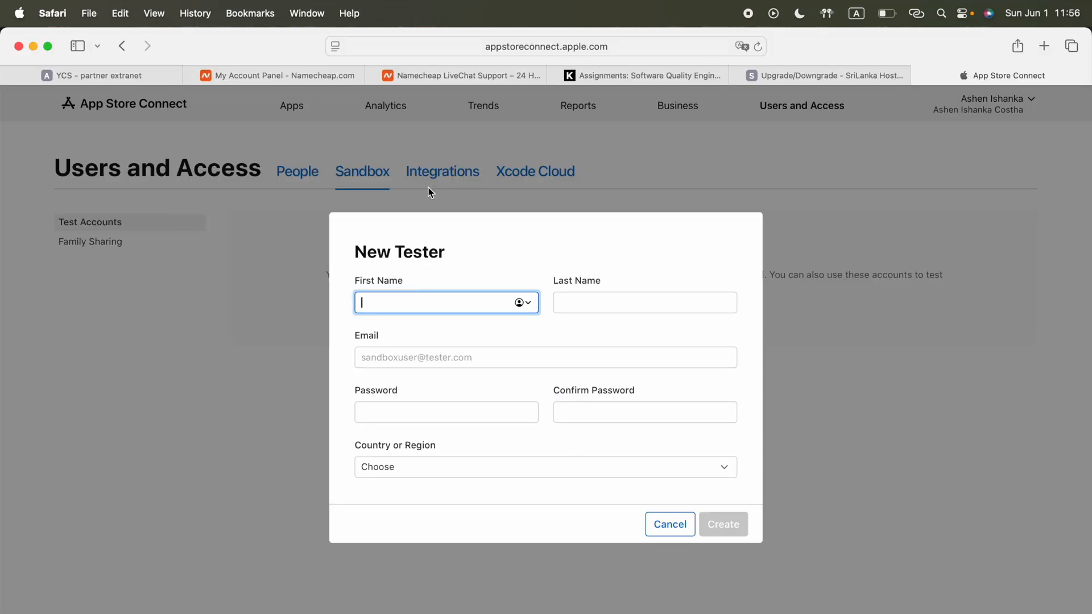
pyautogui.write('Ashen')
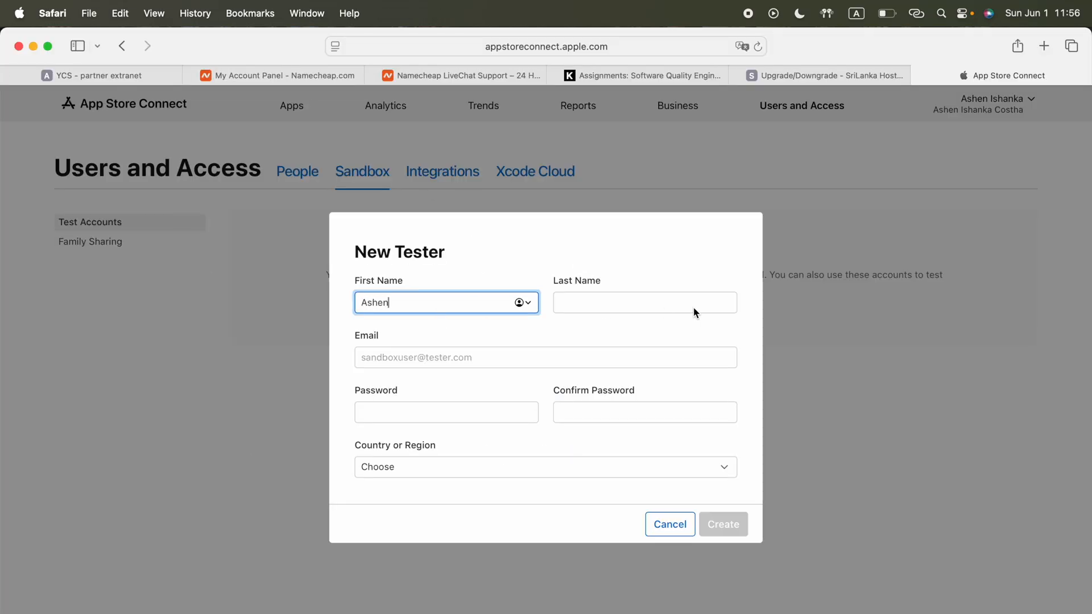
pyautogui.write('Ishanka')
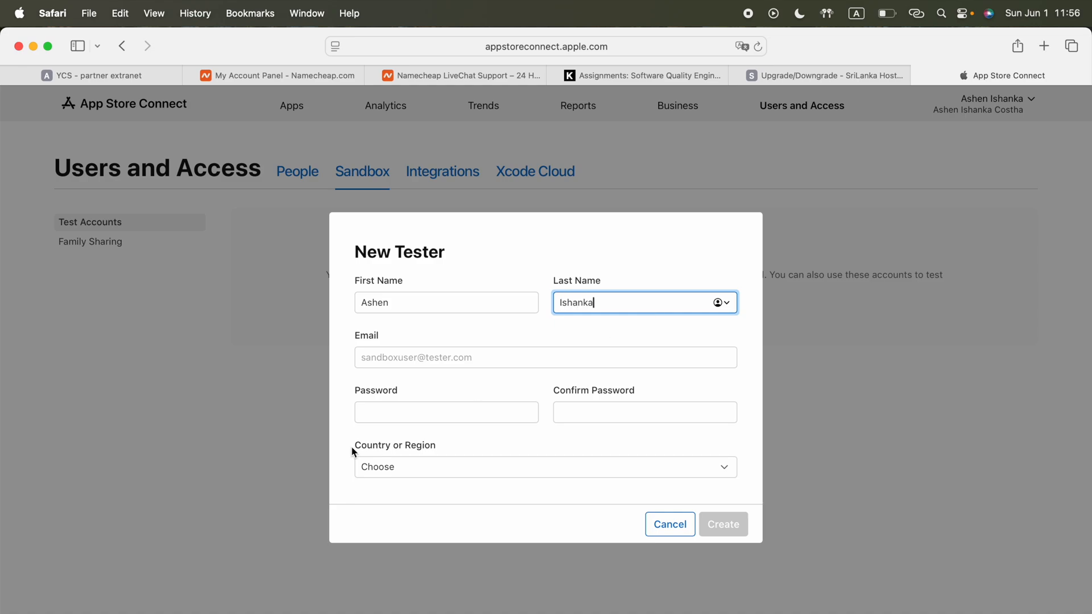
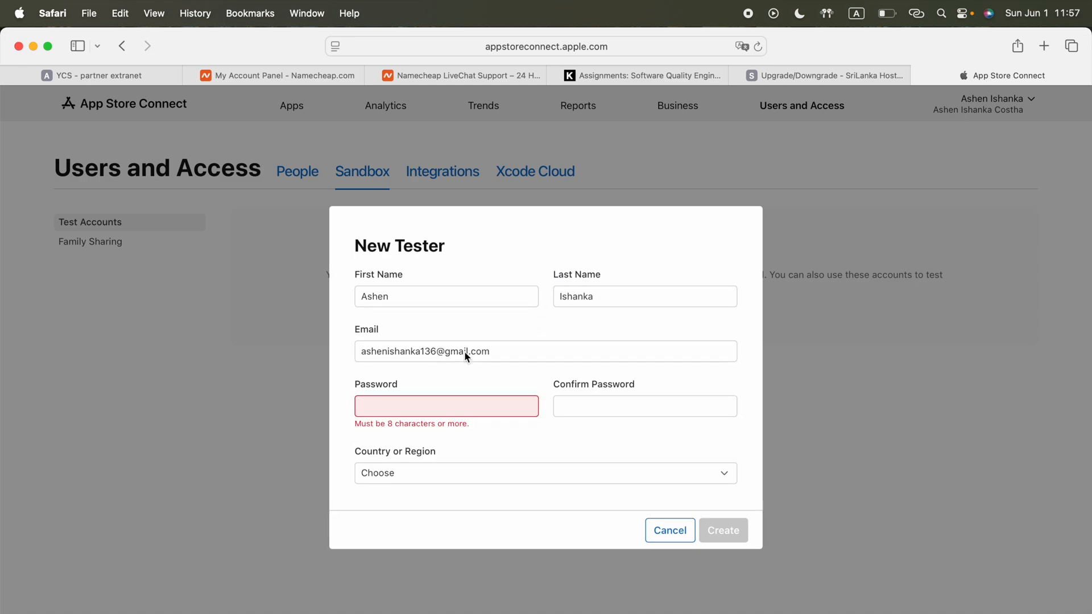
pyautogui.click(446, 406)
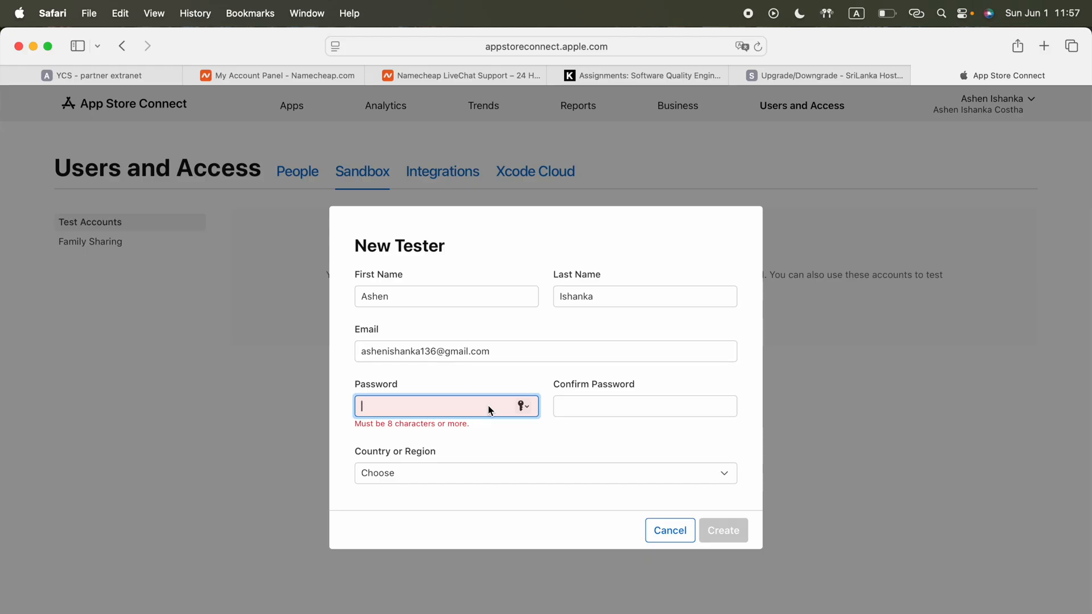
pyautogui.write('•••••')
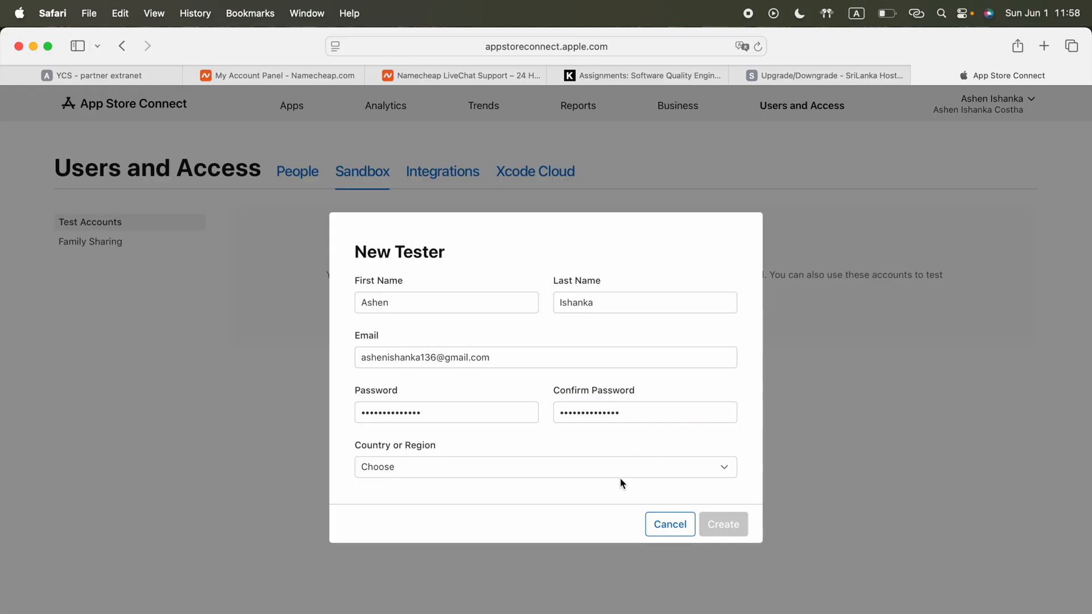
pyautogui.click(545, 466)
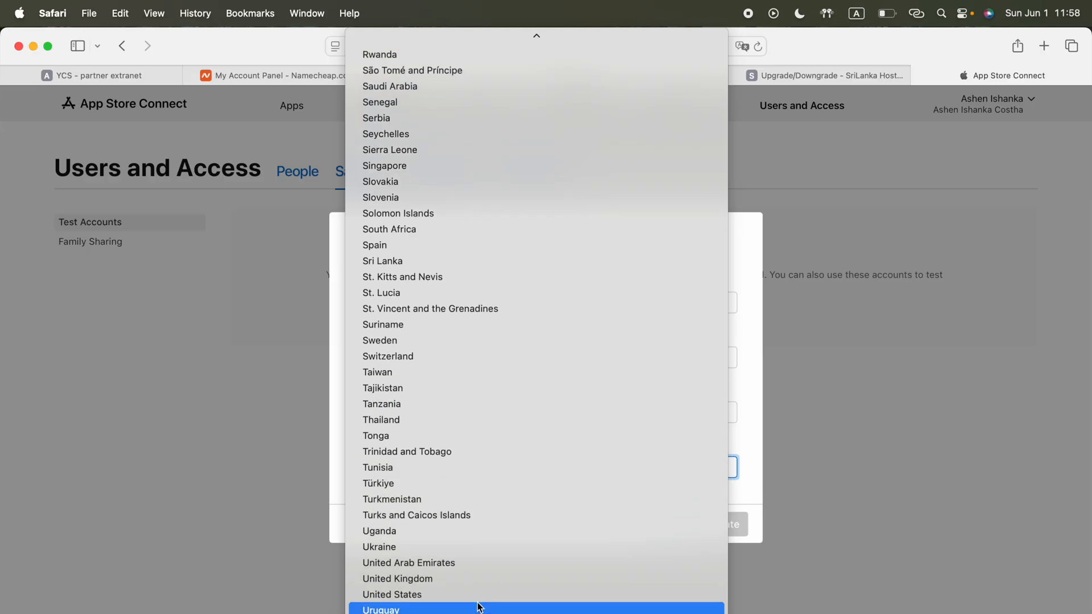
pyautogui.click(391, 594)
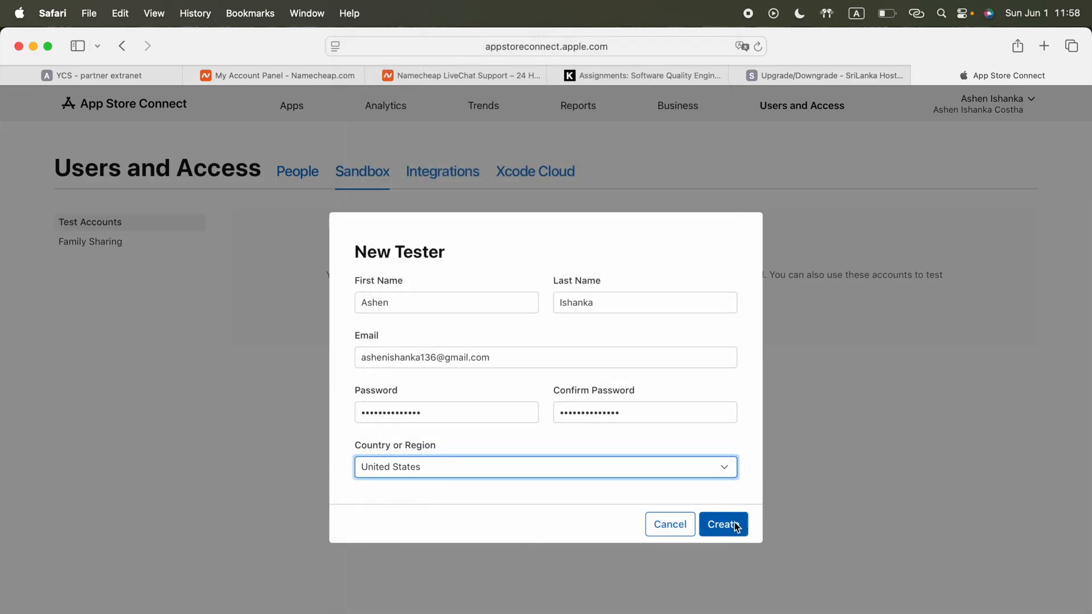
pyautogui.click(723, 524)
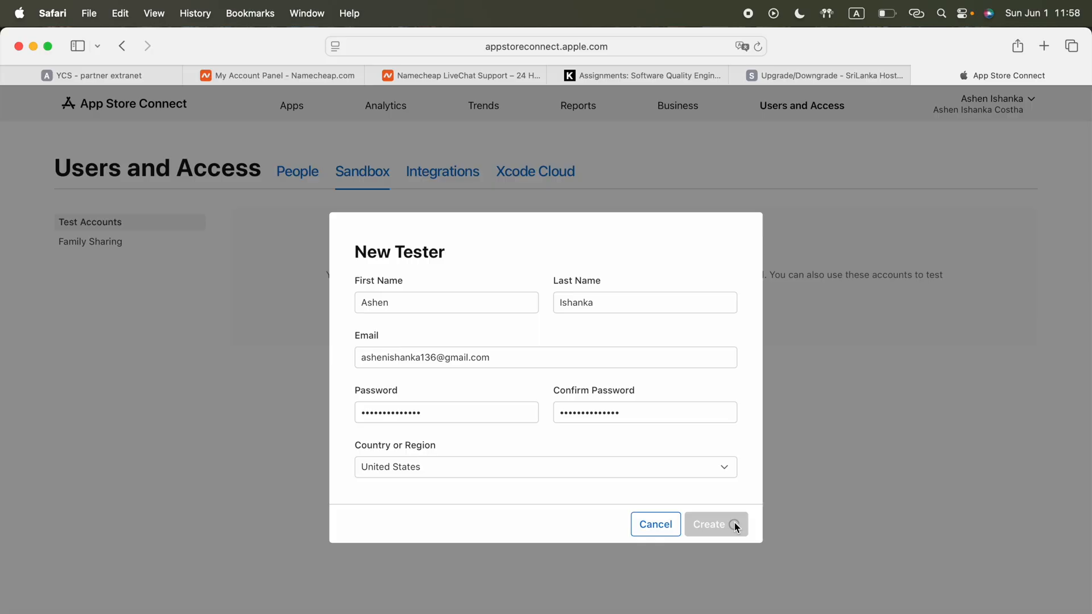
pyautogui.click(712, 524)
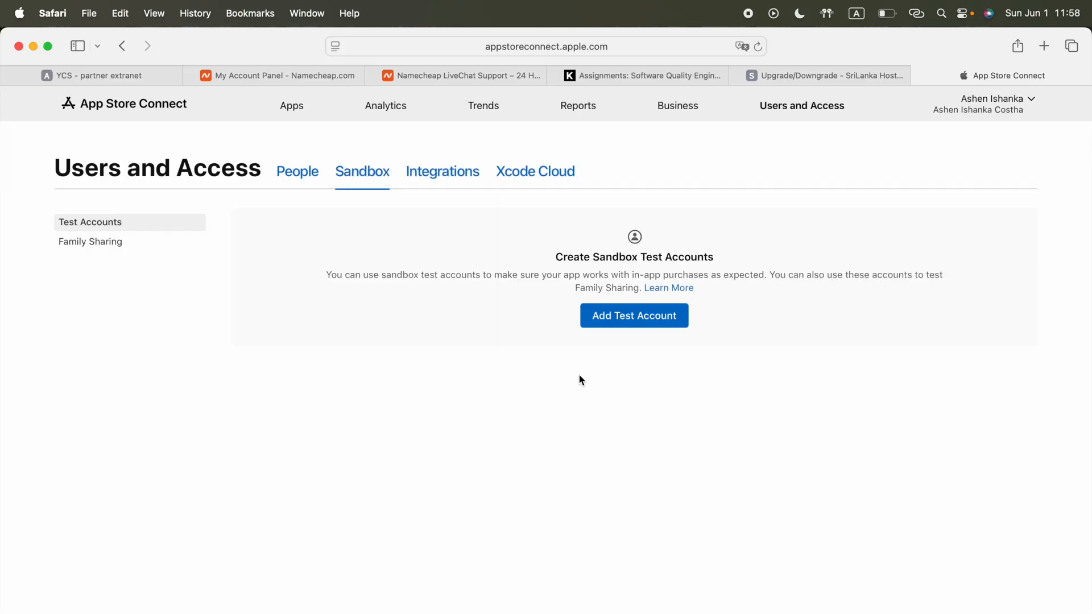
pyautogui.moveTo(746, 430)
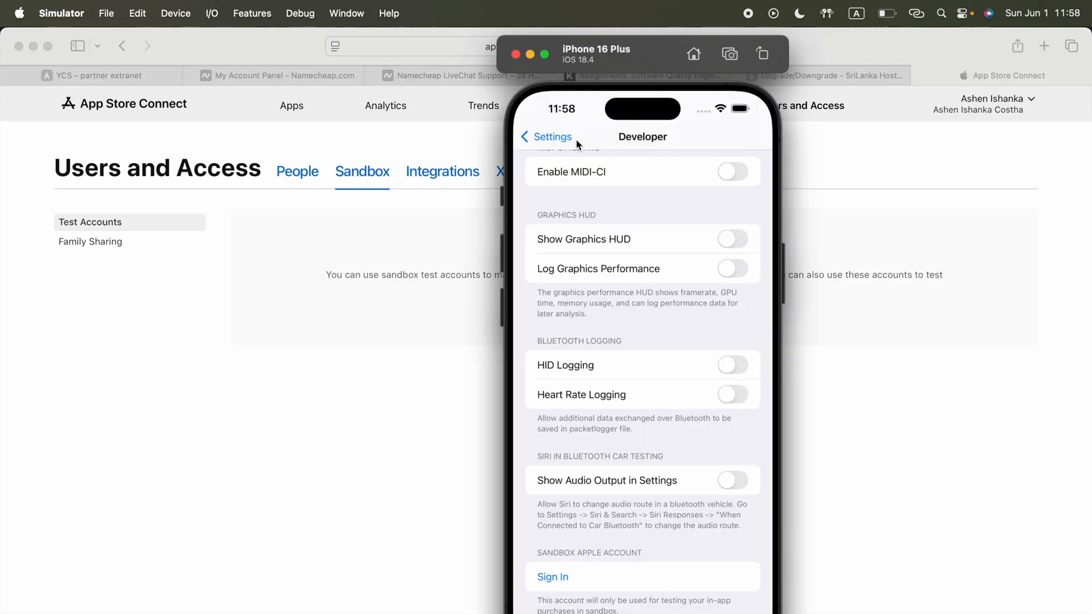
pyautogui.moveTo(546, 590)
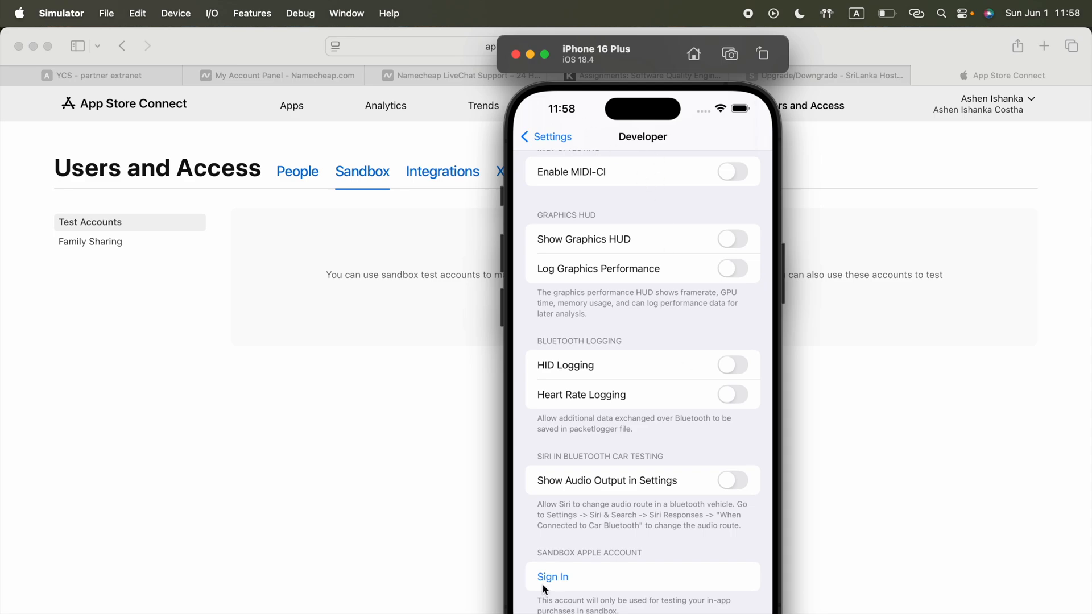
pyautogui.moveTo(565, 587)
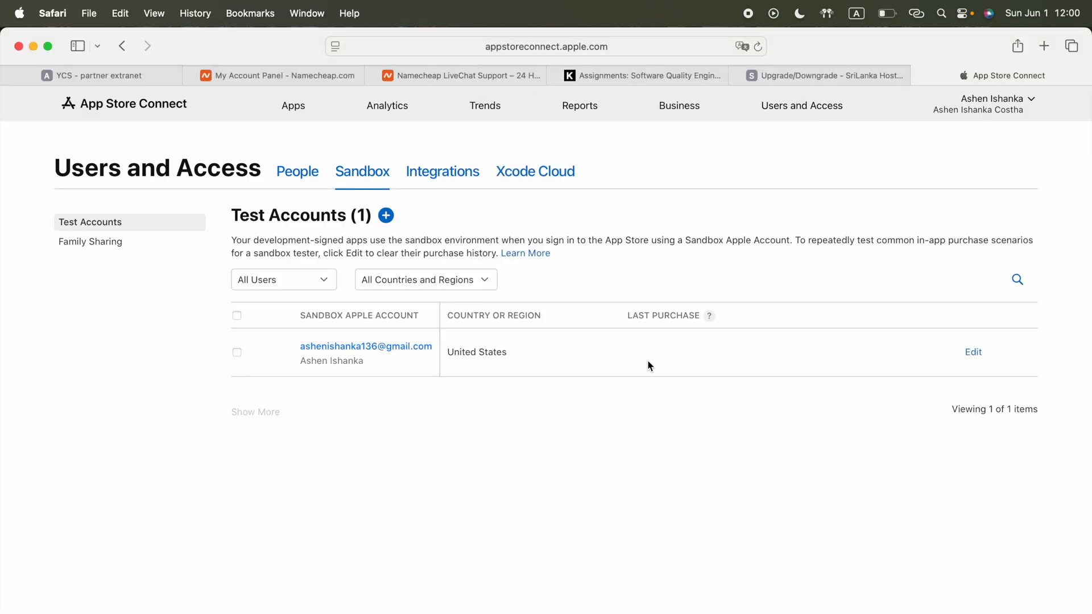
pyautogui.moveTo(496, 368)
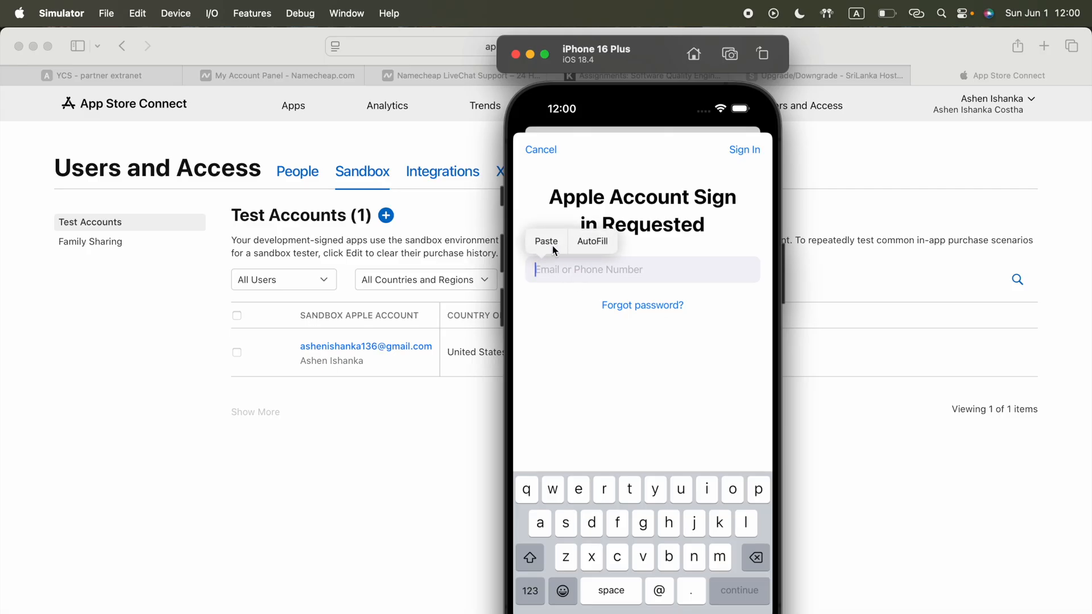
pyautogui.click(546, 241)
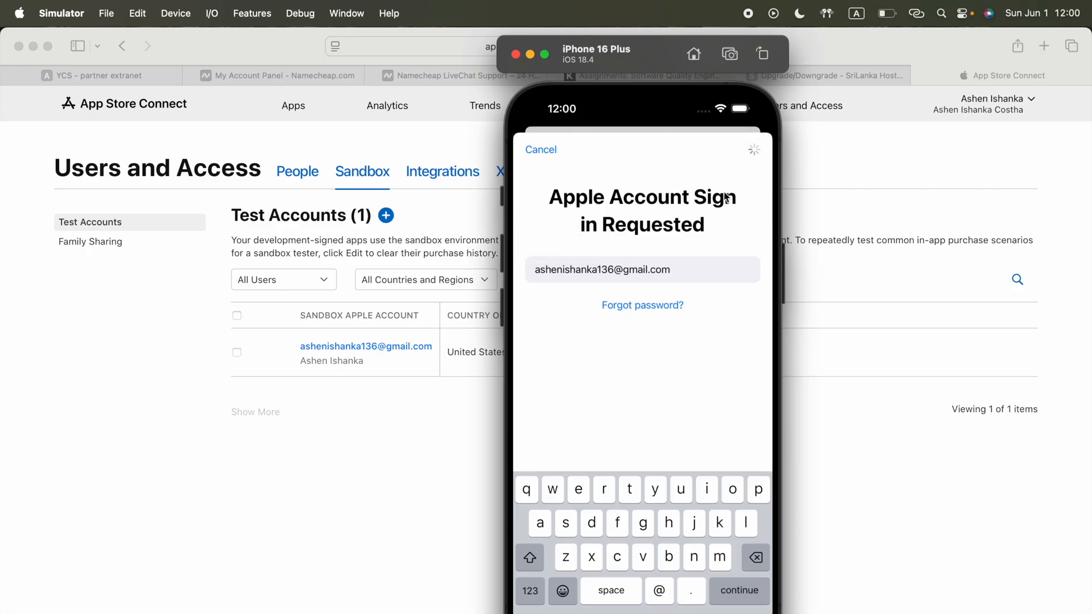
pyautogui.click(738, 591)
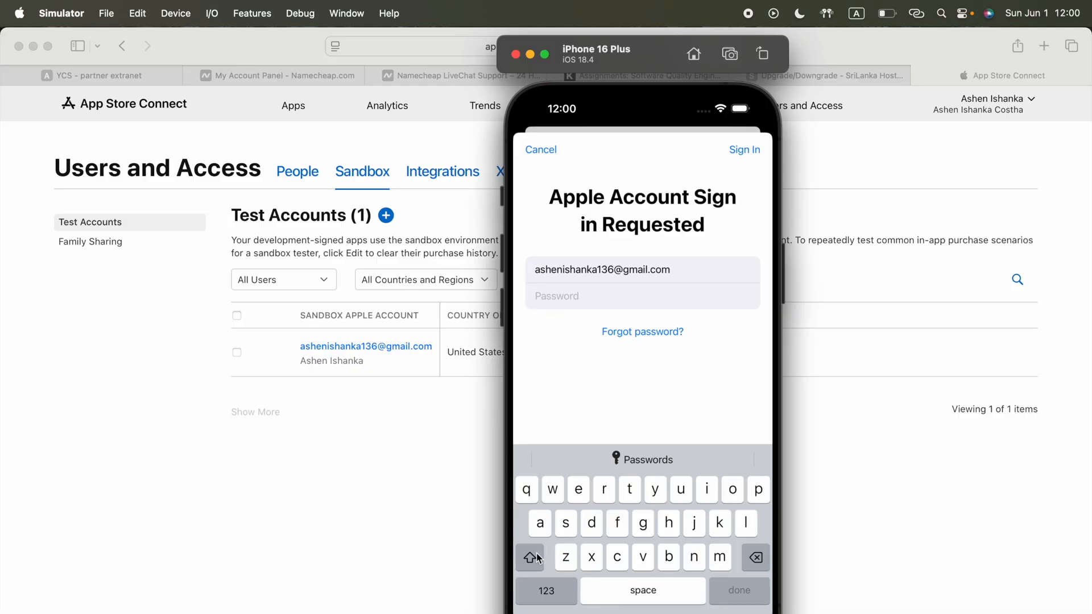
pyautogui.click(530, 556)
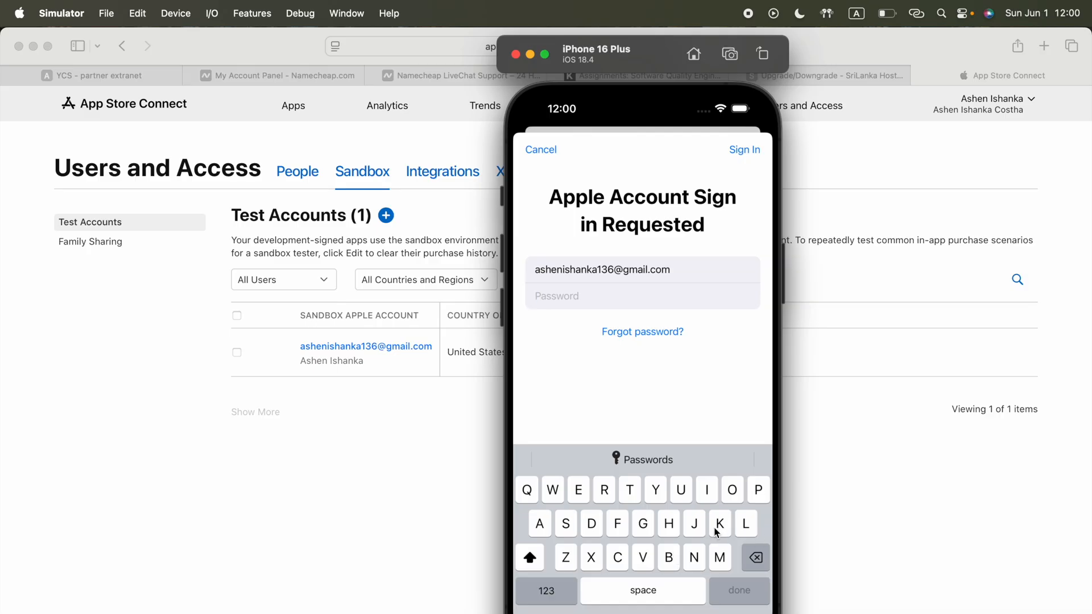
pyautogui.moveTo(568, 552)
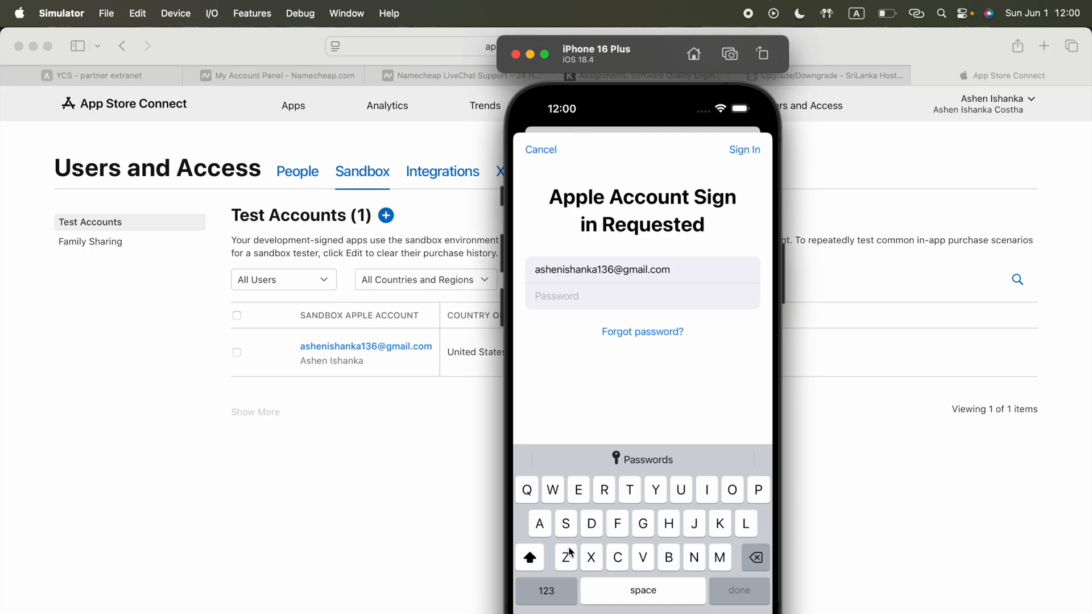
pyautogui.moveTo(532, 560)
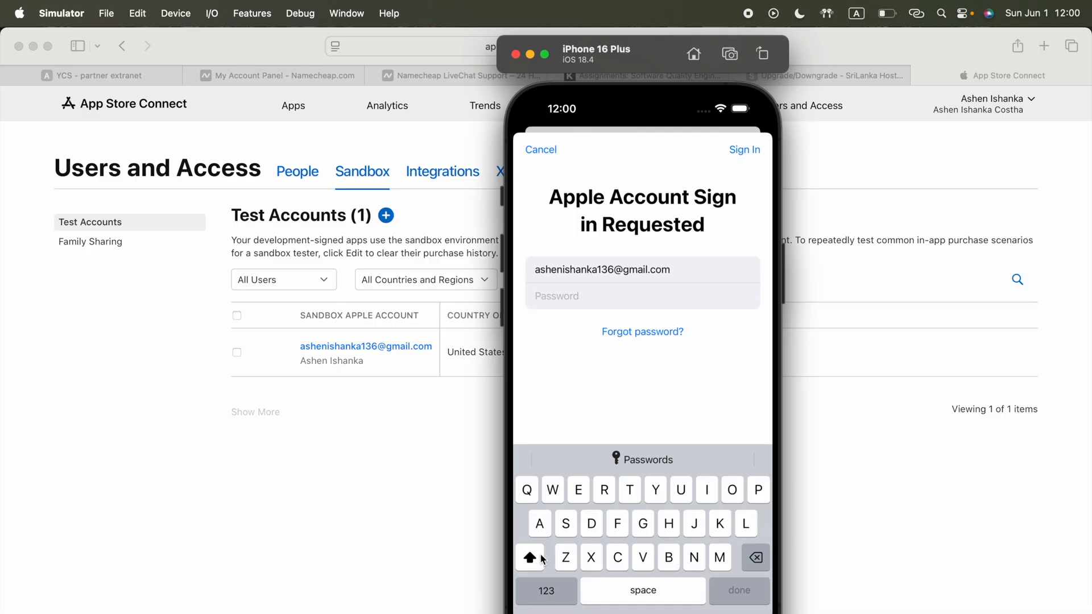
pyautogui.moveTo(552, 487)
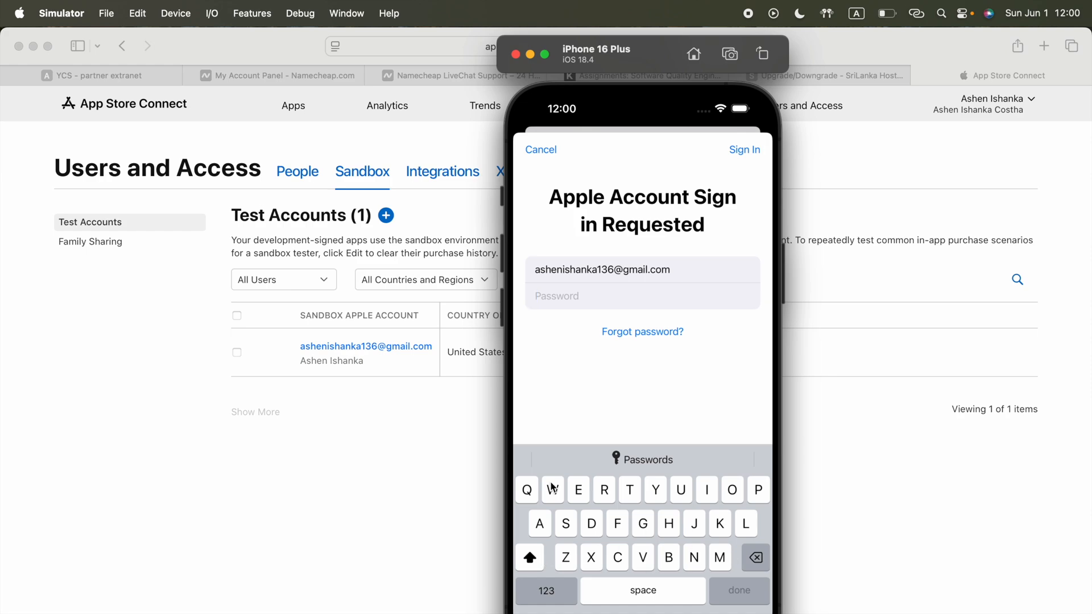
pyautogui.moveTo(213, 19)
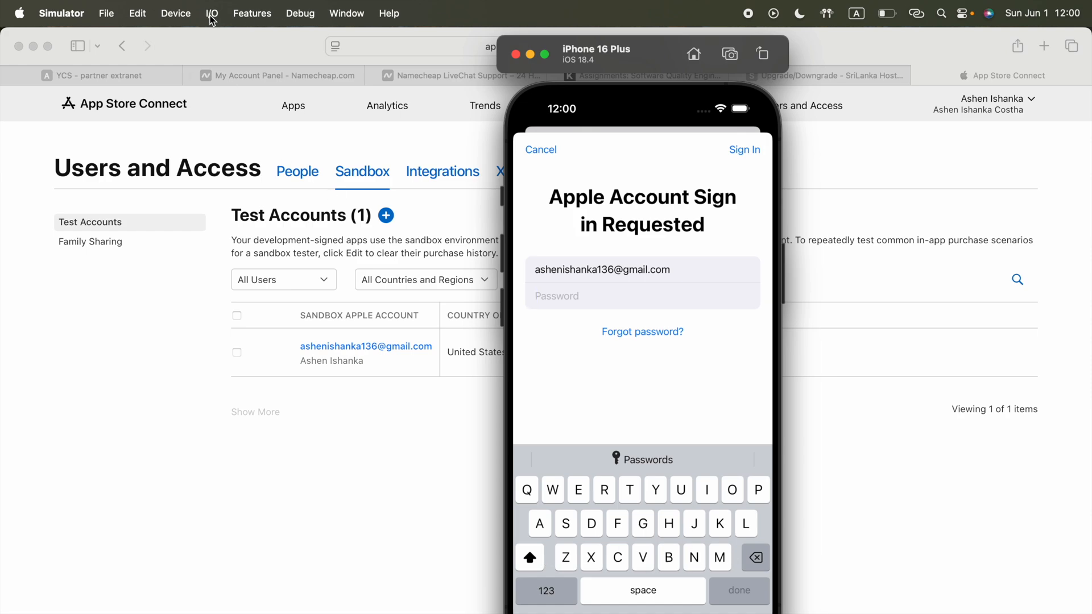
# Step: Enable the software keyboard and enter the sandbox password, including its digits, on-screen
pyautogui.click(212, 13)
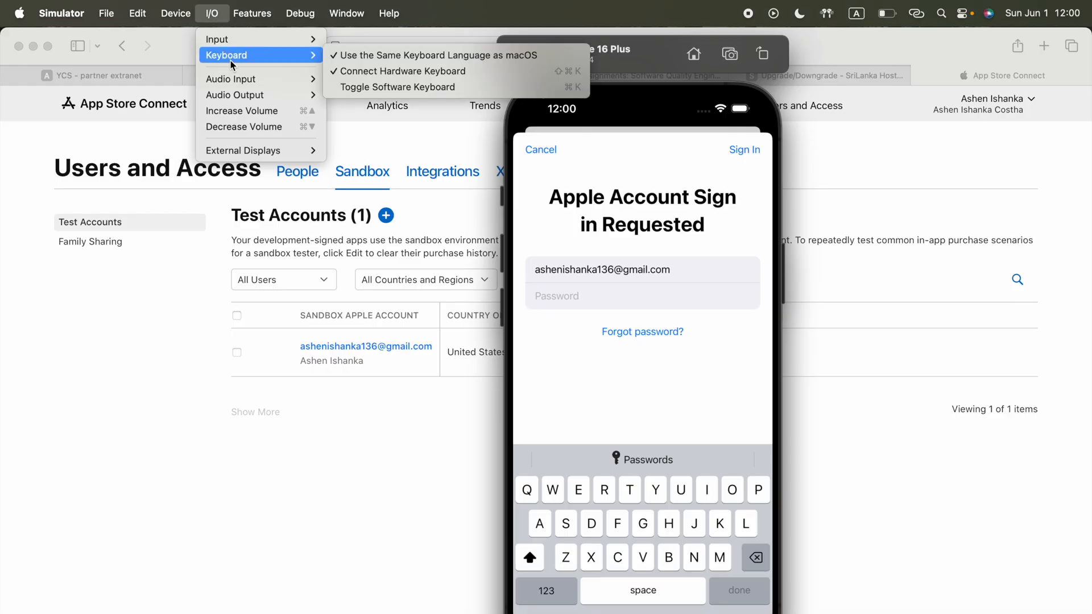
pyautogui.moveTo(397, 87)
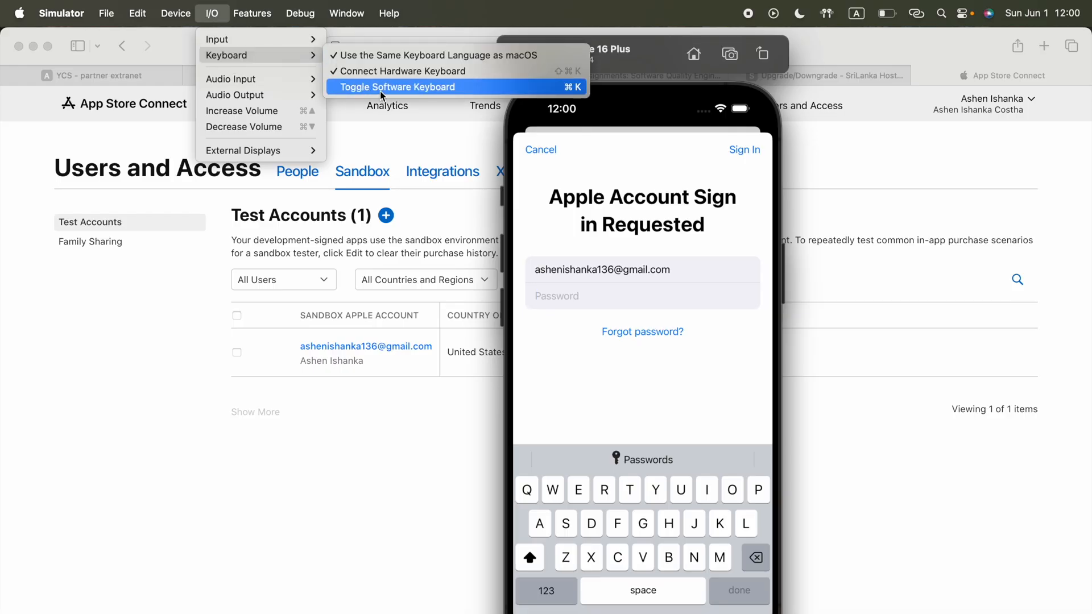
pyautogui.moveTo(567, 536)
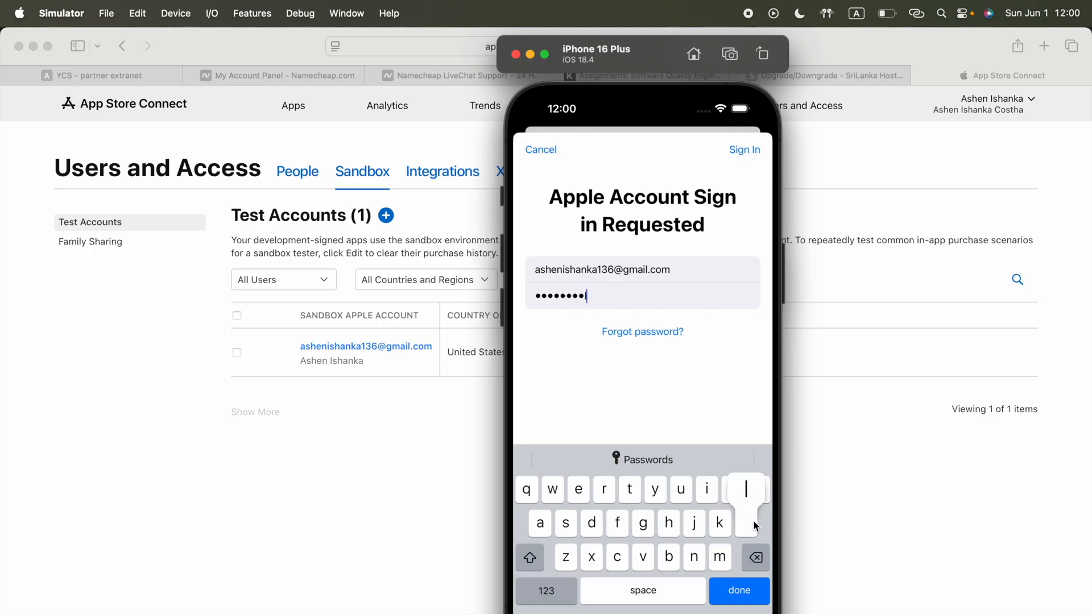
pyautogui.click(546, 591)
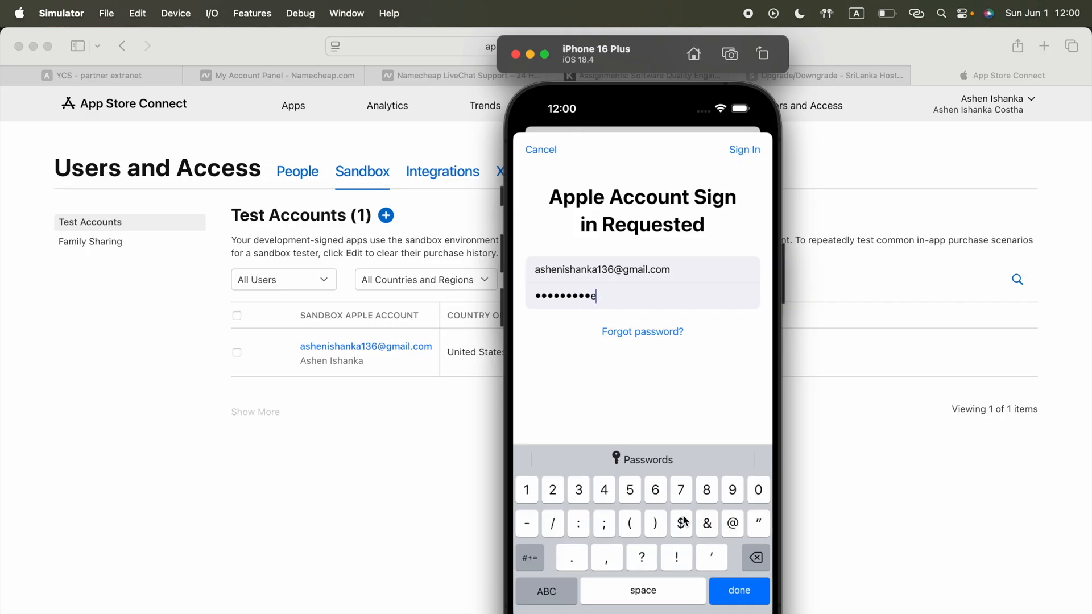
pyautogui.click(553, 489)
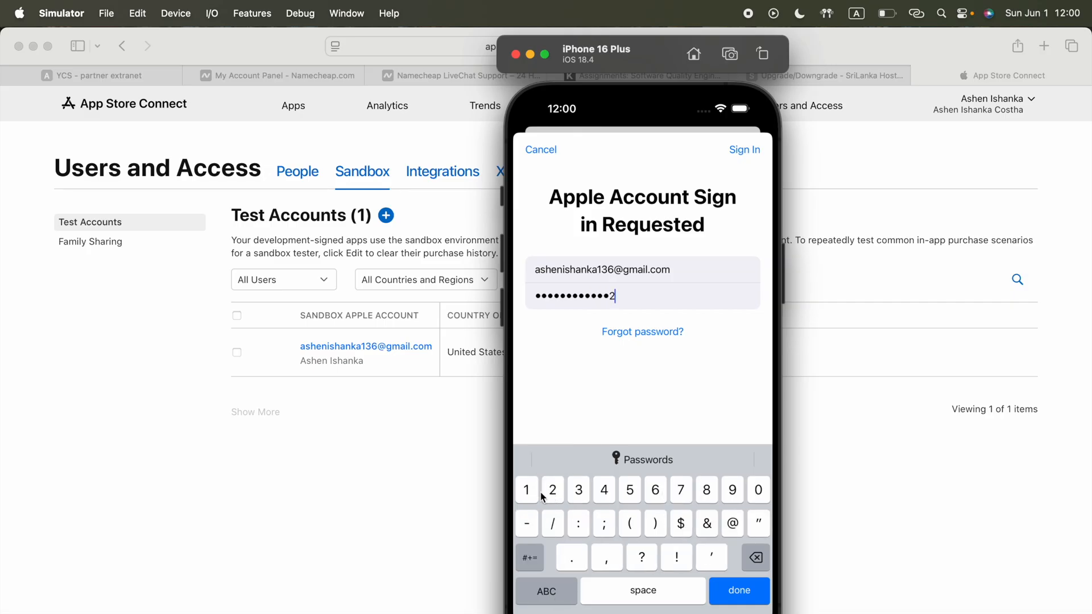
pyautogui.click(527, 490)
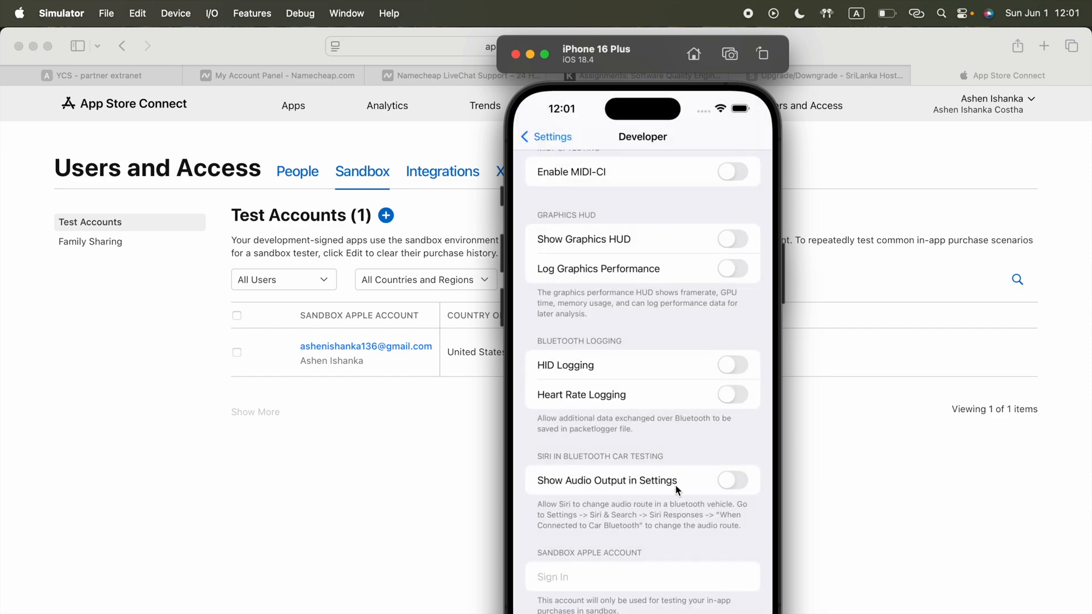
# Step: Request an email verification code, read it in Gmail, and enter it
pyautogui.click(552, 576)
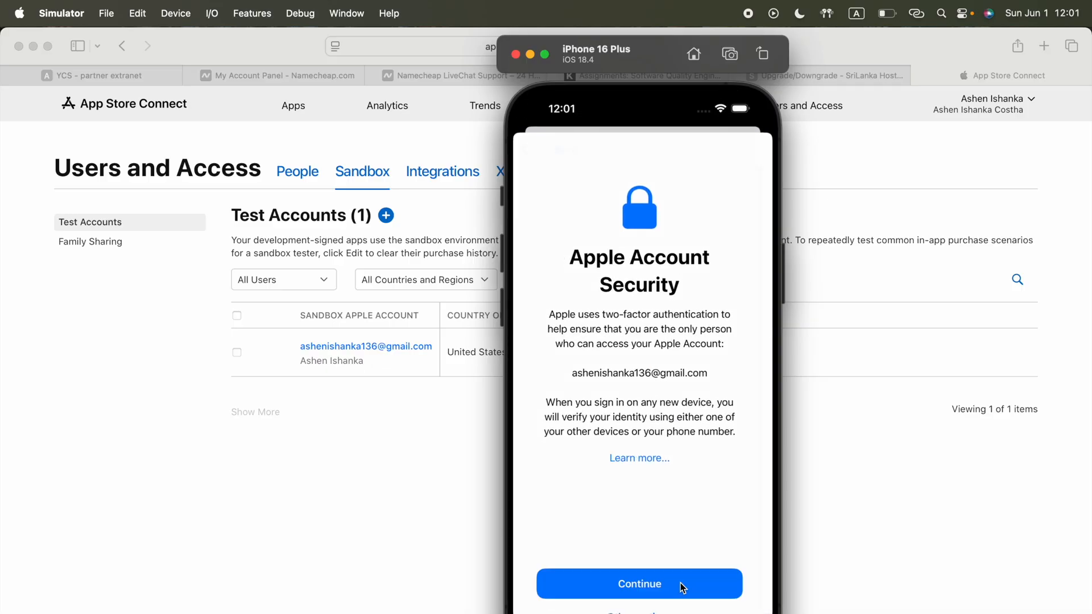
pyautogui.click(639, 584)
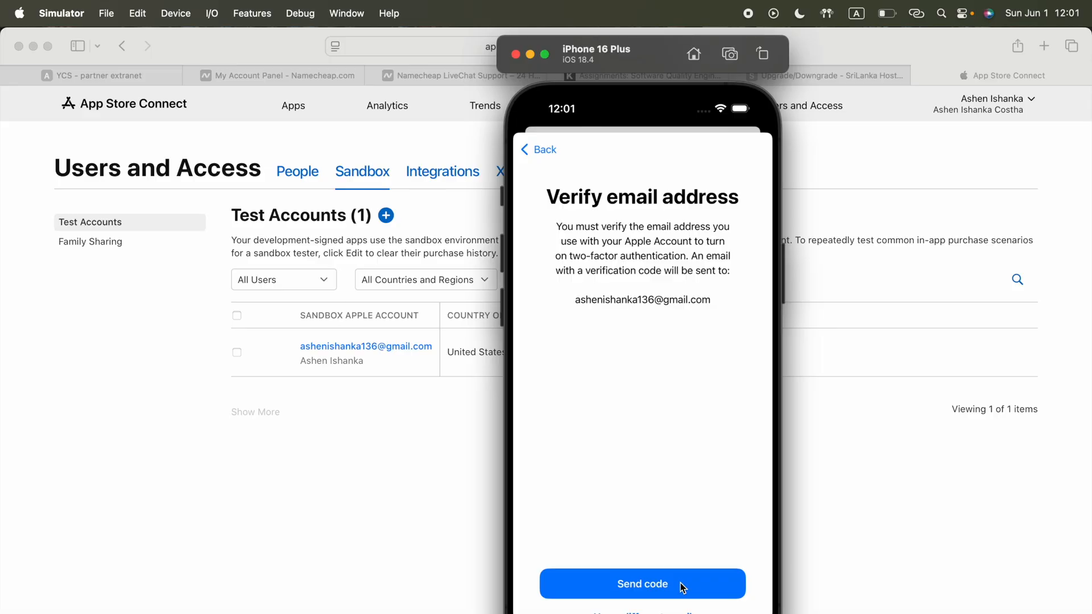
pyautogui.click(641, 584)
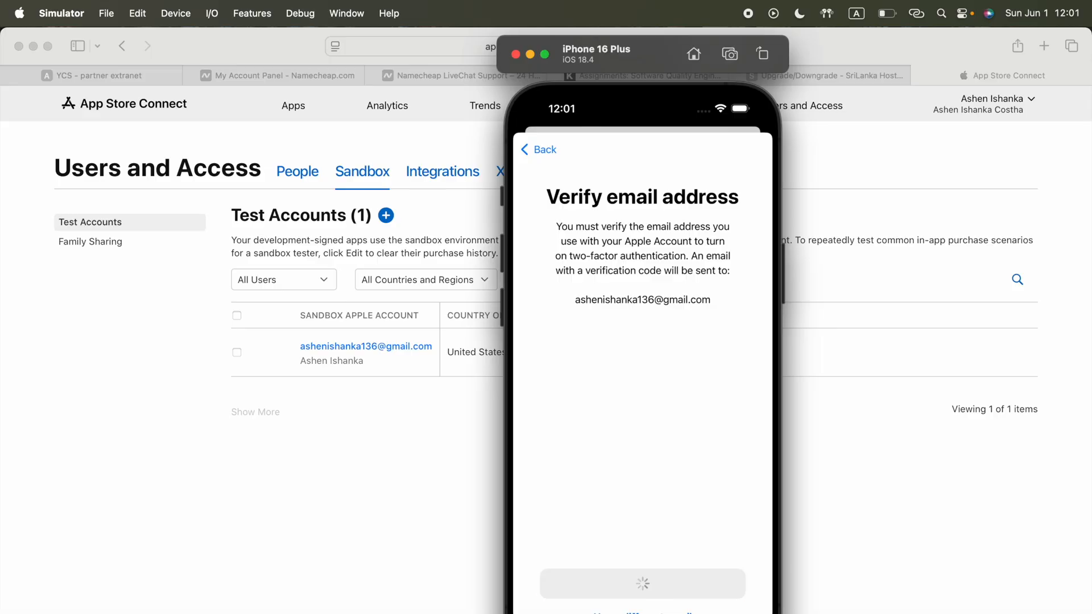
pyautogui.click(641, 583)
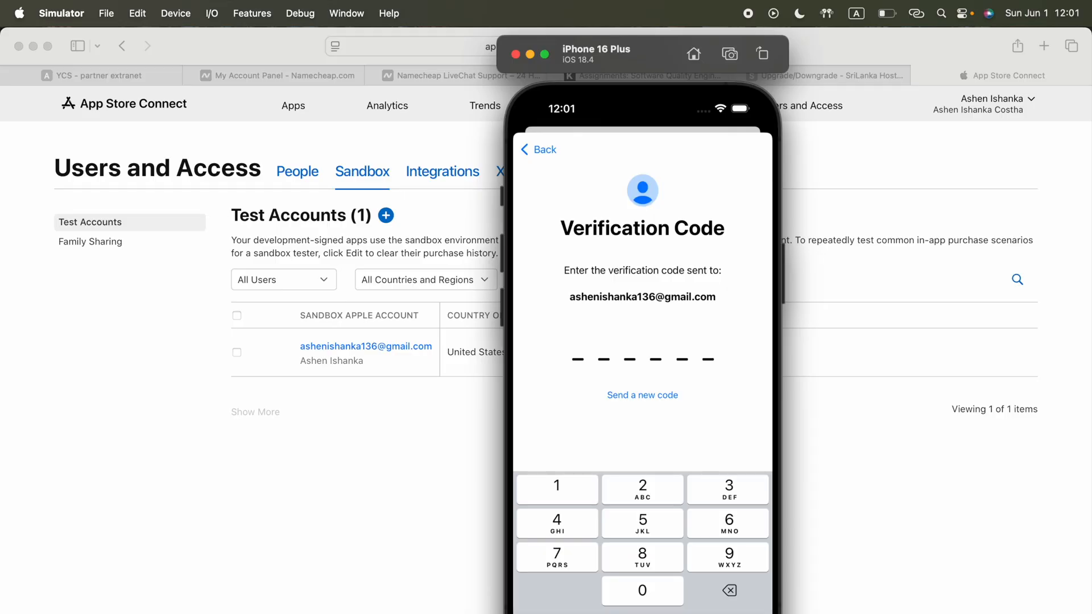
pyautogui.click(937, 41)
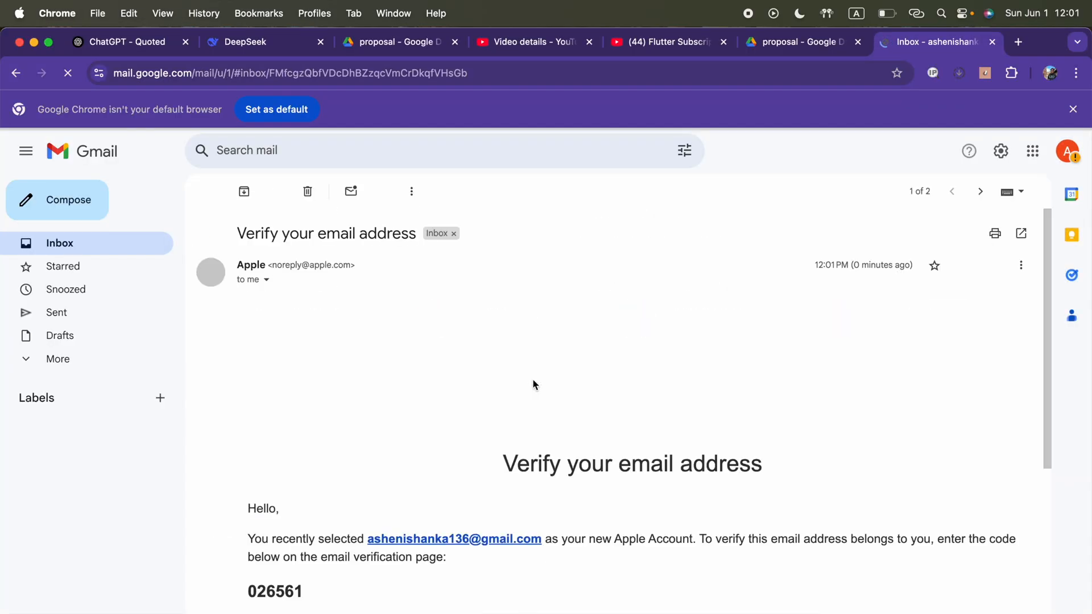
pyautogui.scroll(-3)
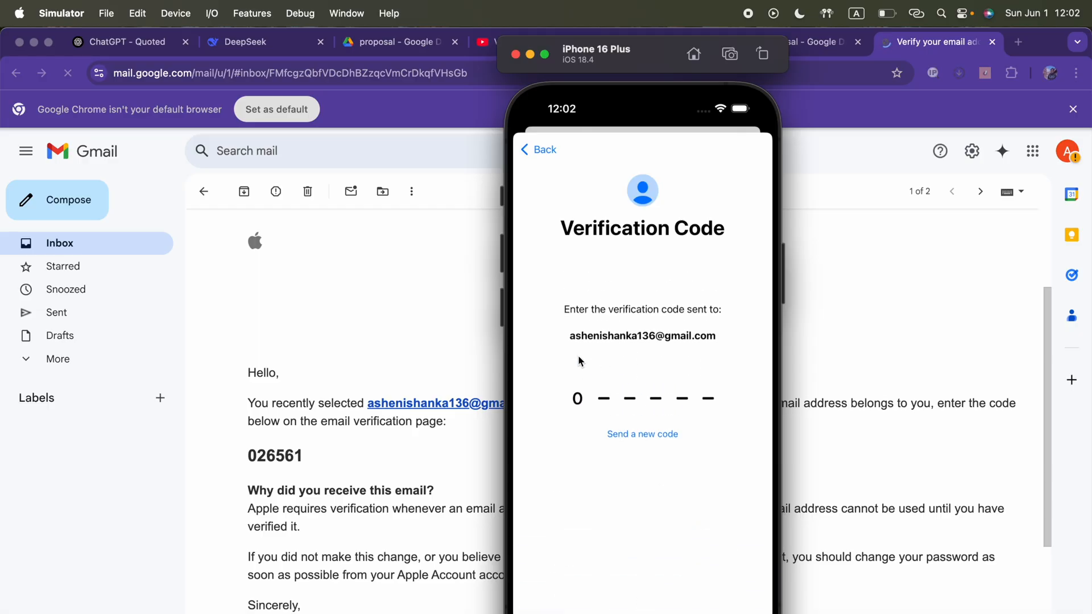
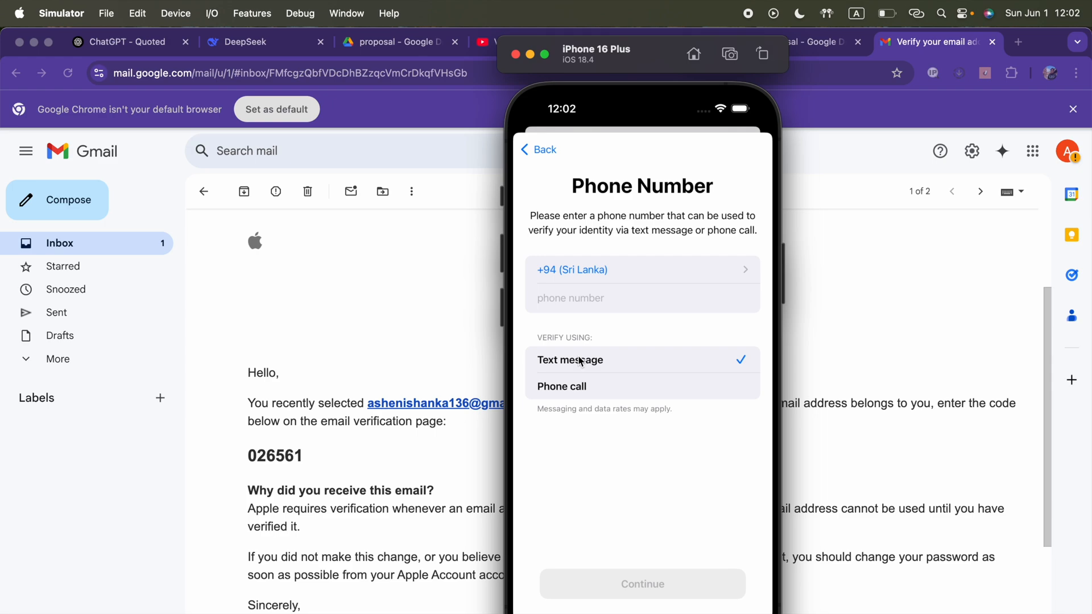
pyautogui.click(626, 298)
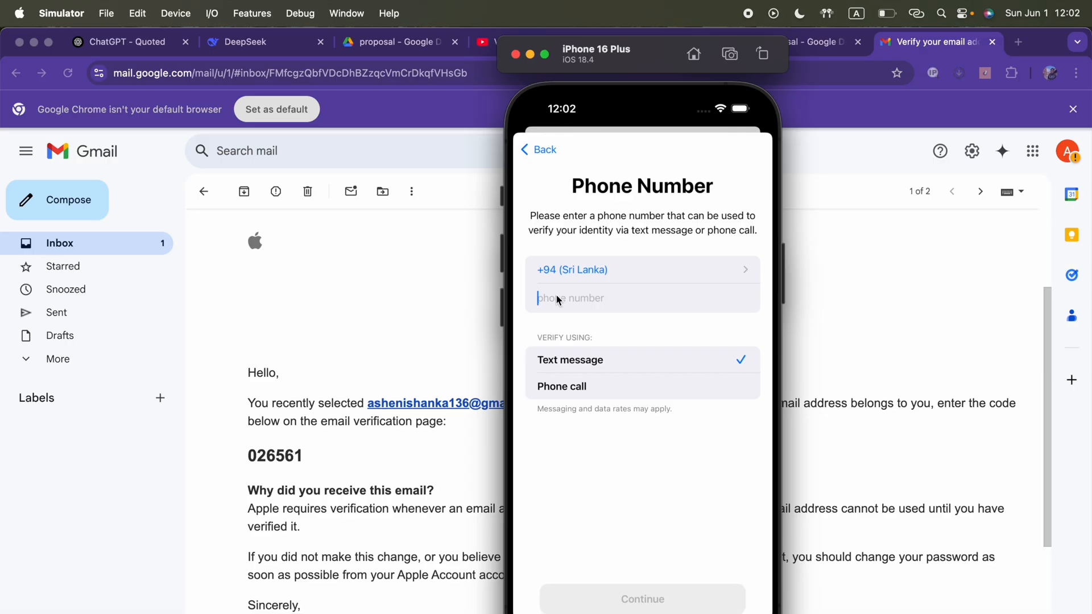
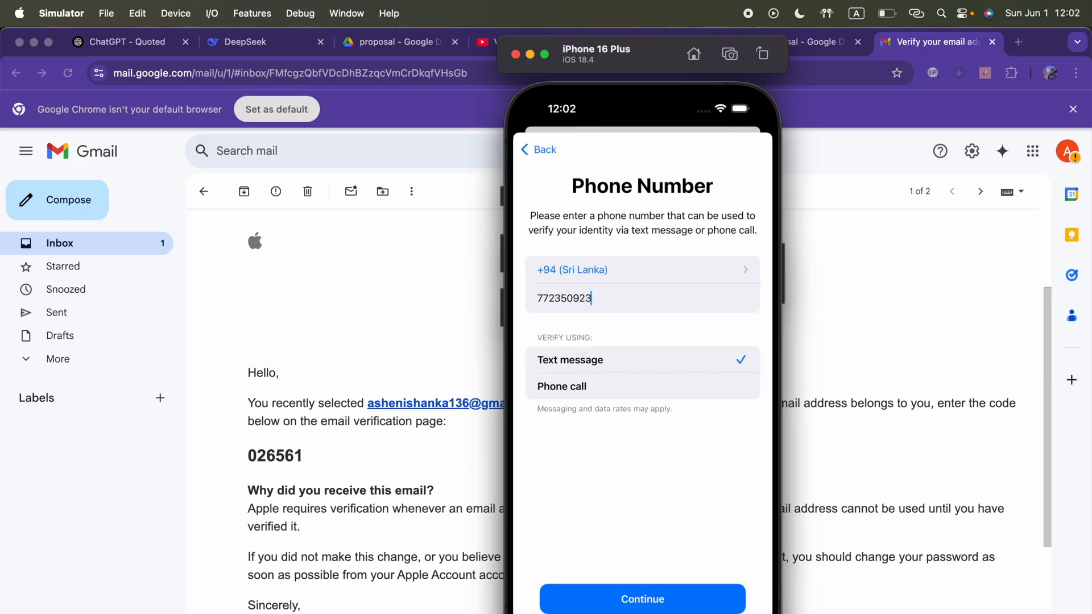
pyautogui.click(641, 599)
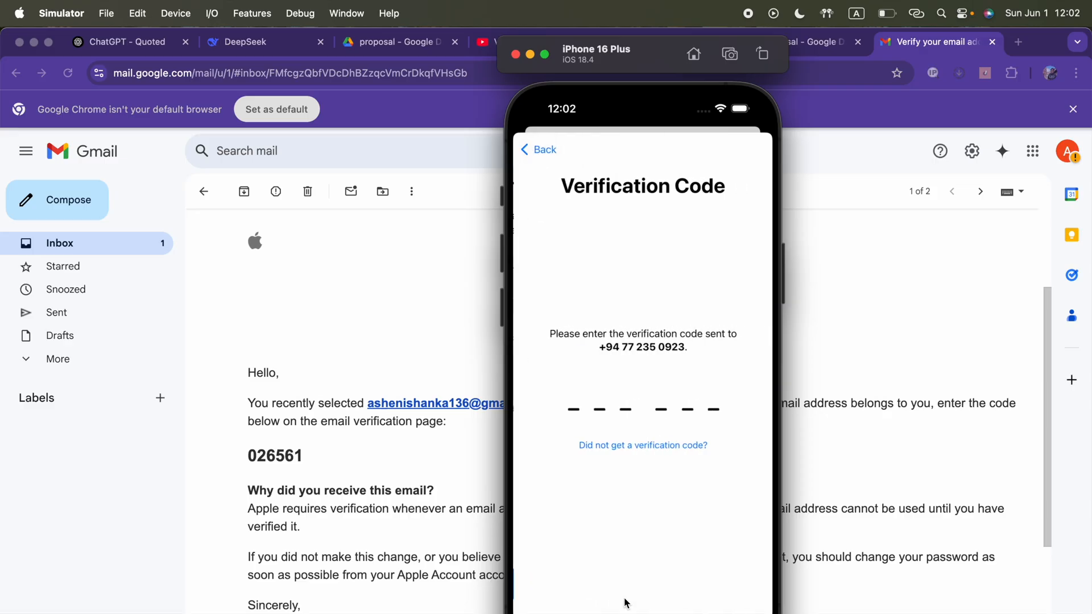
pyautogui.moveTo(634, 366)
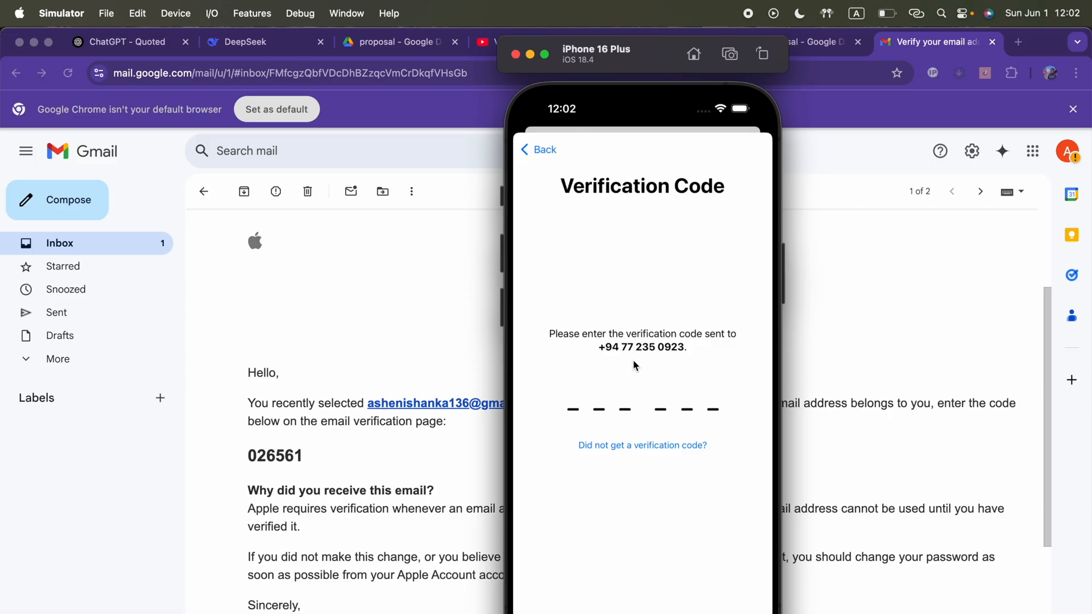
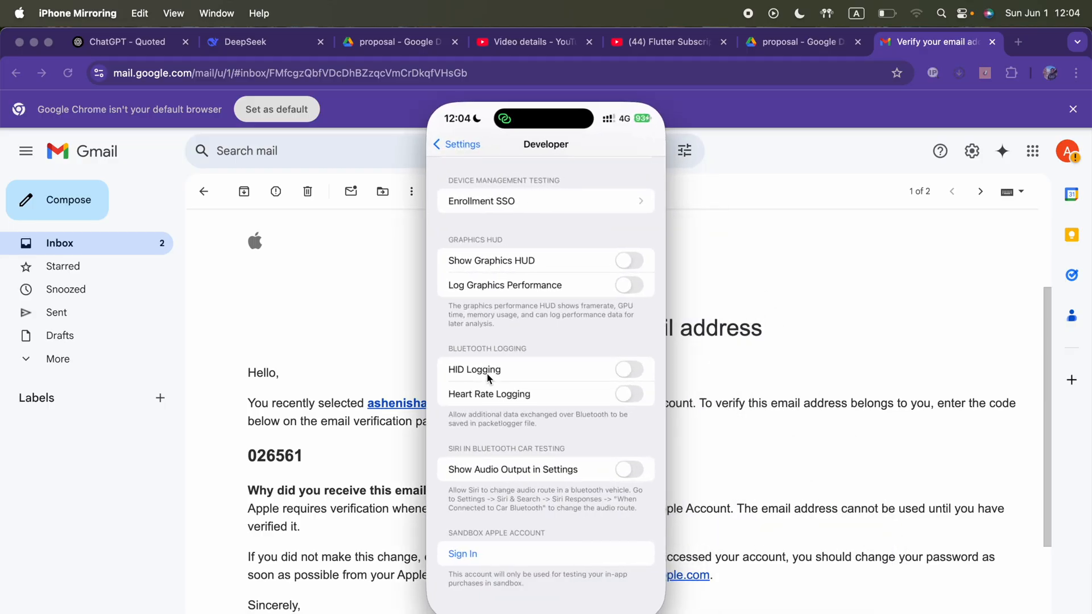
pyautogui.moveTo(596, 241)
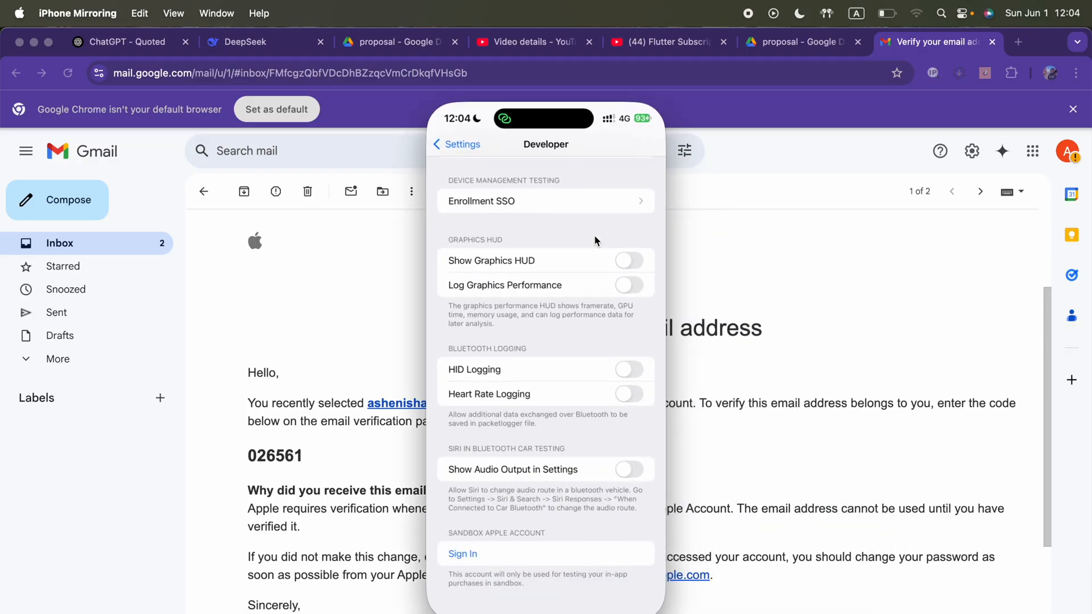
pyautogui.click(462, 553)
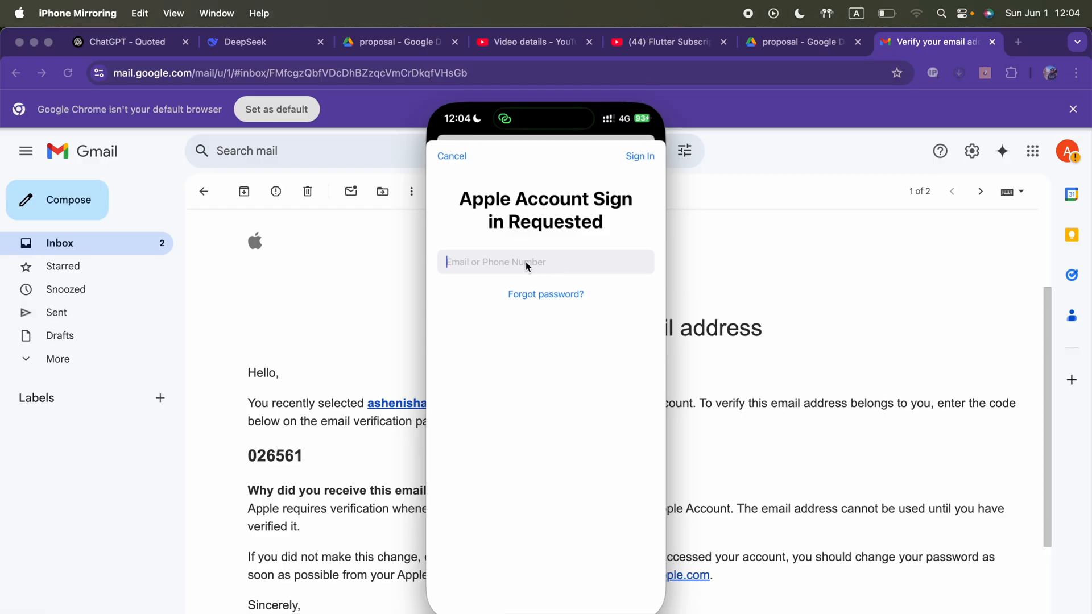
pyautogui.moveTo(1091, 220)
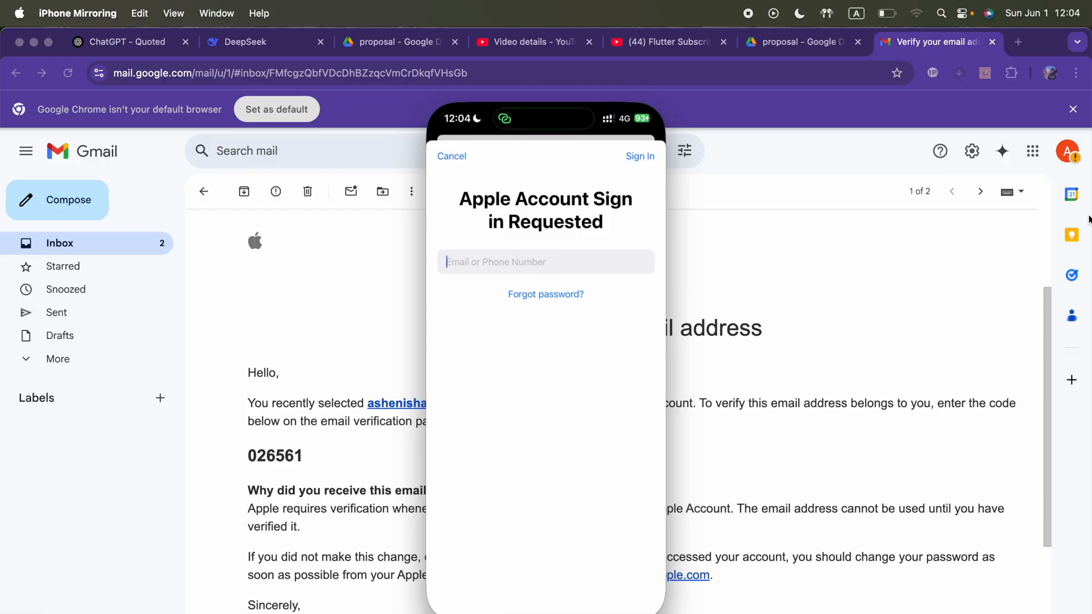
pyautogui.click(1067, 150)
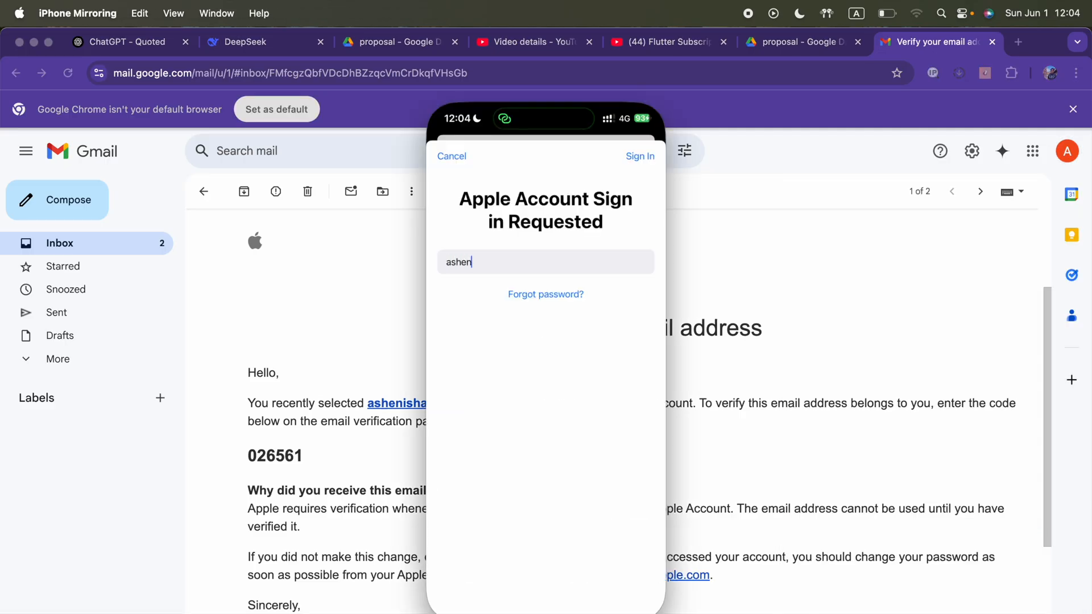
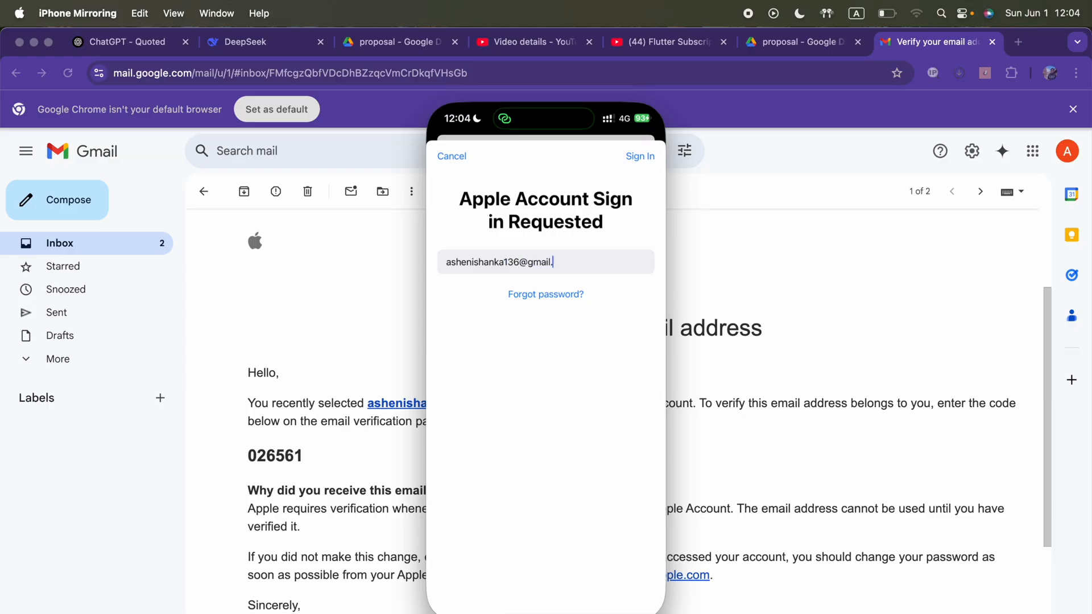
pyautogui.write('password')
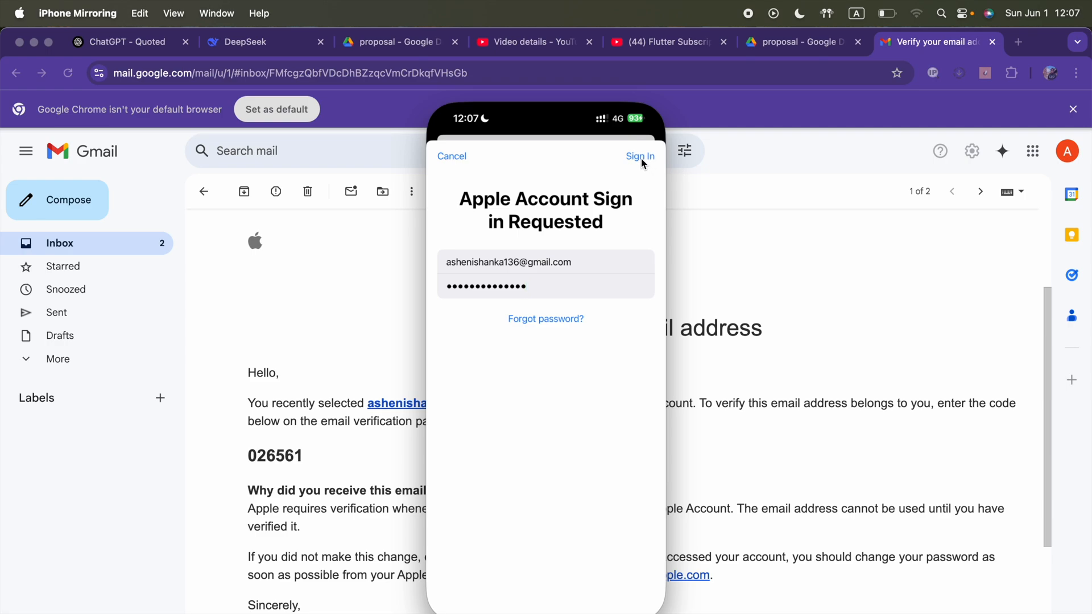
pyautogui.click(452, 156)
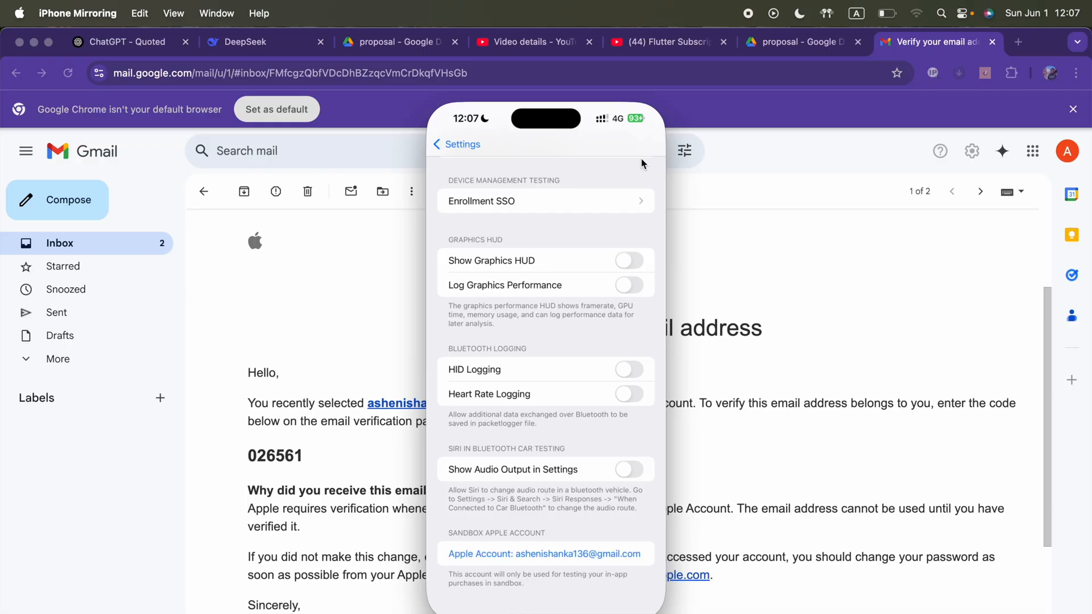
pyautogui.moveTo(533, 252)
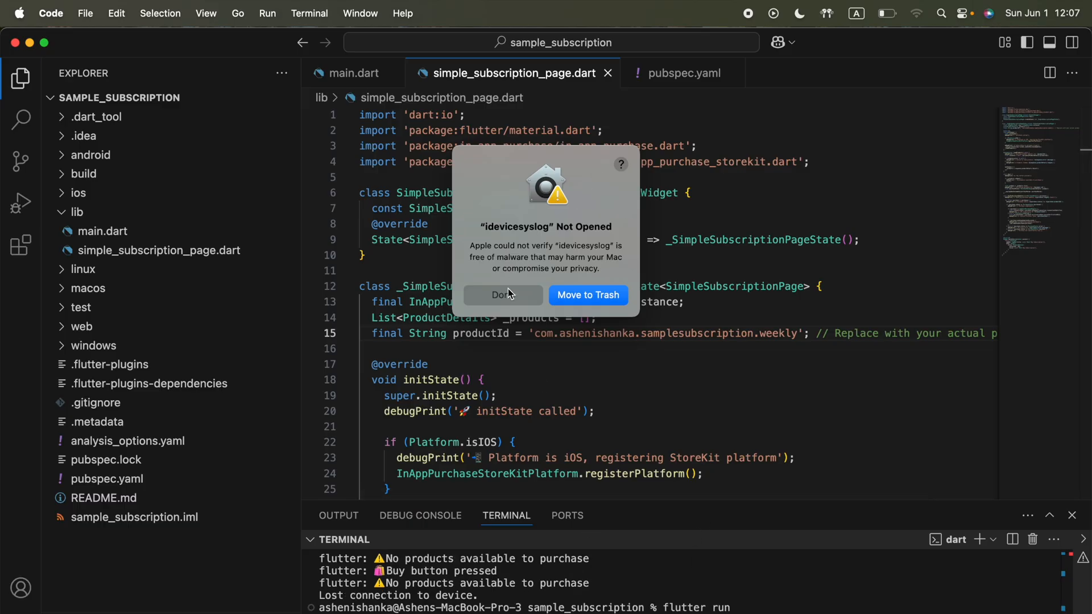
# Step: Dismiss the idevicesyslog and iproxy warnings, allow local network, then tap Go to Subscription Page and Buy Subscription
pyautogui.click(503, 295)
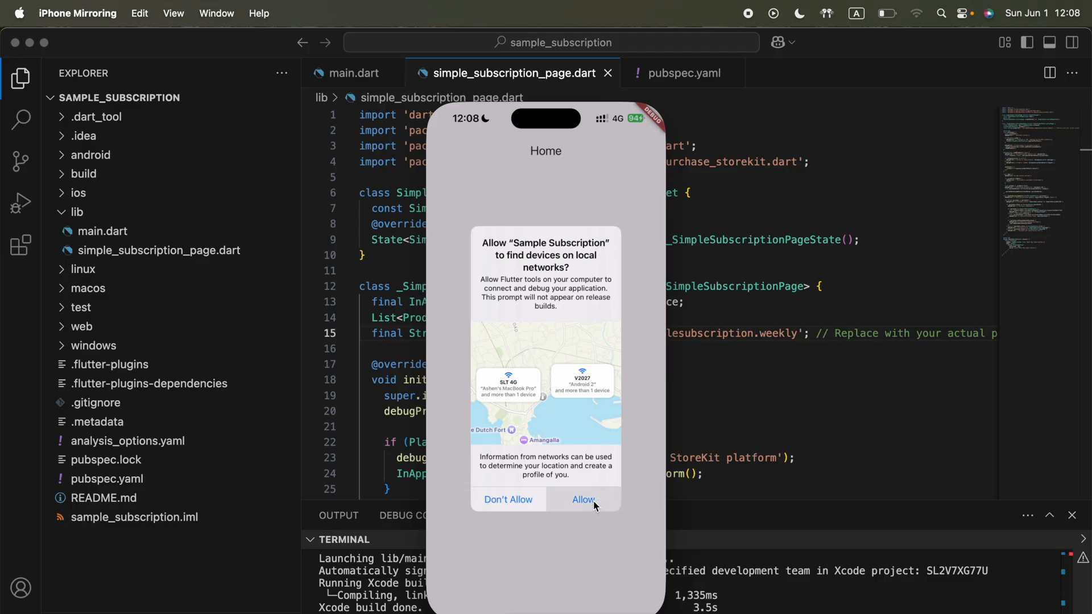
pyautogui.click(584, 499)
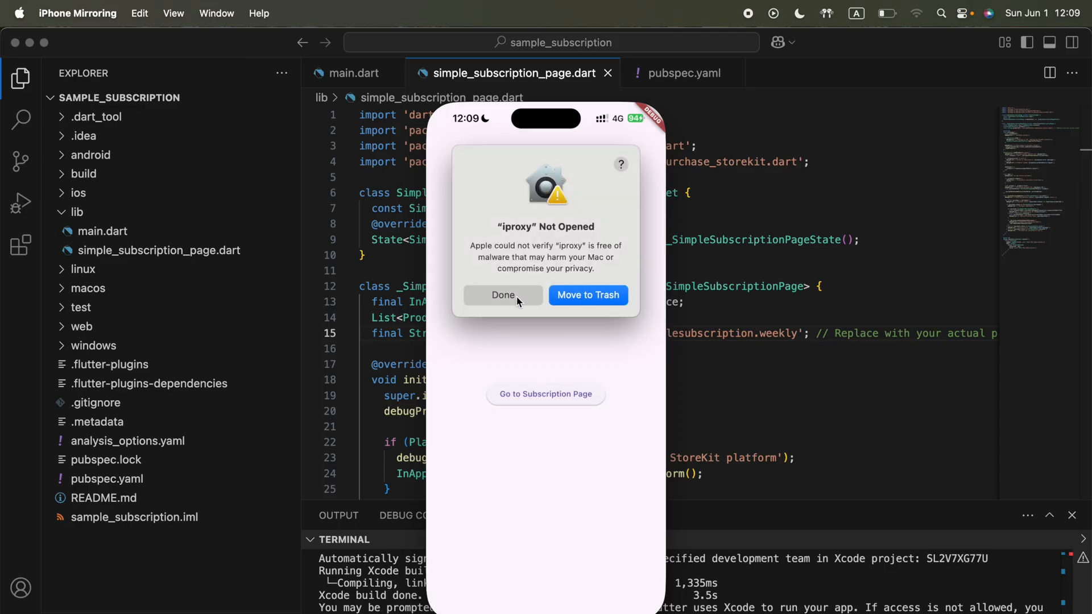
pyautogui.click(503, 294)
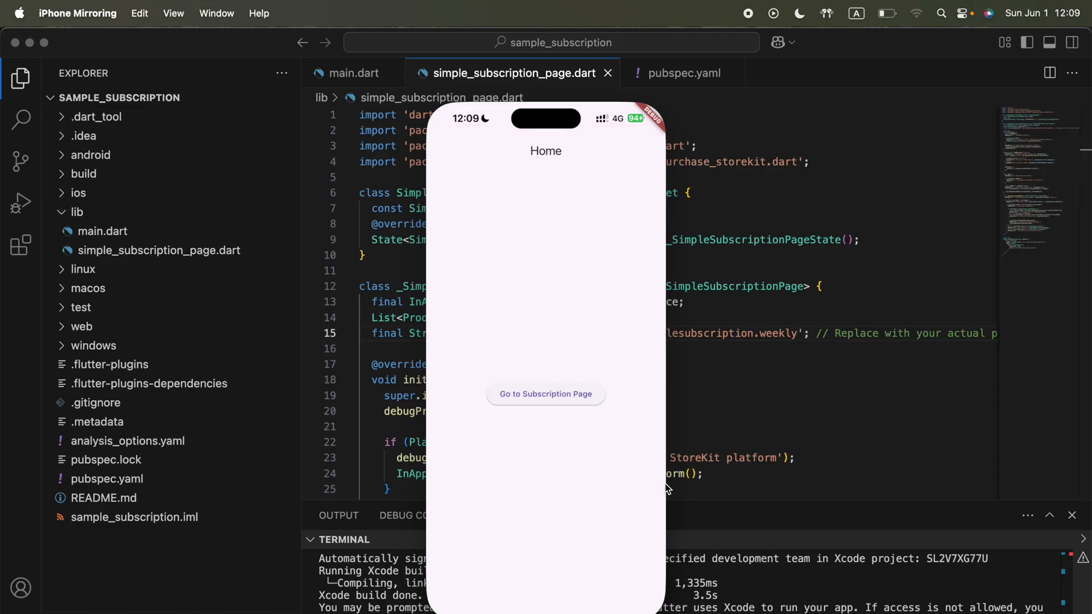
pyautogui.click(546, 393)
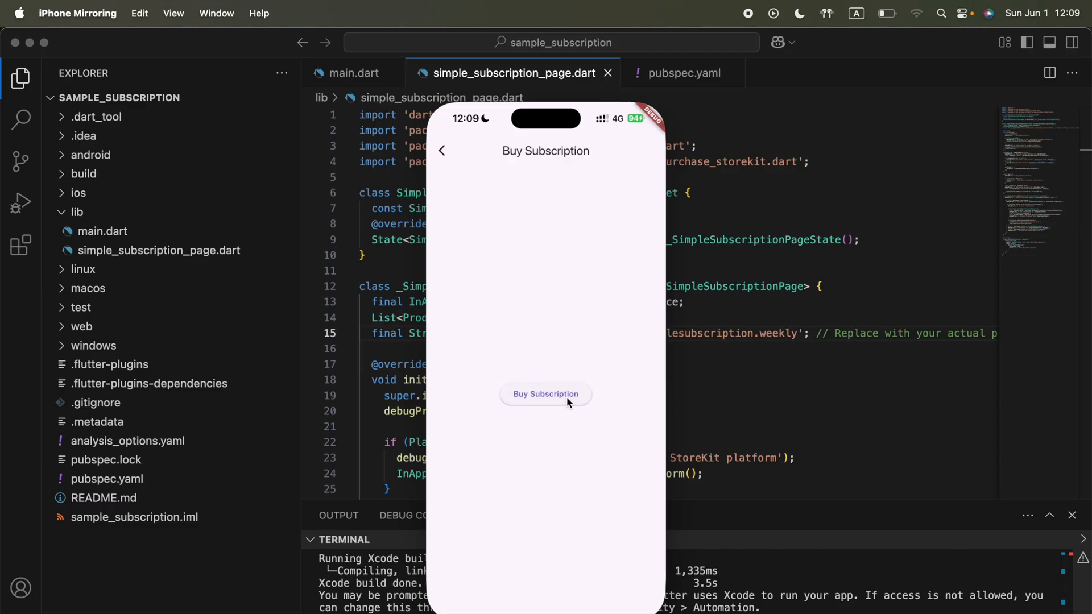
pyautogui.click(546, 394)
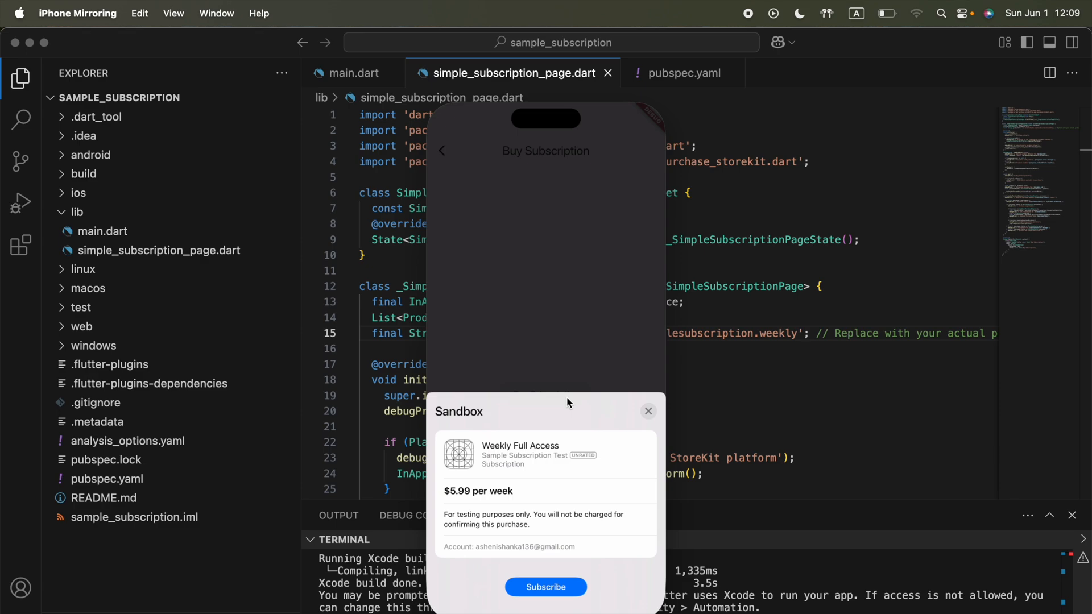
pyautogui.moveTo(542, 611)
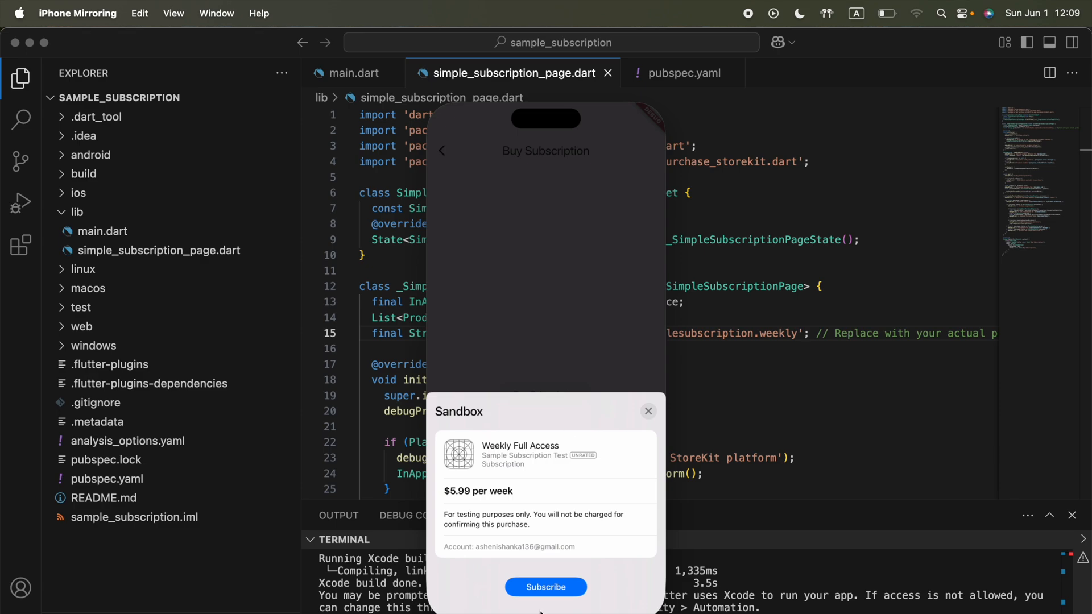
# Step: Subscribe to Weekly Full Access with the sandbox account, then confirm Buy Subscription reports already subscribed
pyautogui.click(546, 587)
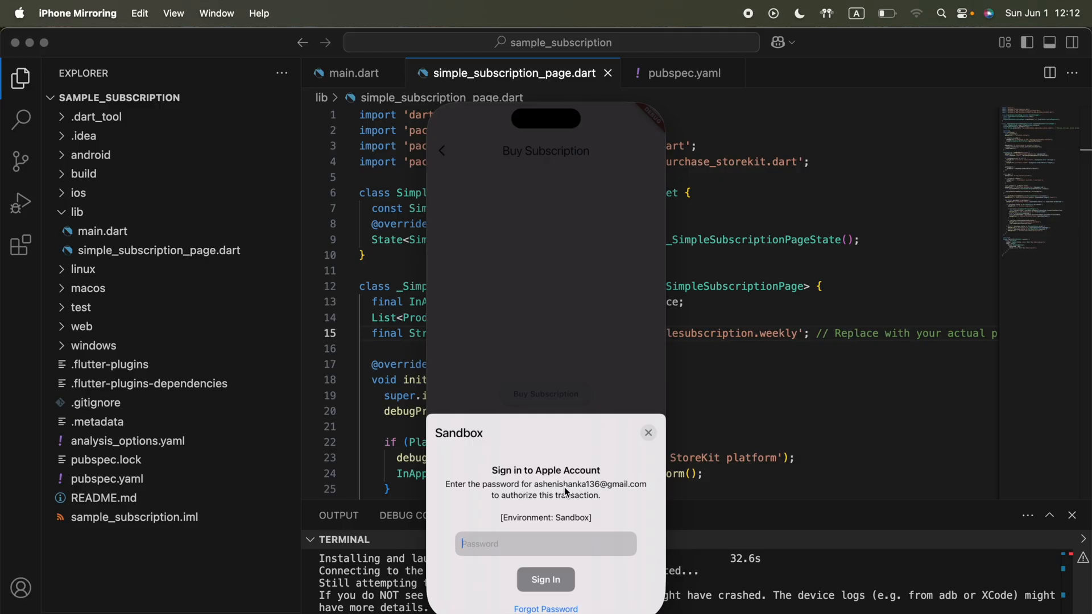
pyautogui.click(546, 580)
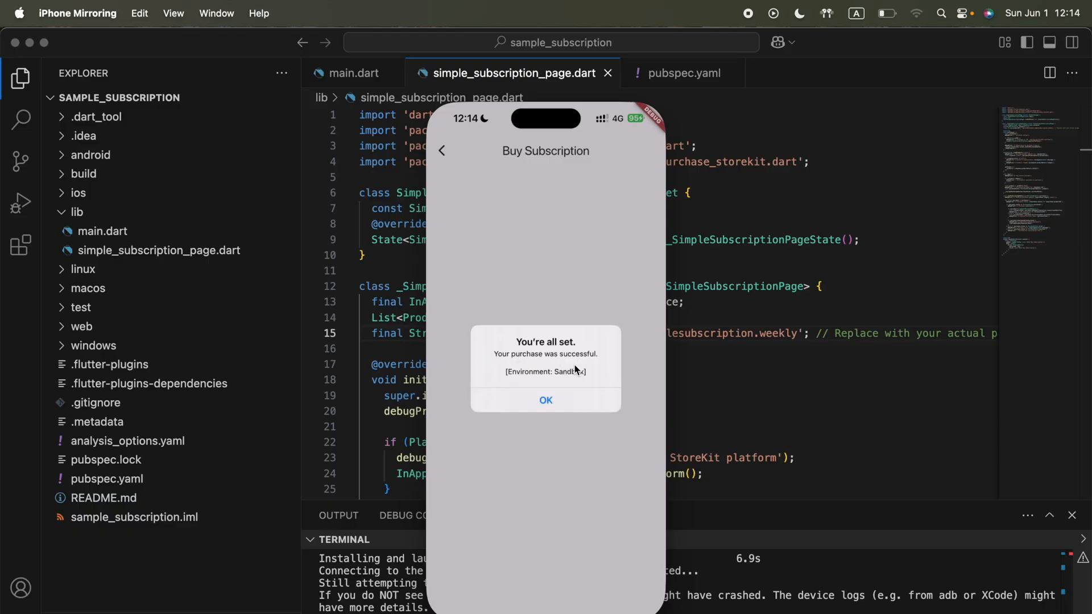
pyautogui.click(546, 400)
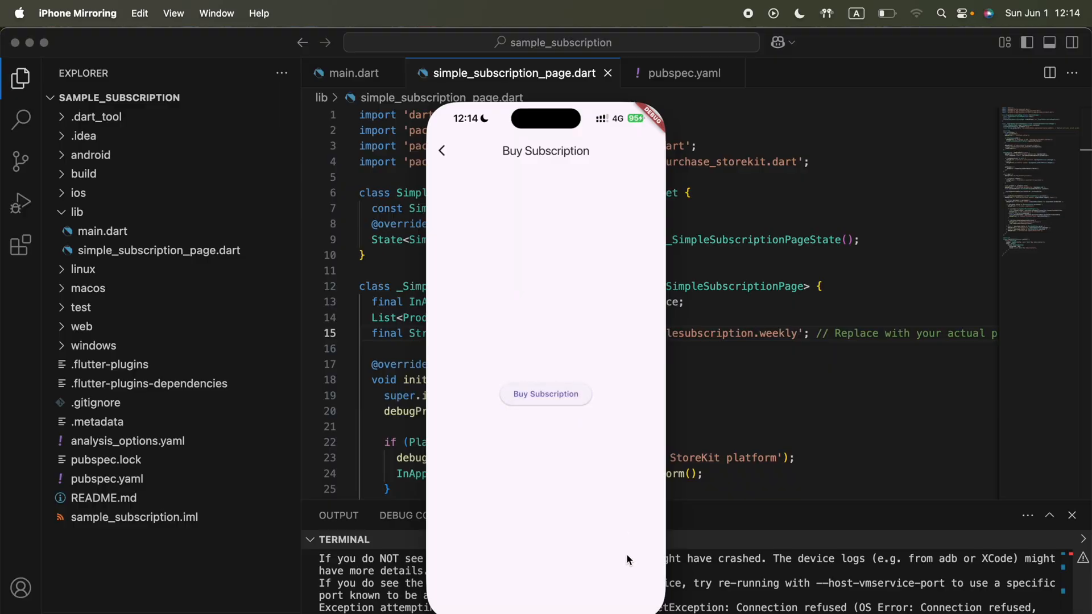
pyautogui.click(545, 394)
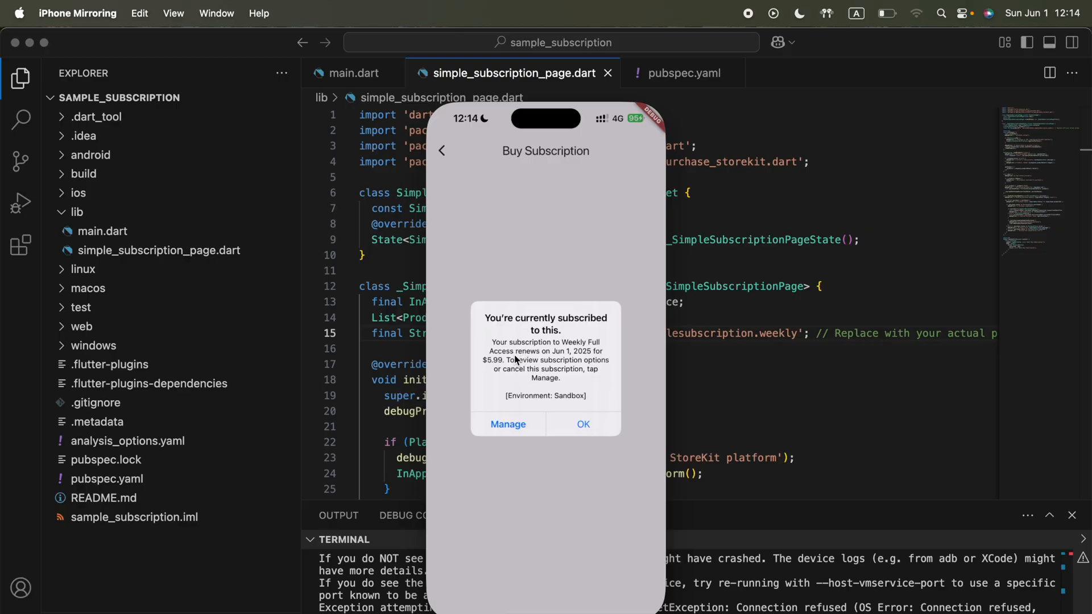
pyautogui.moveTo(627, 360)
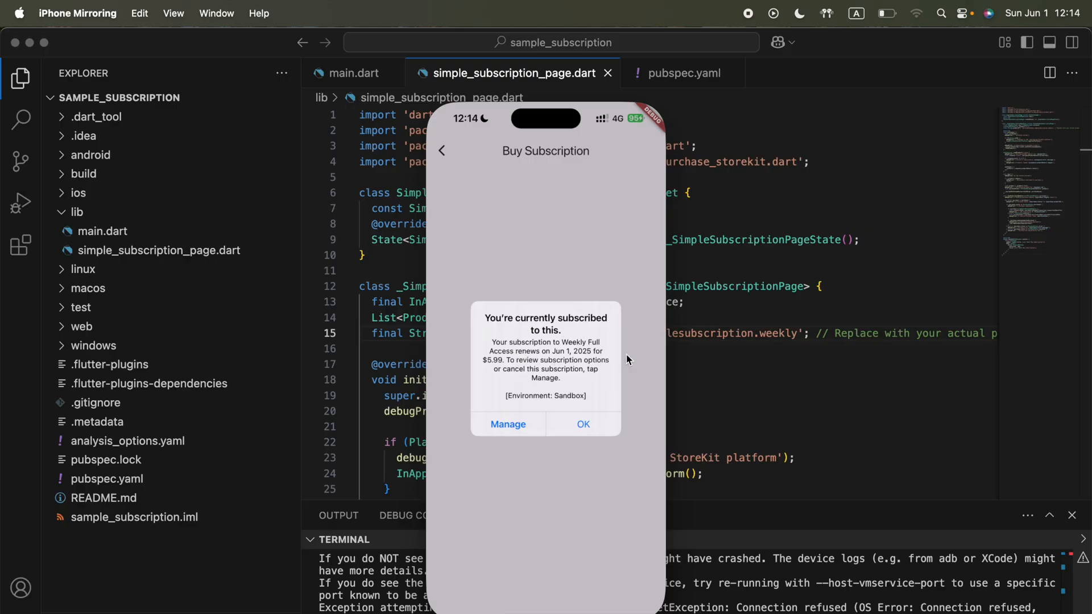
pyautogui.moveTo(629, 401)
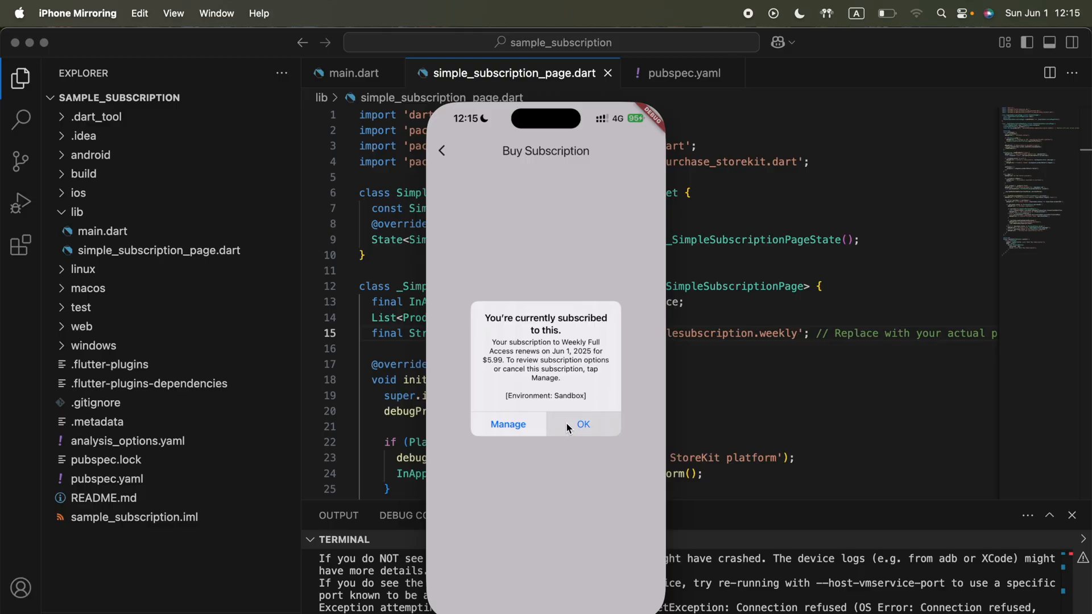
pyautogui.moveTo(594, 436)
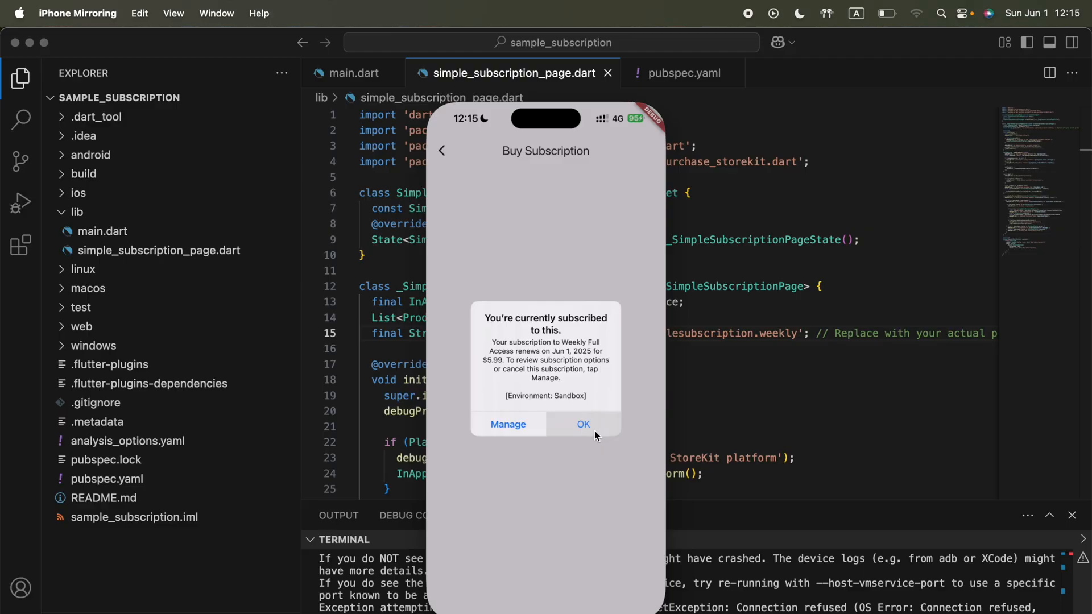
pyautogui.click(583, 425)
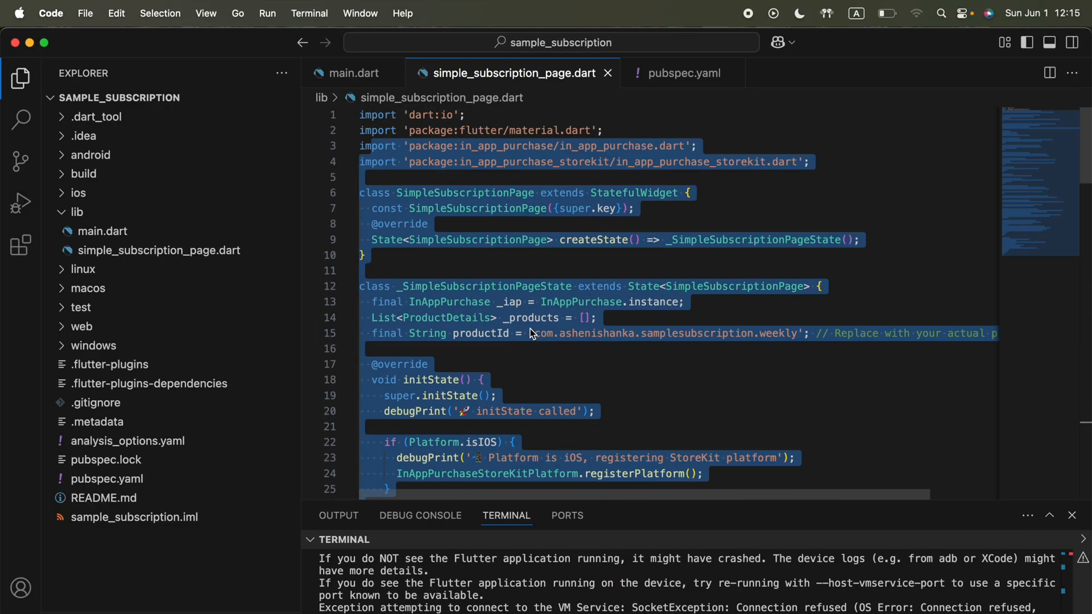
# Step: Highlight the weekly productId in simple_subscription_page.dart, then view pubspec.yaml
pyautogui.click(381, 333)
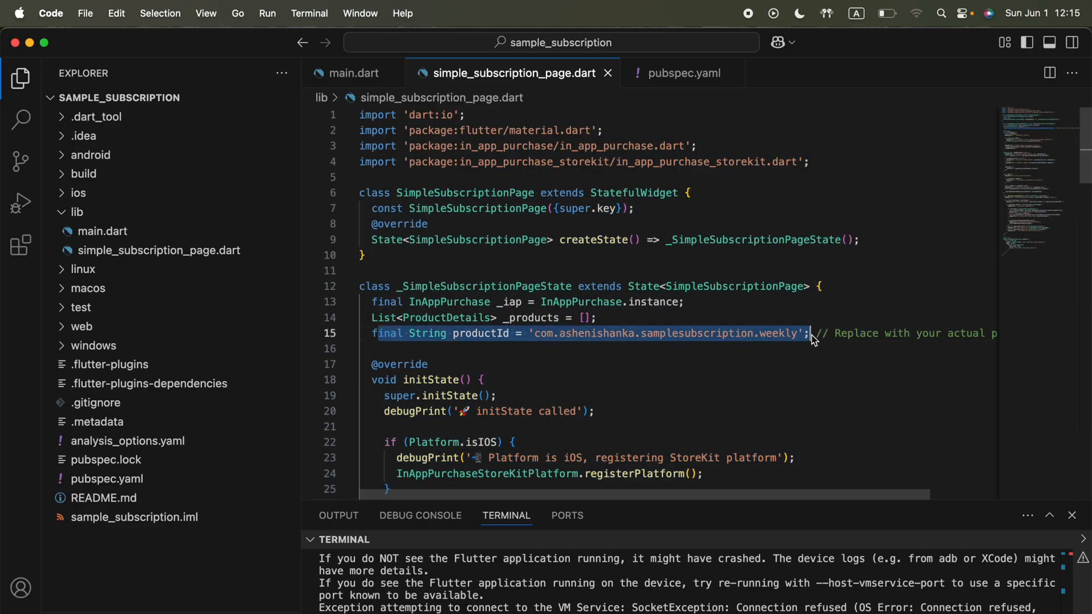
pyautogui.scroll(-3)
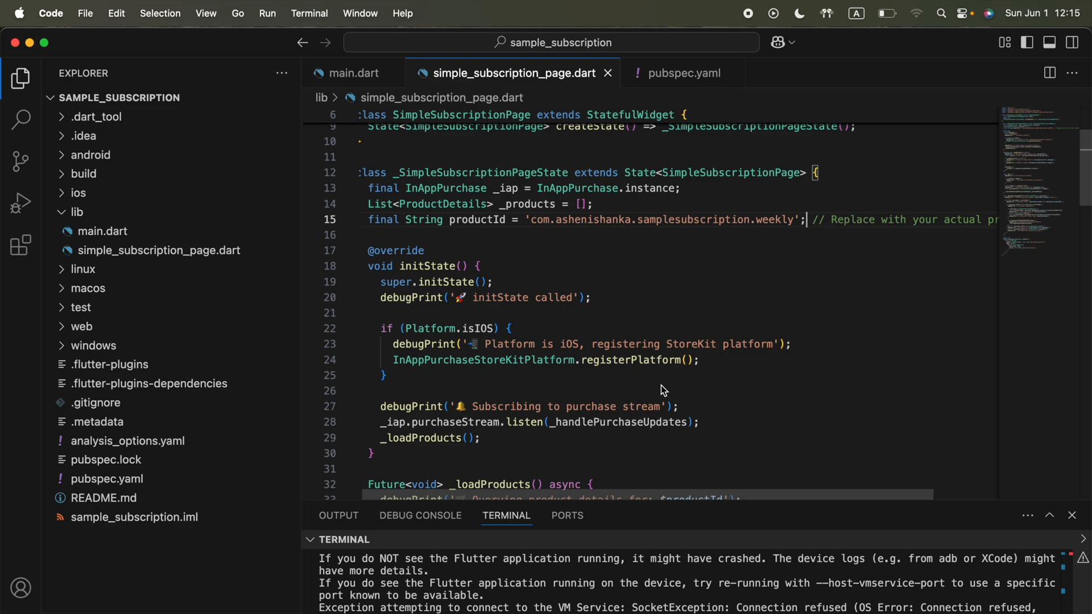
pyautogui.scroll(3)
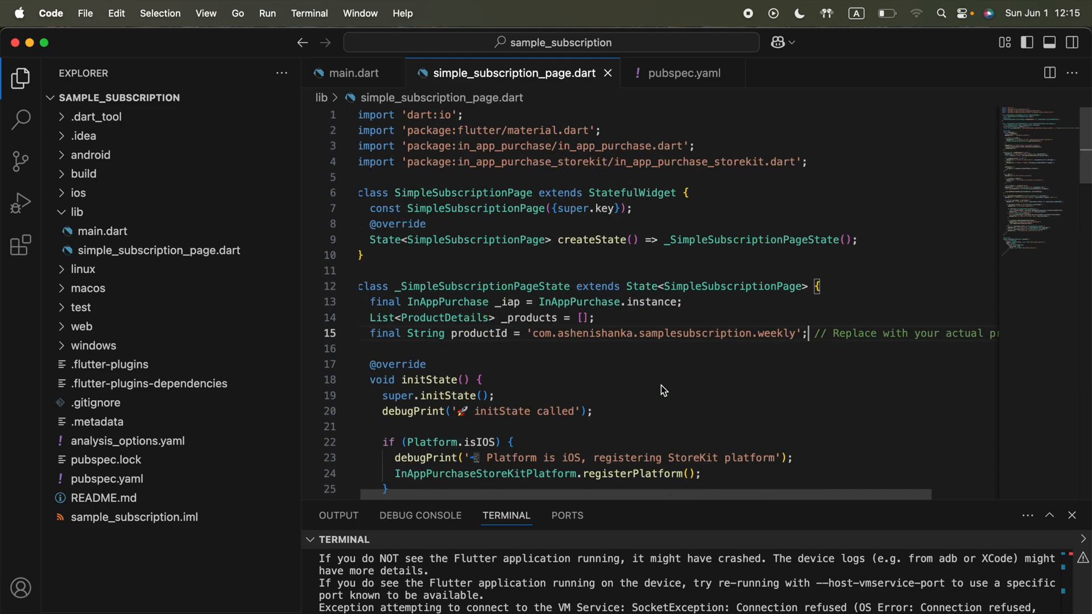
pyautogui.scroll(-3)
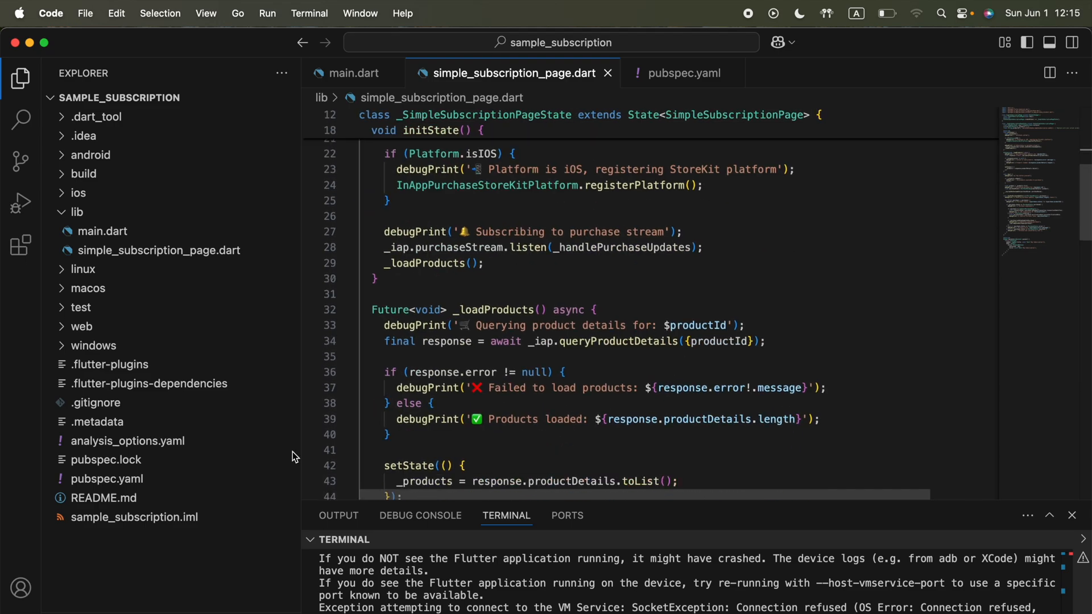
pyautogui.click(106, 479)
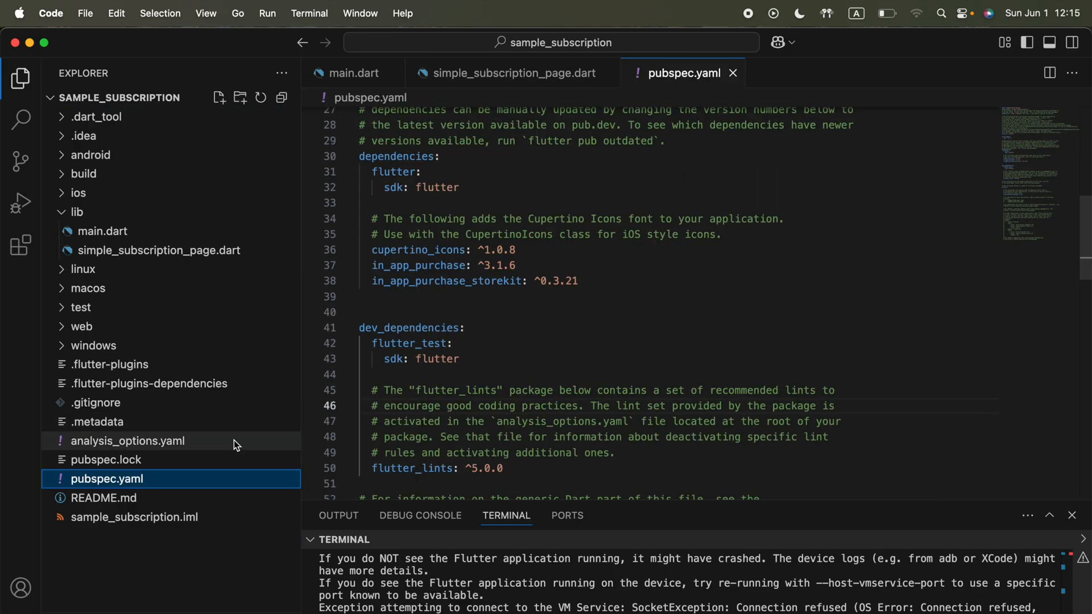
pyautogui.scroll(3)
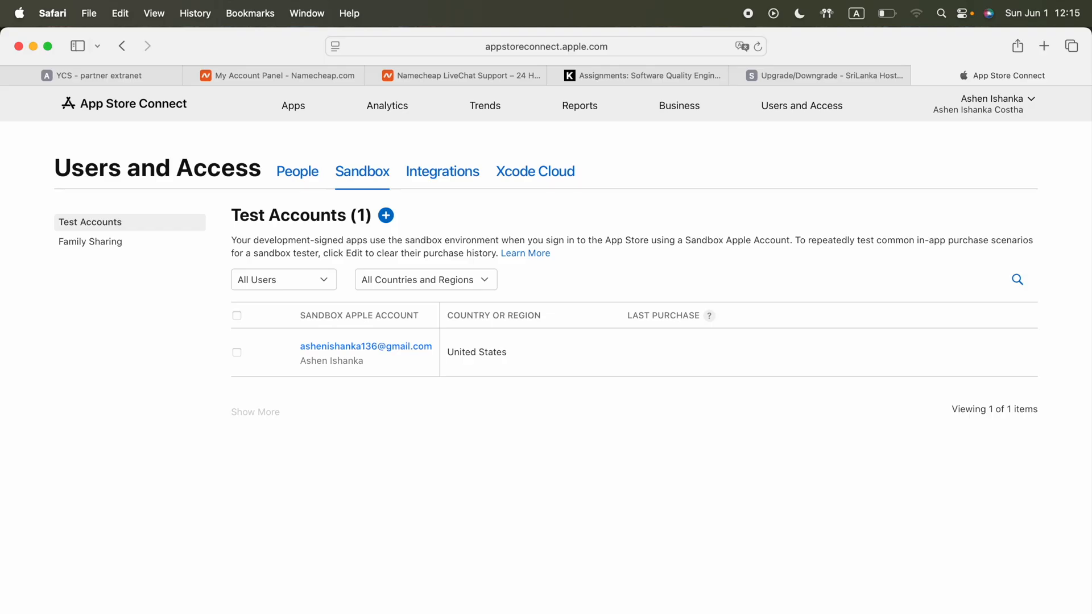
pyautogui.moveTo(451, 354)
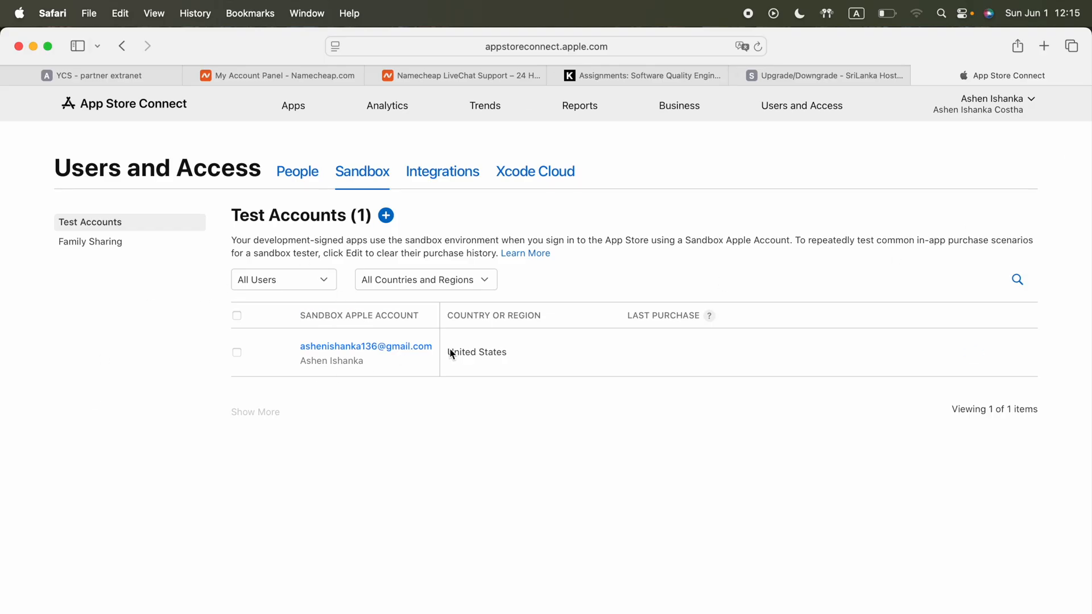
pyautogui.moveTo(451, 354)
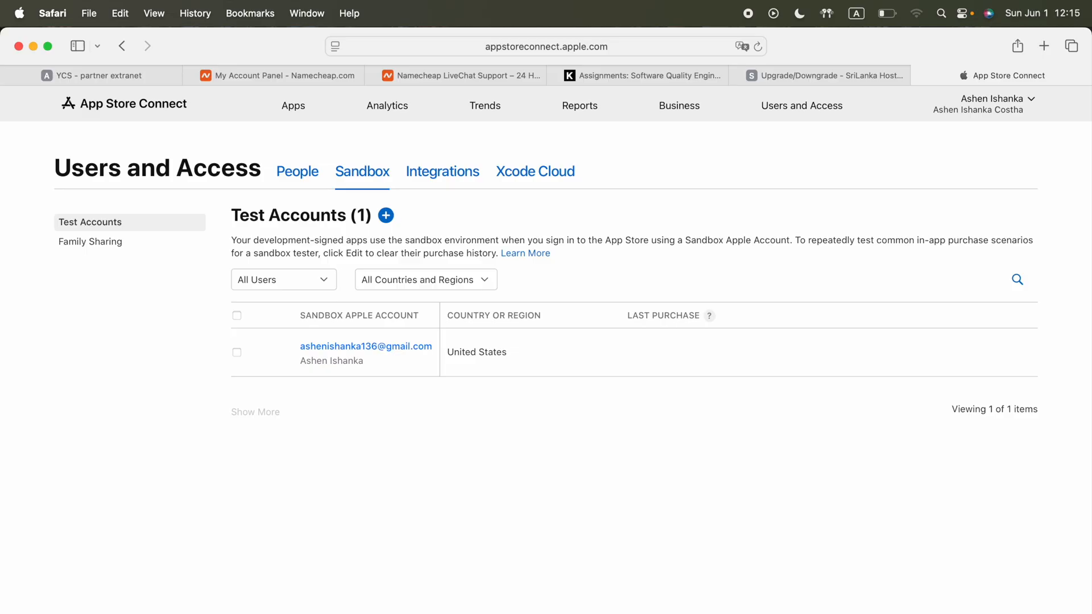
pyautogui.moveTo(801, 276)
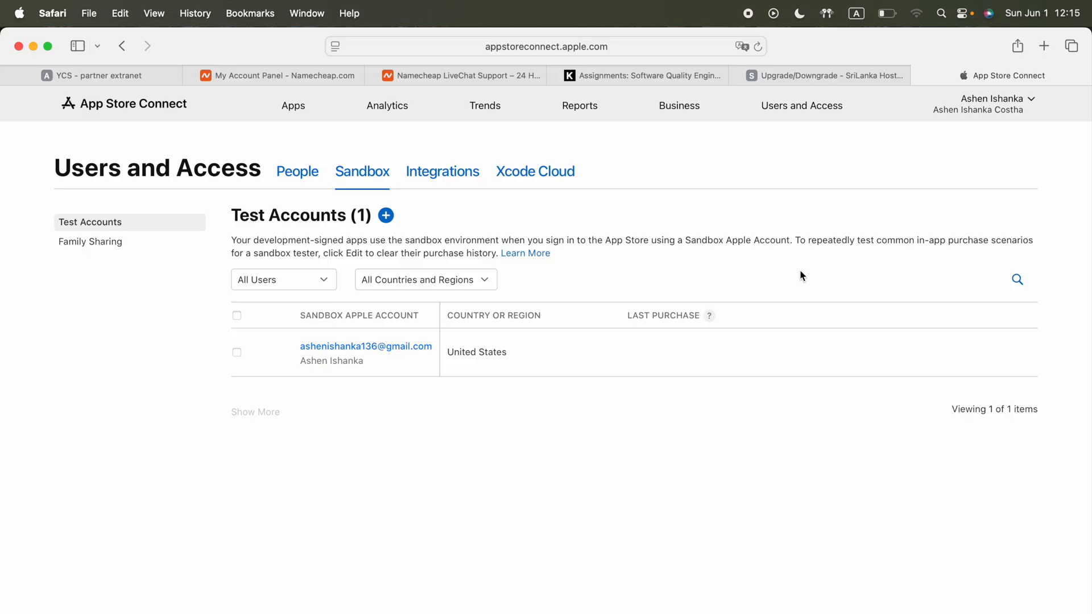